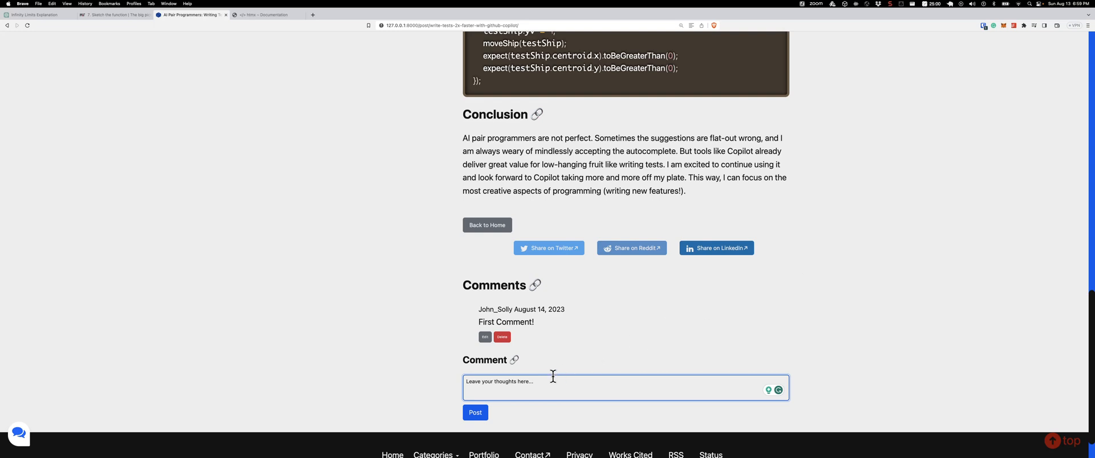
- Post a new comment reading "Second comment!" beneath the first without a page reload
{"action": "type", "text": "Second"}
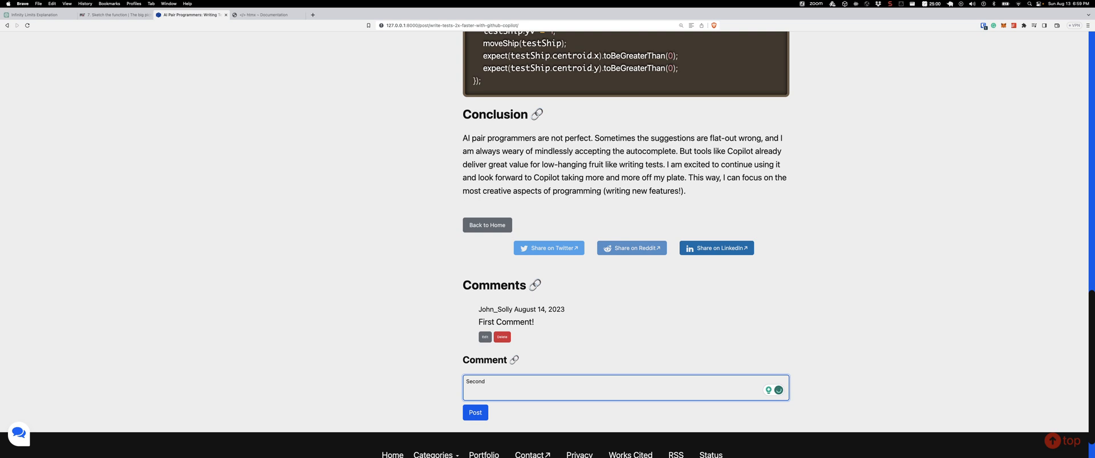
{"action": "type", "text": "comme"}
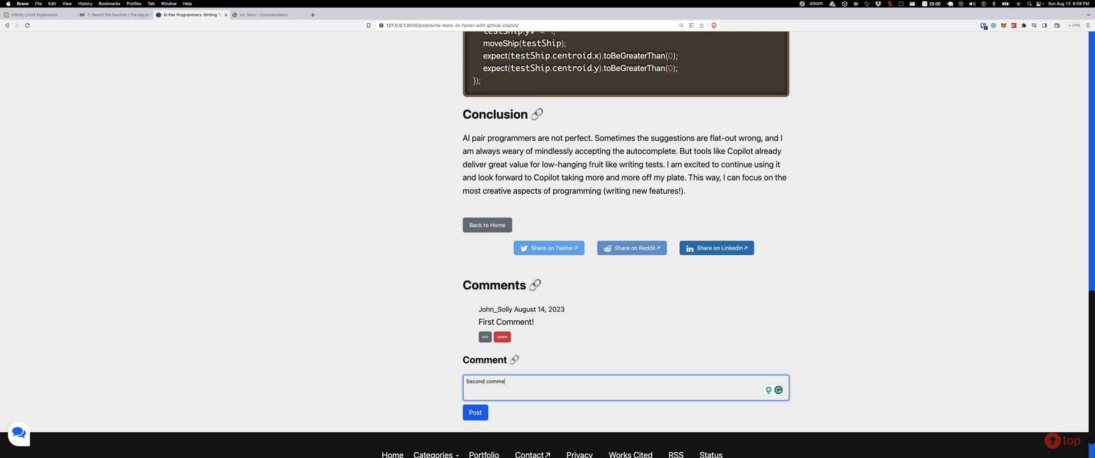
{"action": "type", "text": "nt!"}
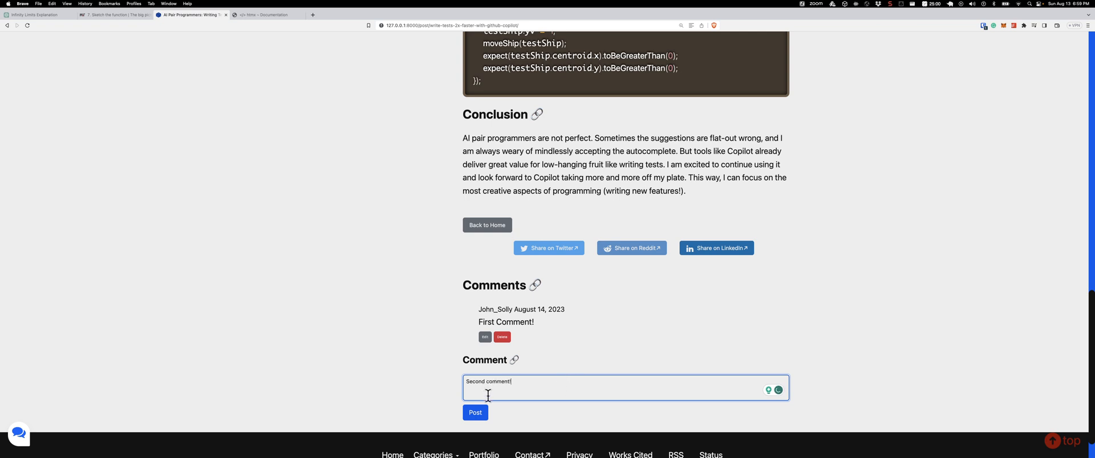
{"action": "left_click", "coordinate": [475, 413]}
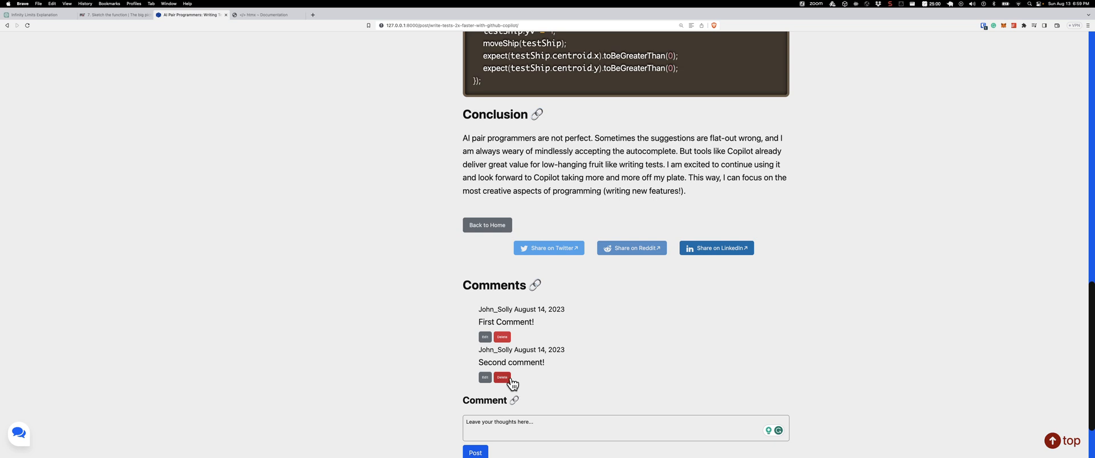
{"action": "mouse_move", "coordinate": [515, 380]}
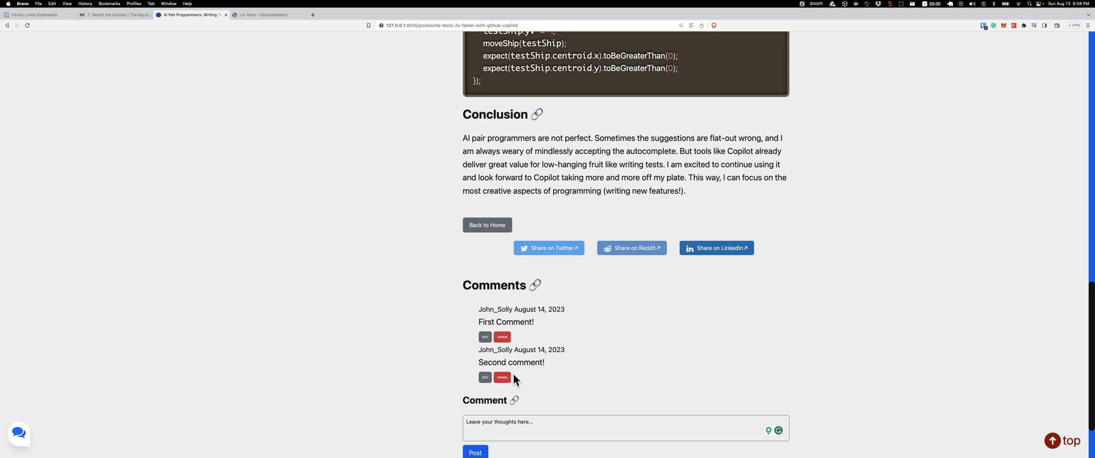
{"action": "mouse_move", "coordinate": [545, 374]}
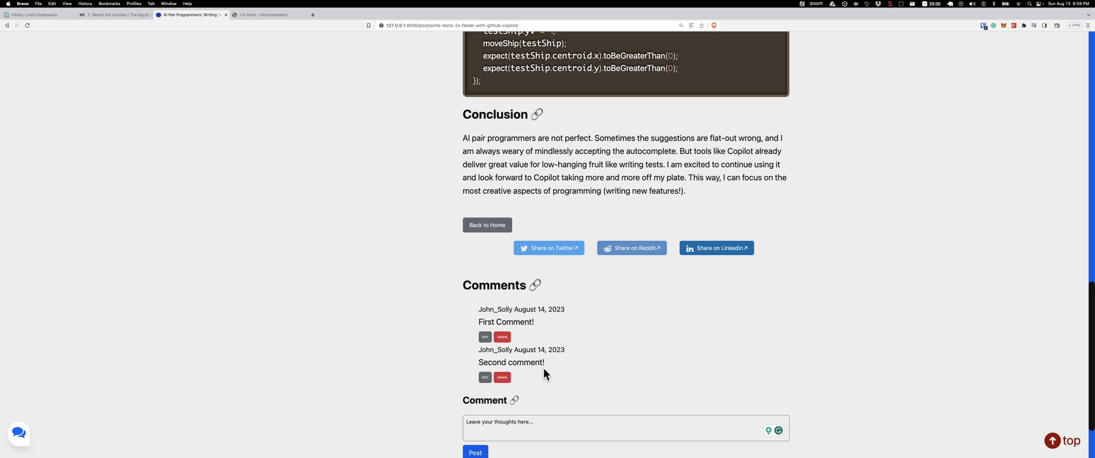
{"action": "mouse_move", "coordinate": [588, 323]}
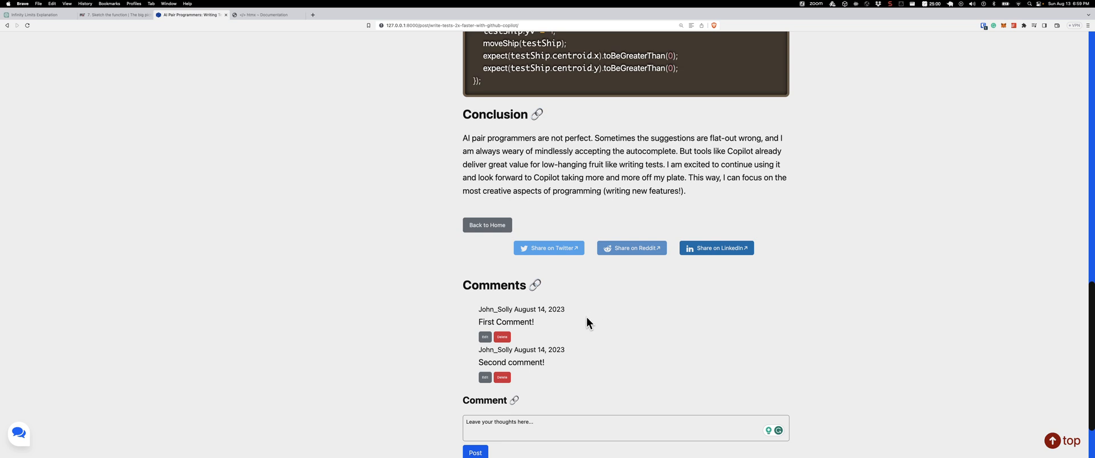
{"action": "mouse_move", "coordinate": [500, 228]}
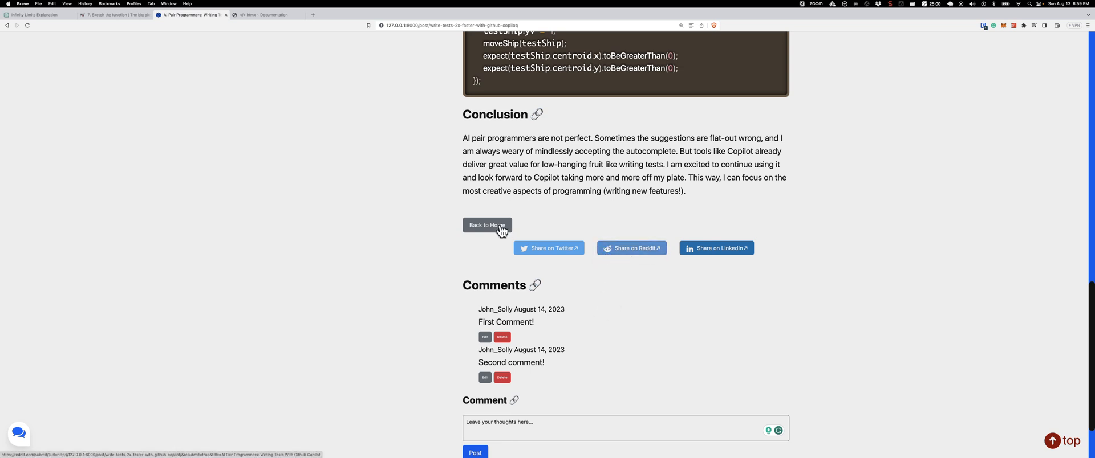
{"action": "mouse_move", "coordinate": [600, 304]}
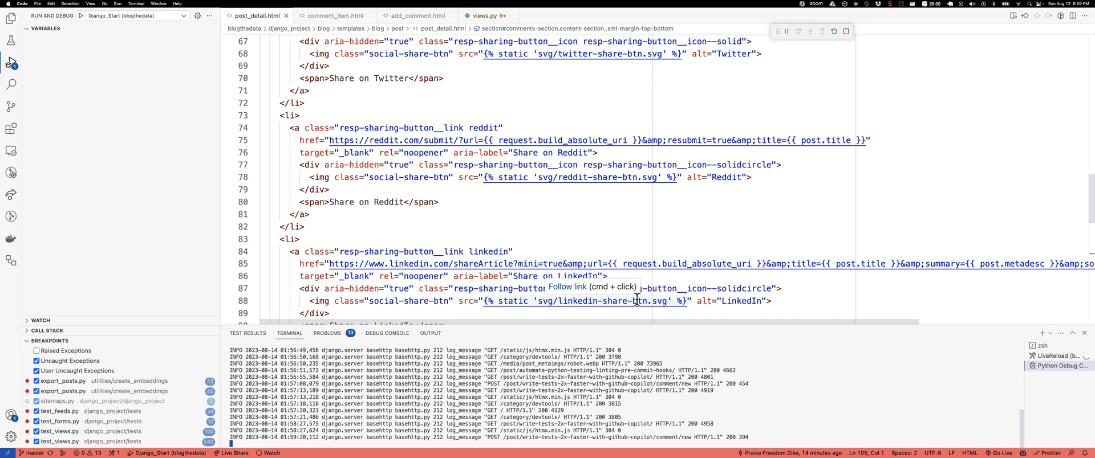
{"action": "mouse_move", "coordinate": [495, 204]}
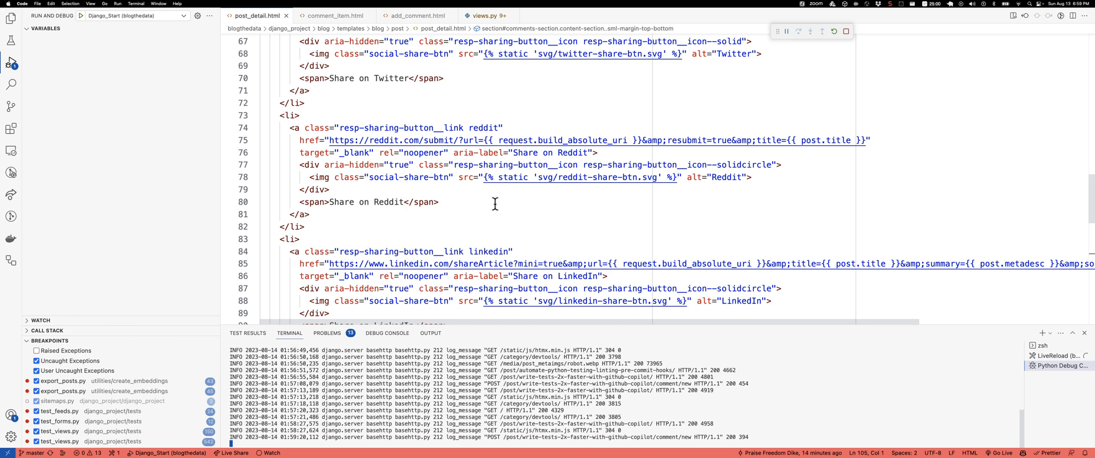
{"action": "mouse_move", "coordinate": [490, 198]}
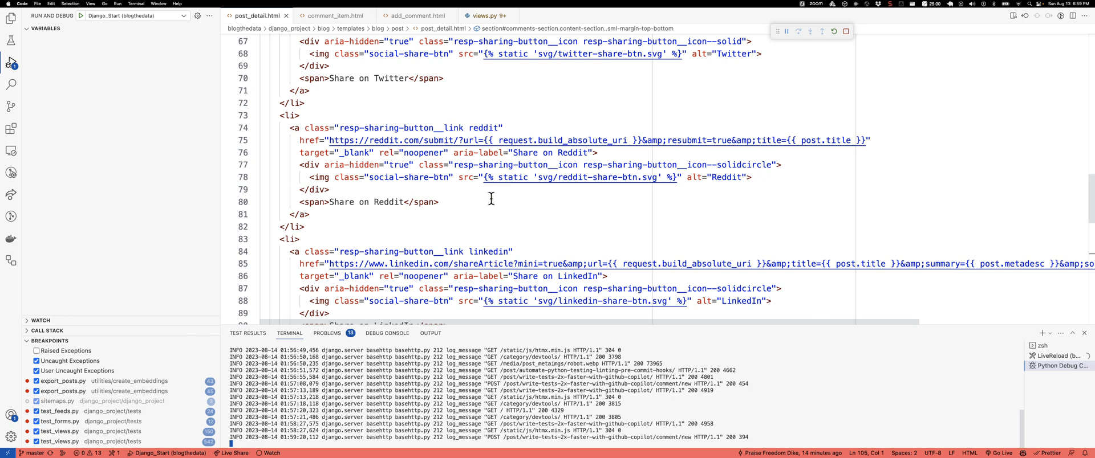
{"action": "mouse_move", "coordinate": [488, 197]}
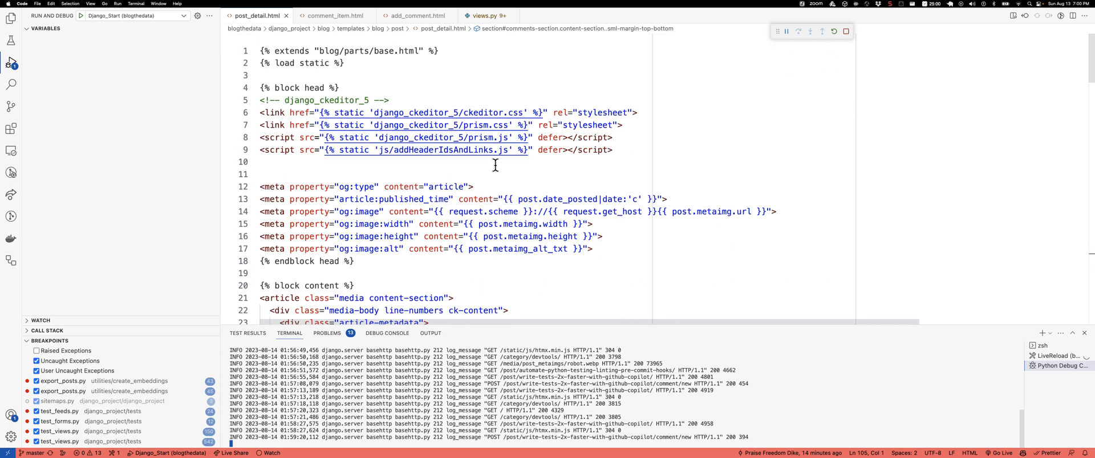
- Scroll post_detail.html to the comments section and select the comment item include line
{"action": "scroll", "scroll_direction": "down", "scroll_amount": 3}
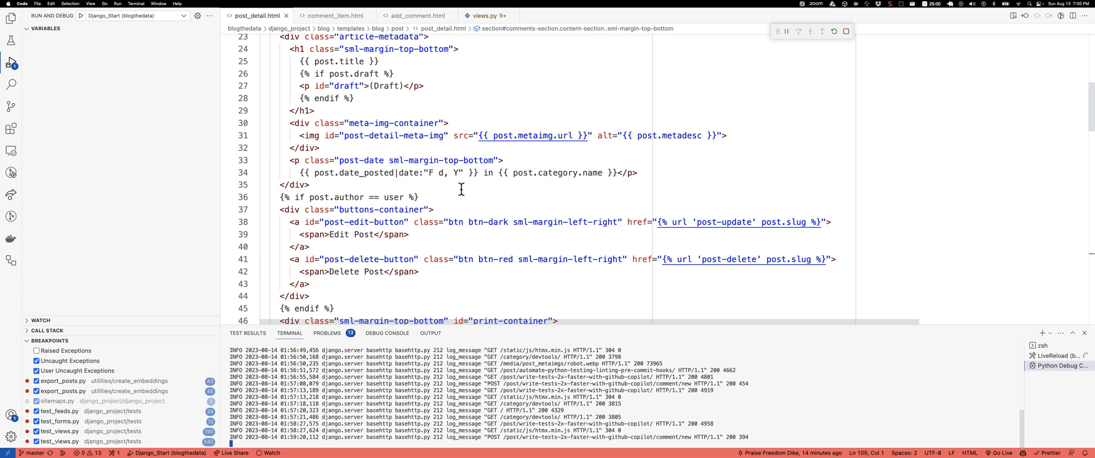
{"action": "scroll", "scroll_direction": "down", "scroll_amount": 3}
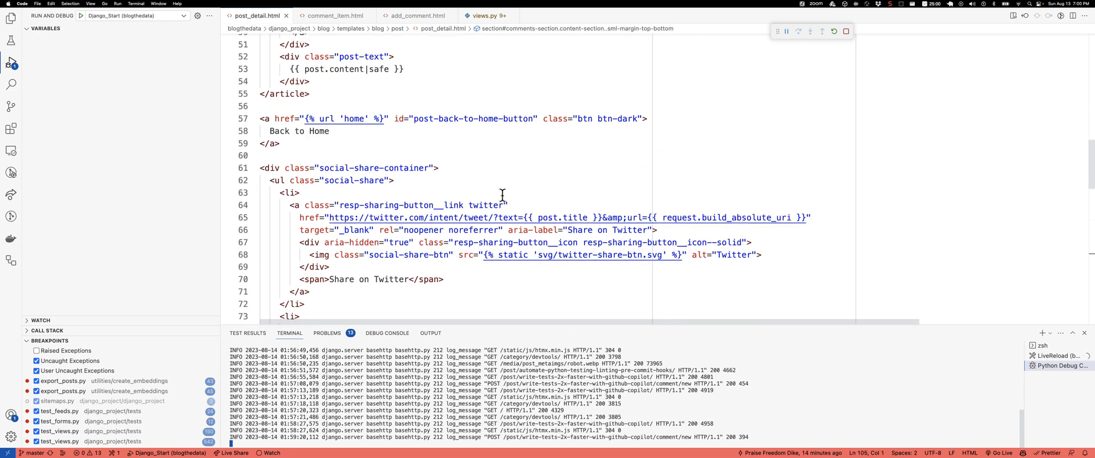
{"action": "scroll", "scroll_direction": "down", "scroll_amount": 3}
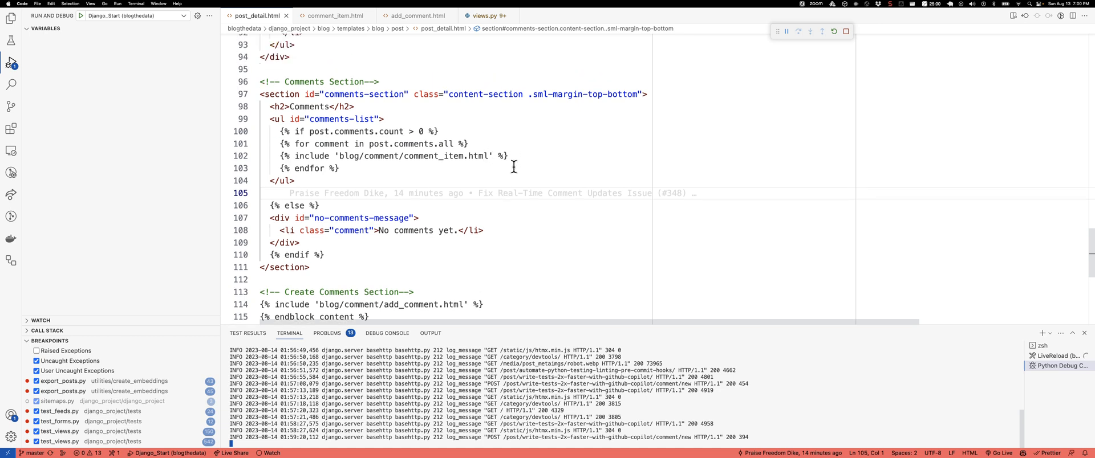
{"action": "mouse_move", "coordinate": [289, 106]}
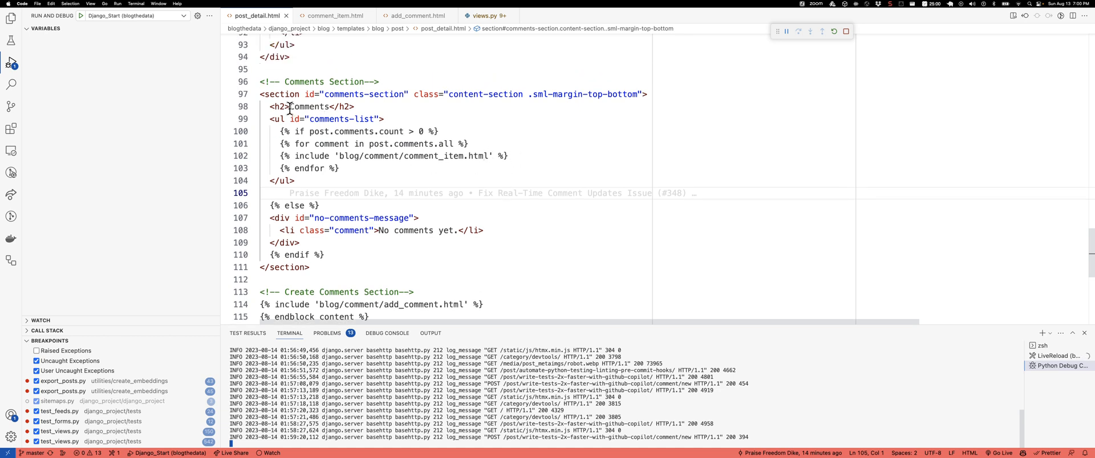
{"action": "mouse_move", "coordinate": [343, 135]}
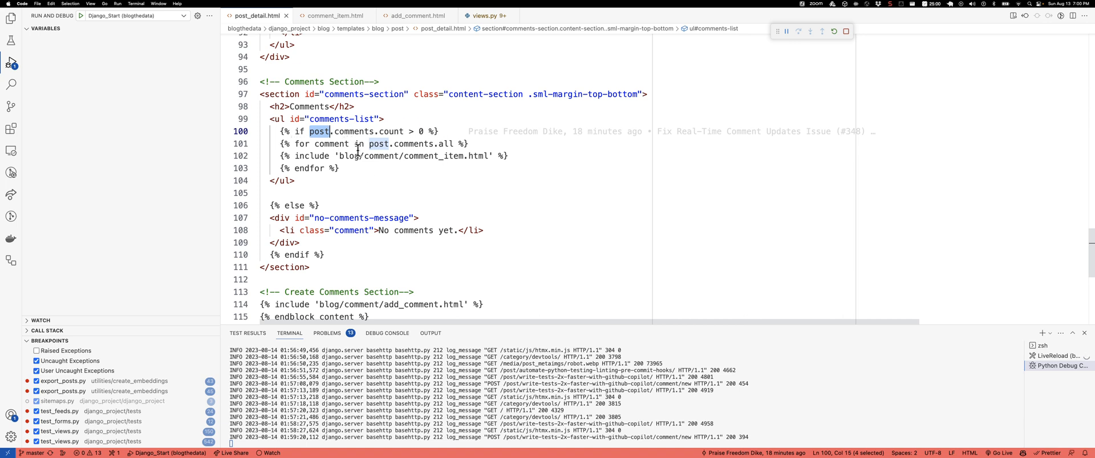
{"action": "mouse_move", "coordinate": [527, 157]}
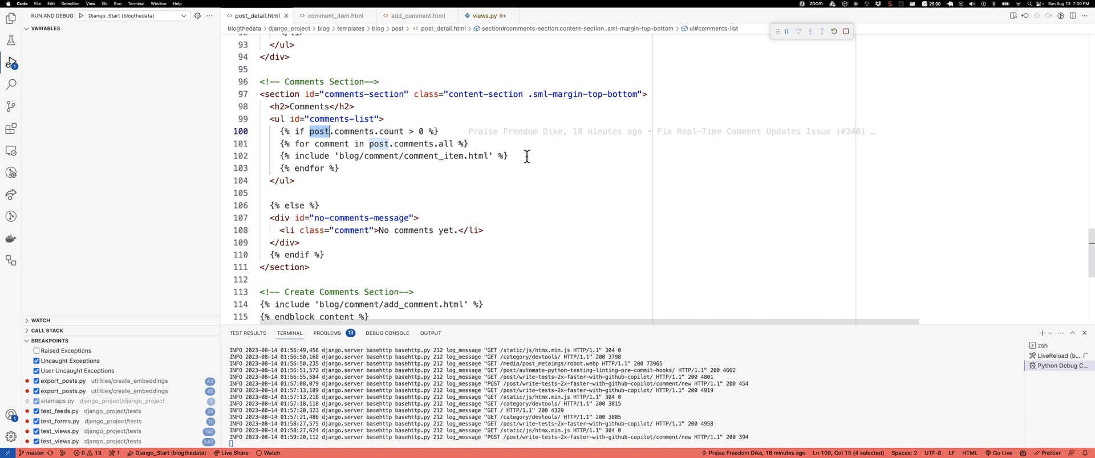
{"action": "left_click", "coordinate": [292, 155]}
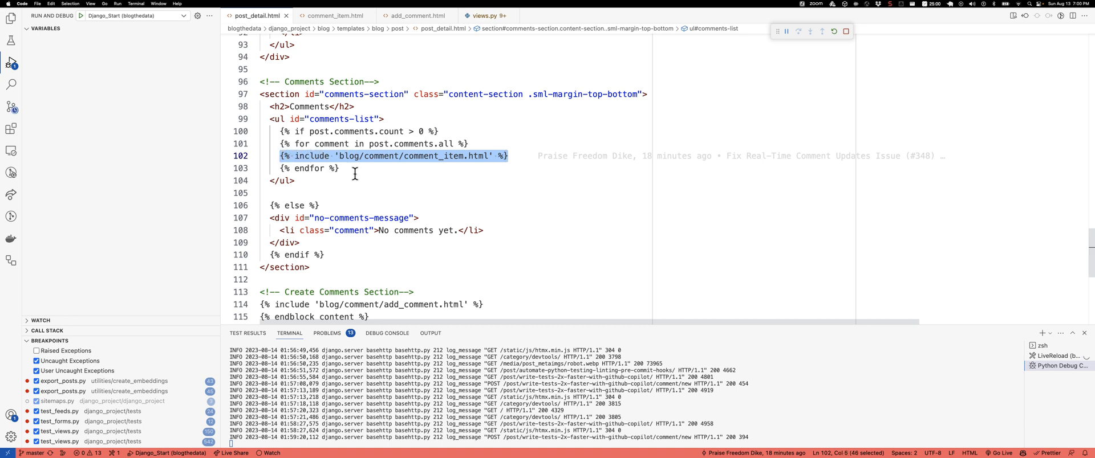
- Select the add_comment.html template path in its include line
{"action": "scroll", "scroll_direction": "down", "scroll_amount": 3}
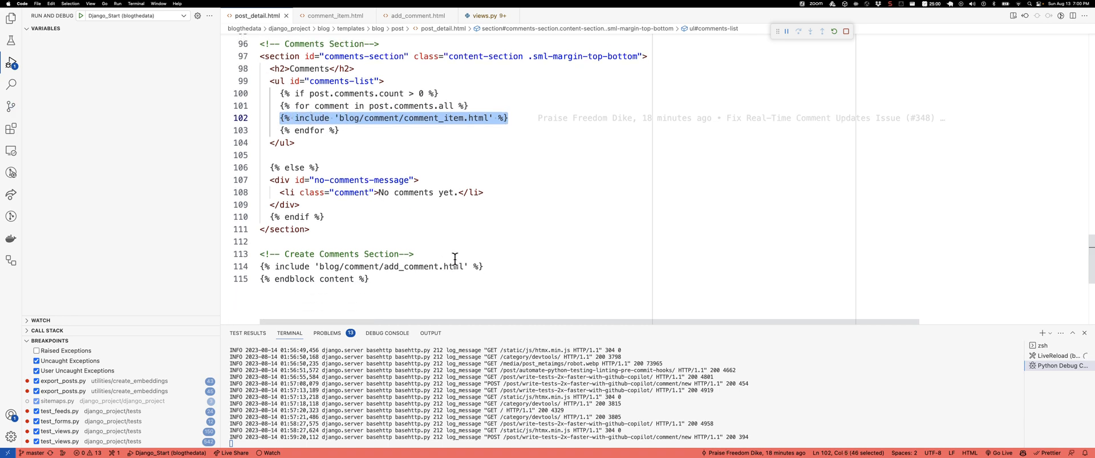
{"action": "mouse_move", "coordinate": [363, 243]}
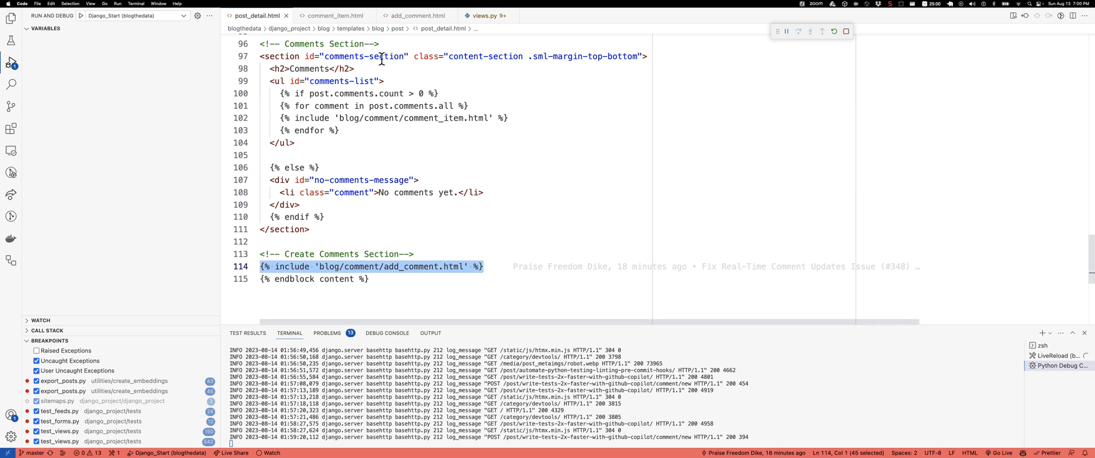
{"action": "left_click", "coordinate": [288, 267]}
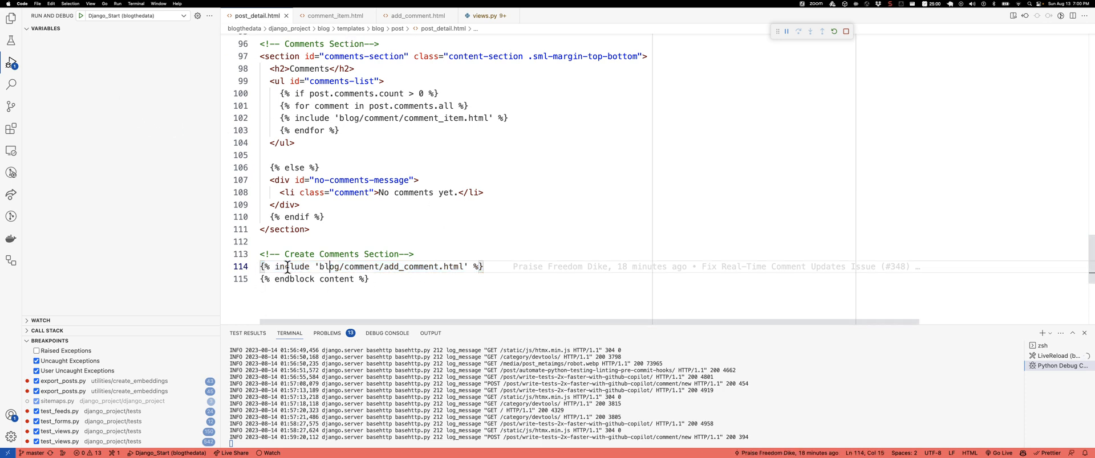
{"action": "double_click", "coordinate": [291, 267]}
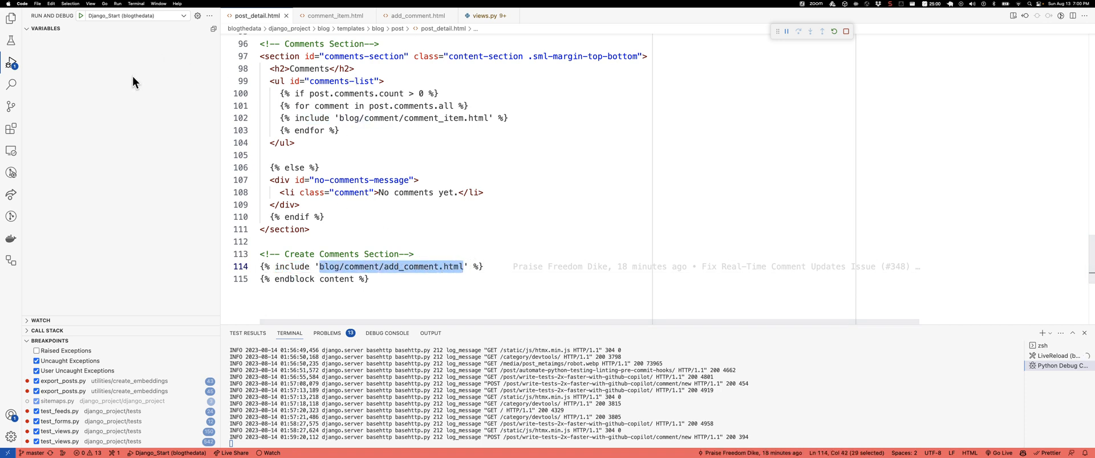
{"action": "left_click", "coordinate": [7, 19]}
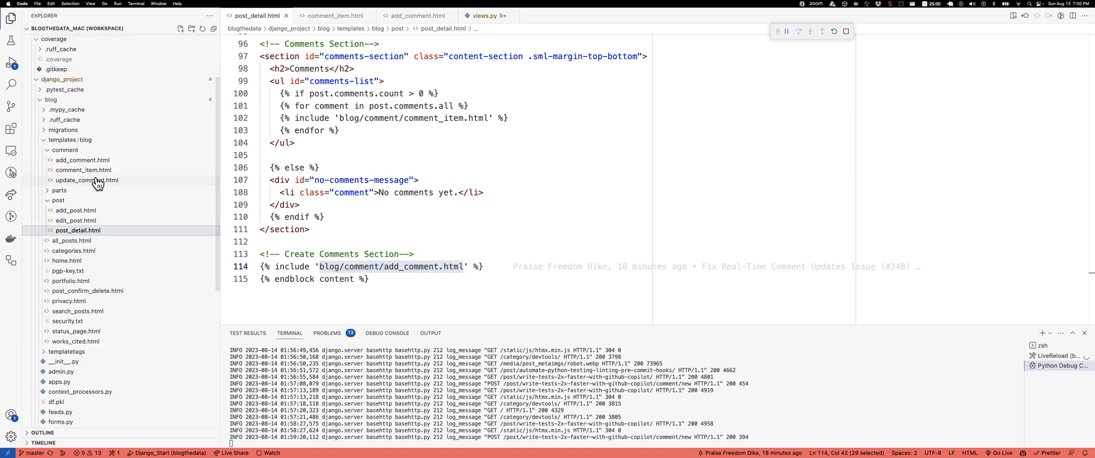
{"action": "mouse_move", "coordinate": [90, 172]}
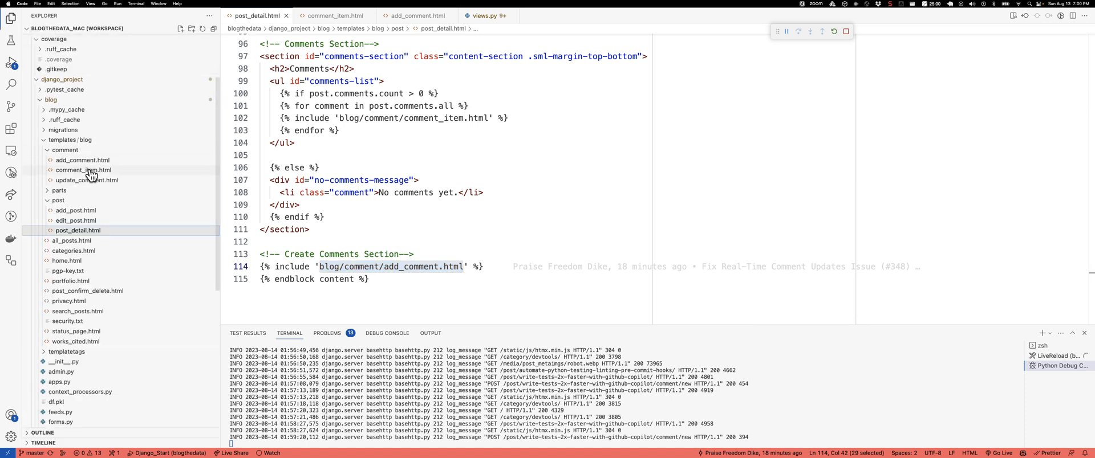
{"action": "mouse_move", "coordinate": [85, 187]}
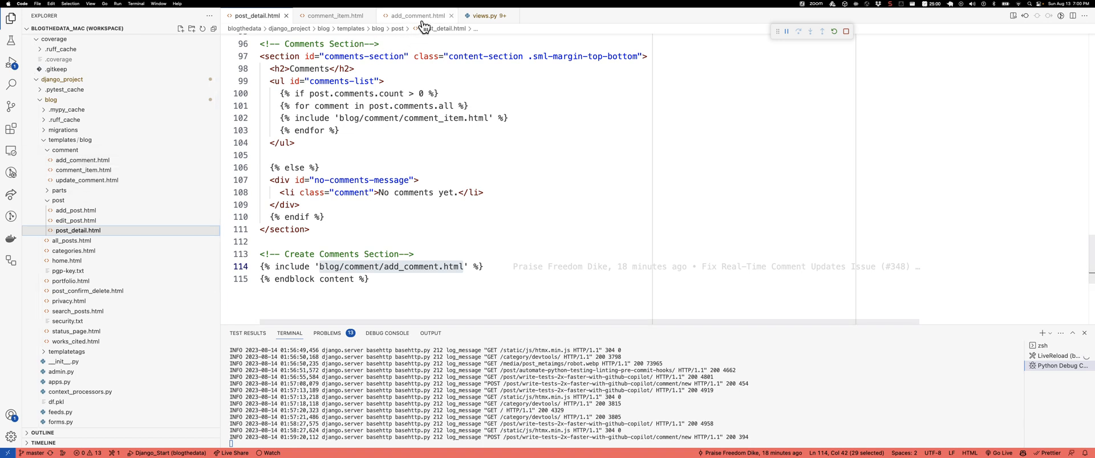
{"action": "left_click", "coordinate": [414, 15]}
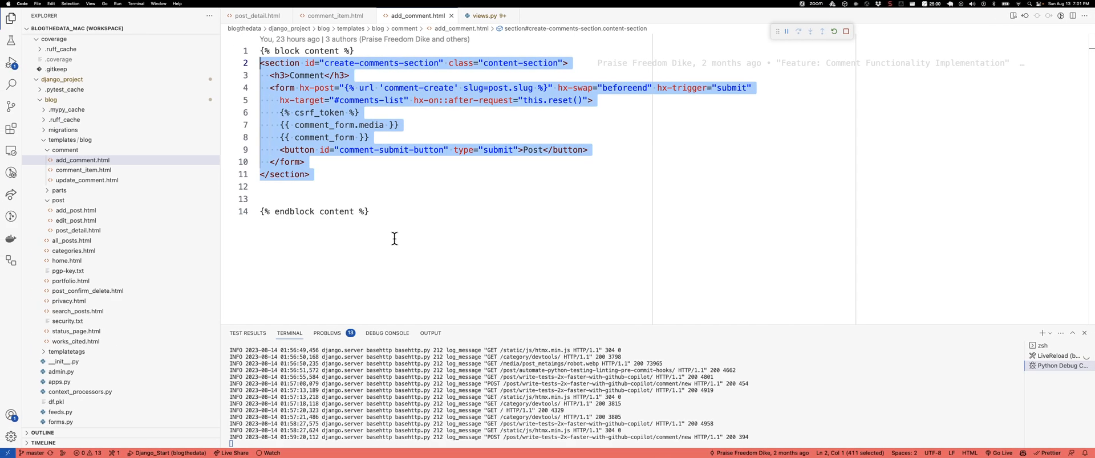
{"action": "left_click", "coordinate": [532, 149]}
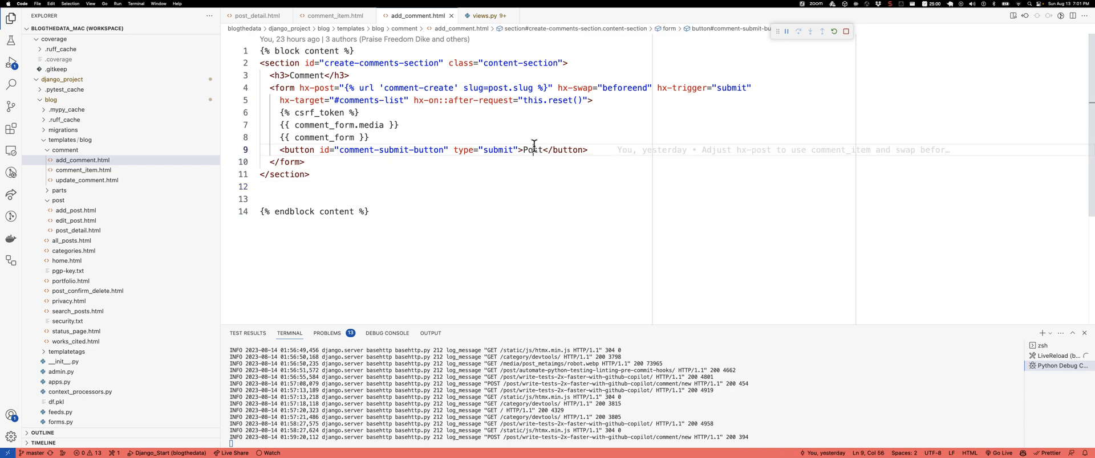
{"action": "double_click", "coordinate": [303, 75]}
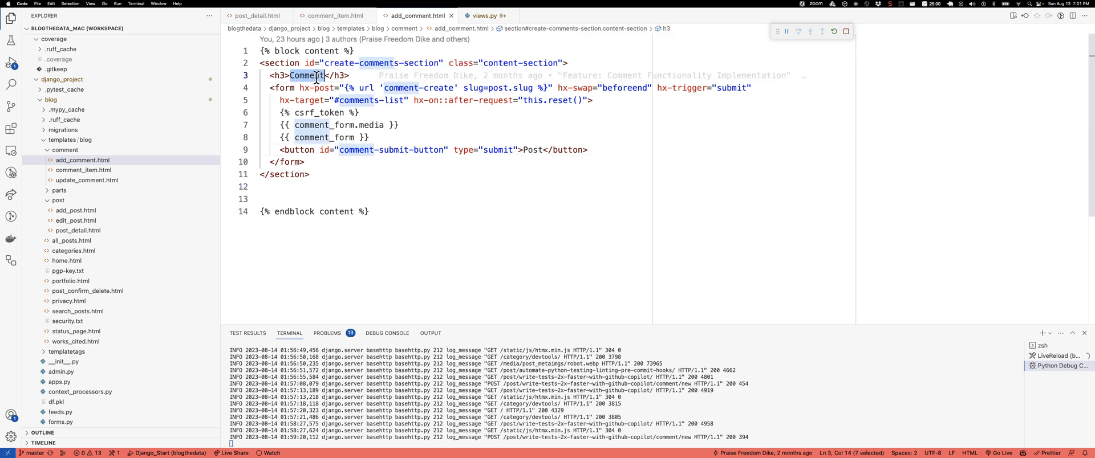
{"action": "left_click", "coordinate": [192, 15]}
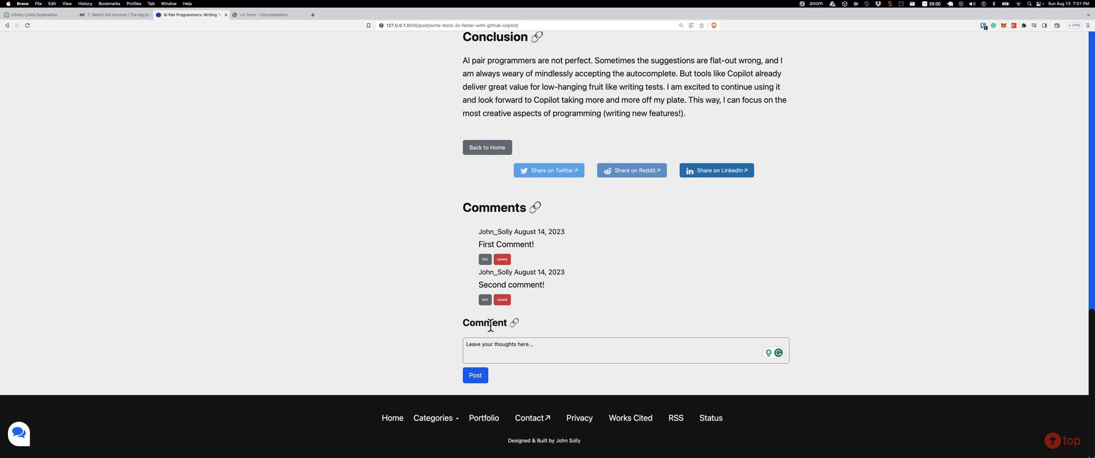
{"action": "mouse_move", "coordinate": [536, 209]}
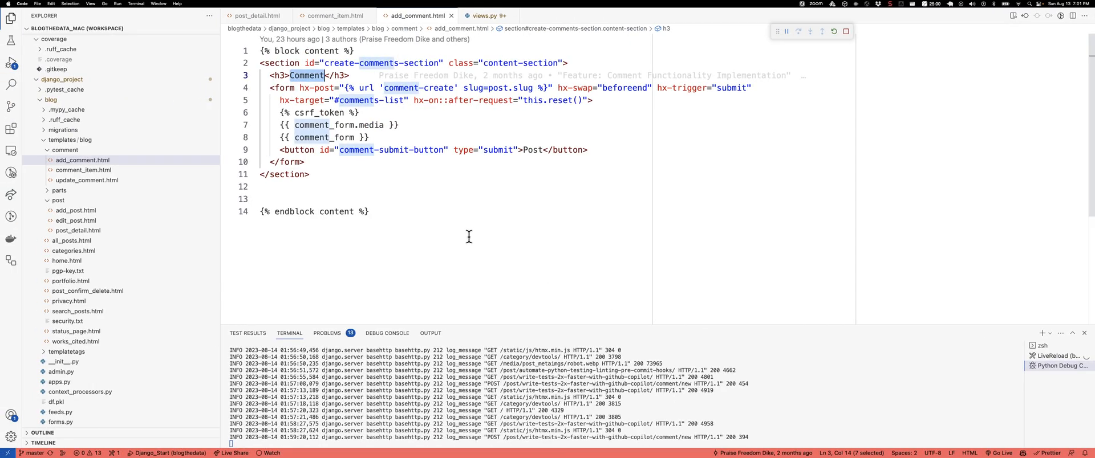
{"action": "mouse_move", "coordinate": [288, 88]}
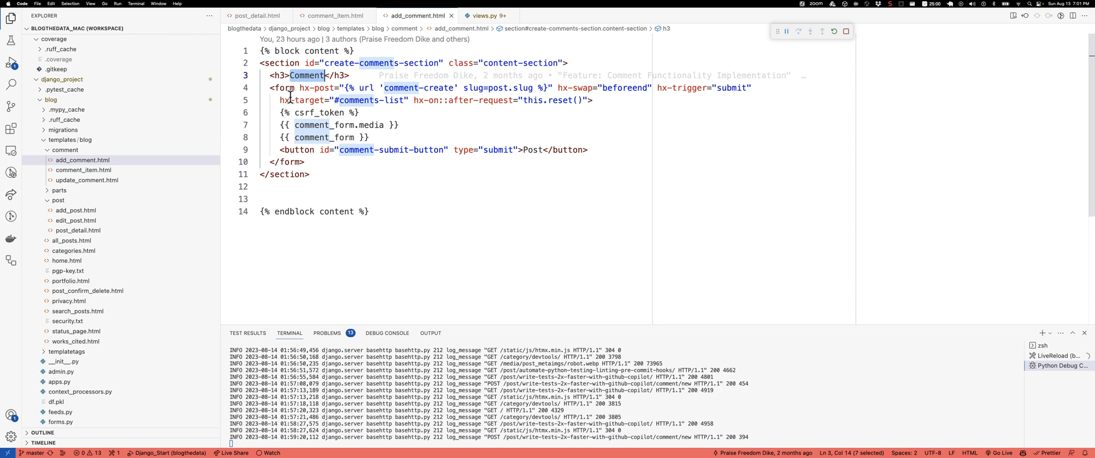
{"action": "mouse_move", "coordinate": [300, 89]}
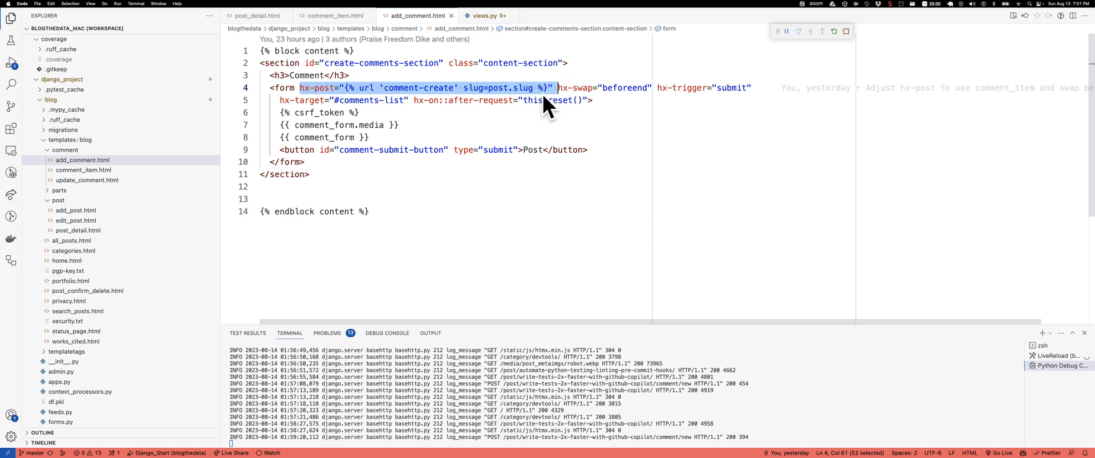
{"action": "mouse_move", "coordinate": [531, 102]}
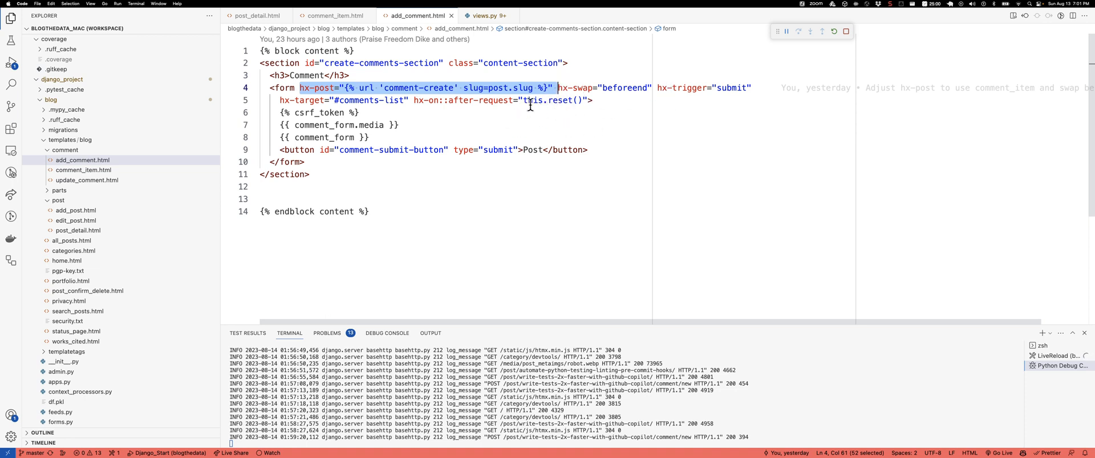
{"action": "mouse_move", "coordinate": [474, 92]}
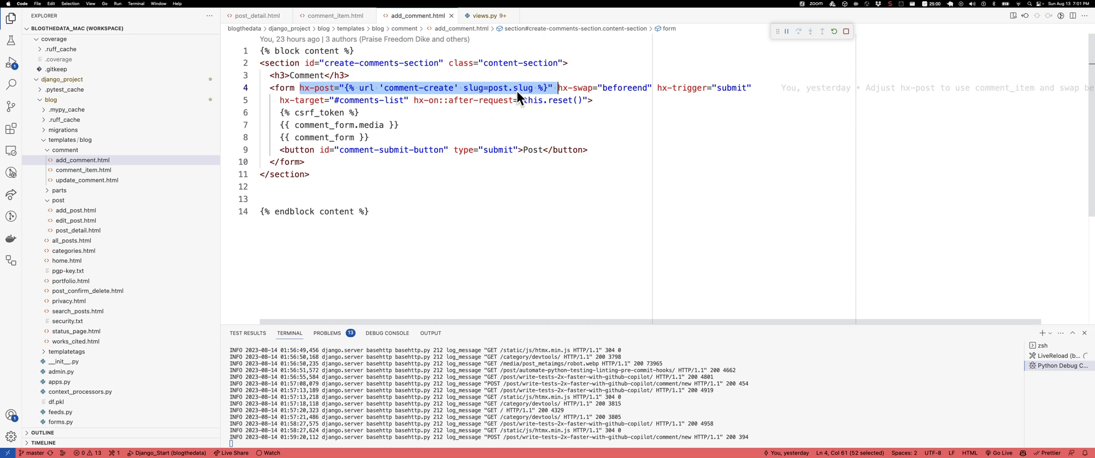
{"action": "mouse_move", "coordinate": [446, 75]}
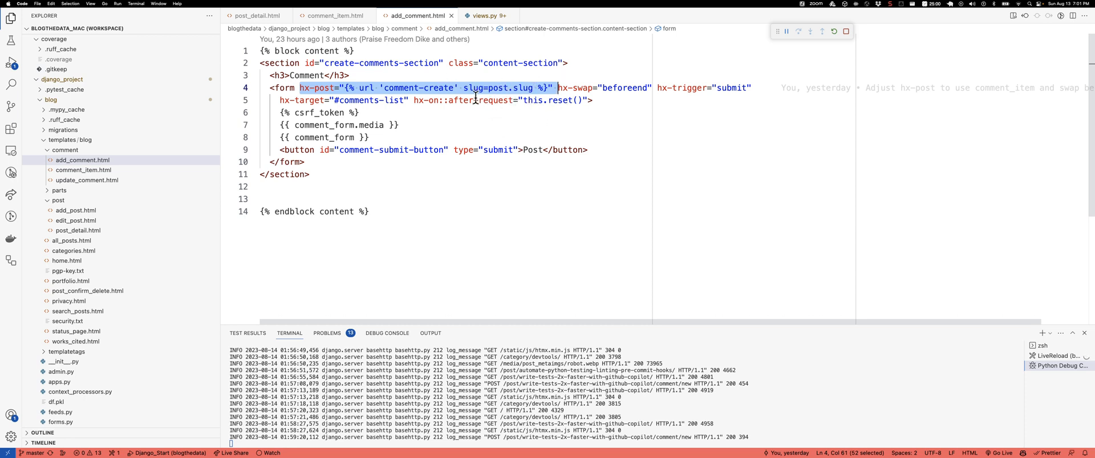
{"action": "mouse_move", "coordinate": [102, 159]}
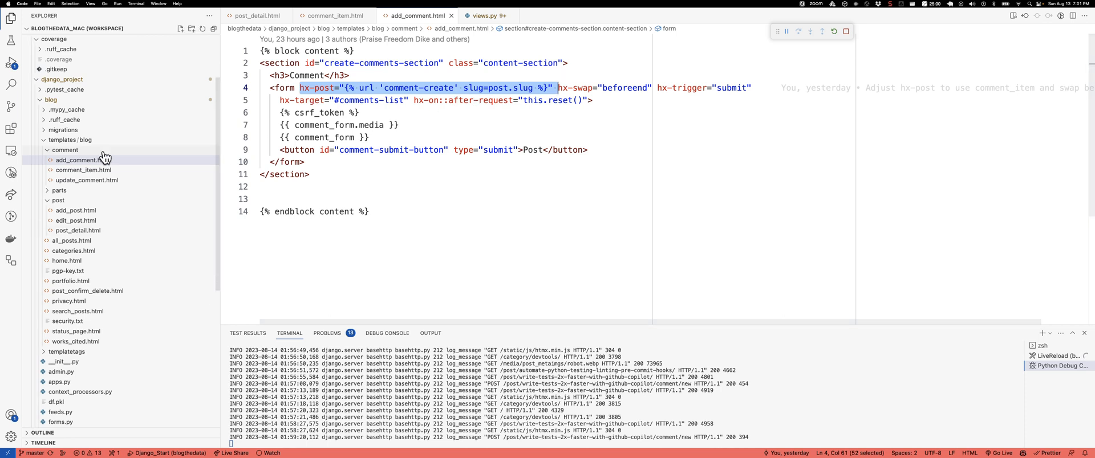
- Locate the script tag in base.html that loads the local htmx.min.js static file
{"action": "scroll", "scroll_direction": "down", "scroll_amount": 3}
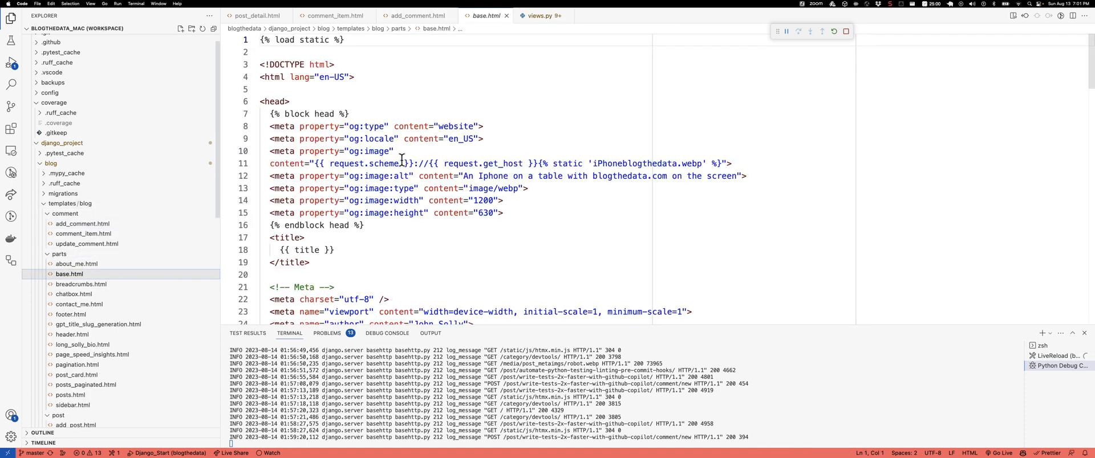
{"action": "scroll", "scroll_direction": "down", "scroll_amount": 3}
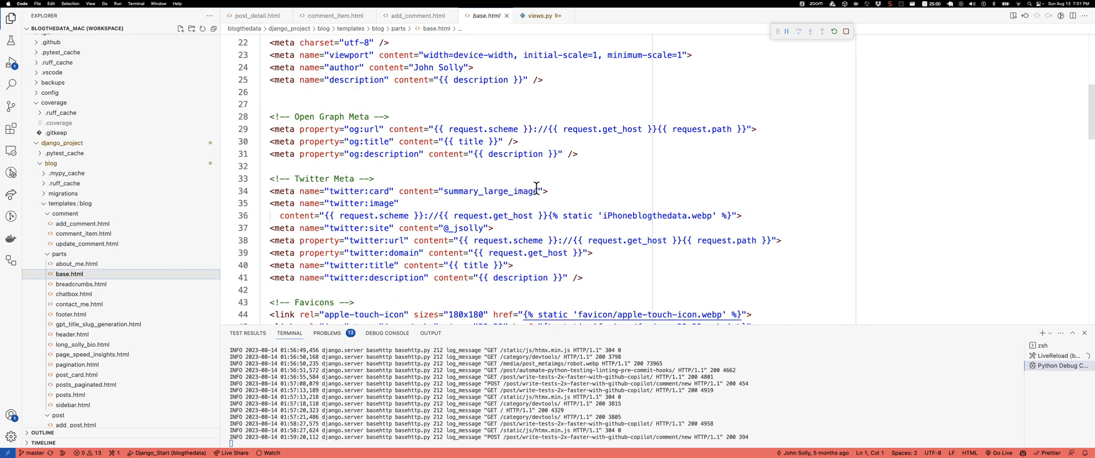
{"action": "scroll", "scroll_direction": "down", "scroll_amount": 3}
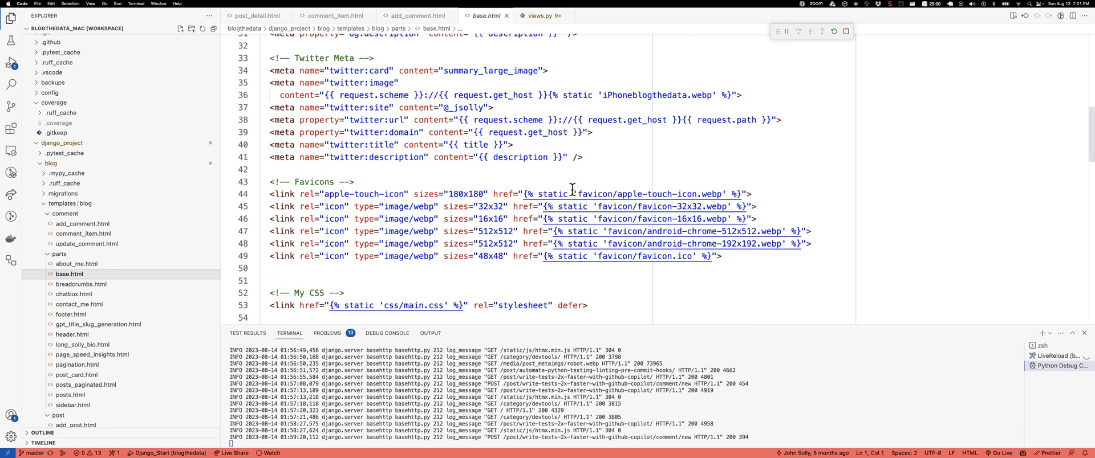
{"action": "scroll", "scroll_direction": "down", "scroll_amount": 3}
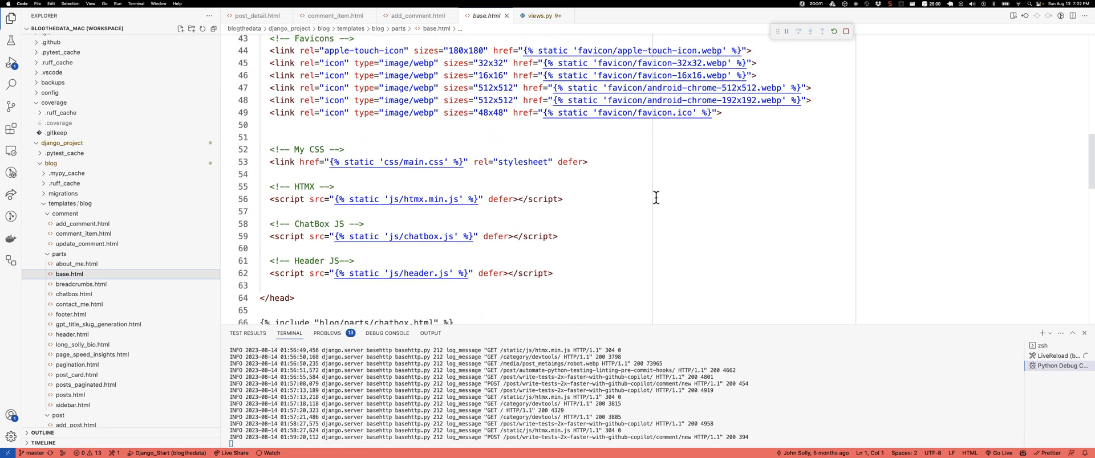
{"action": "left_click", "coordinate": [438, 199]}
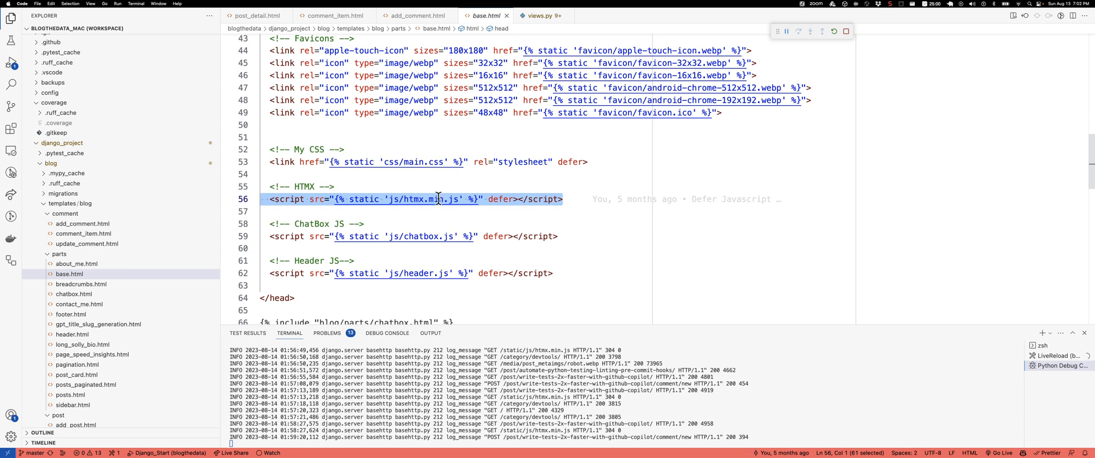
{"action": "double_click", "coordinate": [435, 199]}
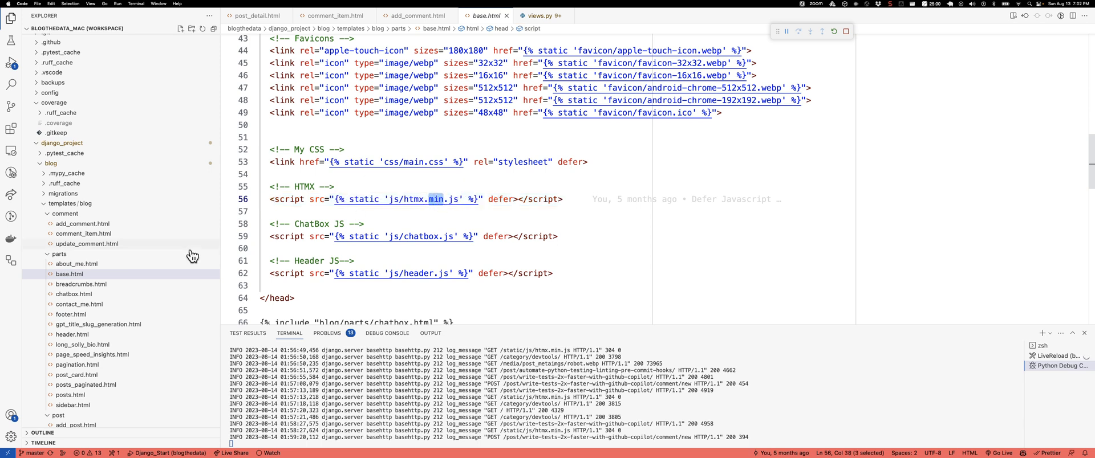
{"action": "scroll", "scroll_direction": "down", "scroll_amount": 3}
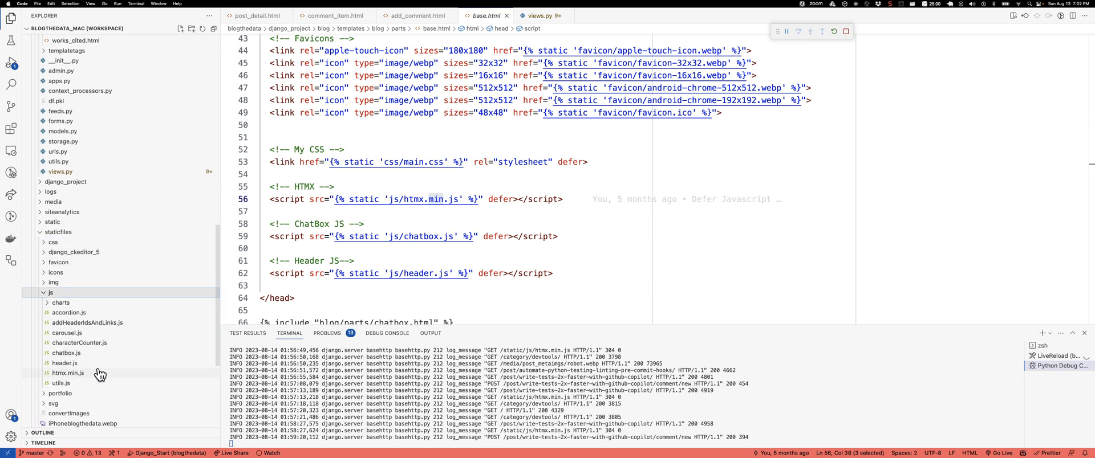
{"action": "mouse_move", "coordinate": [114, 373]}
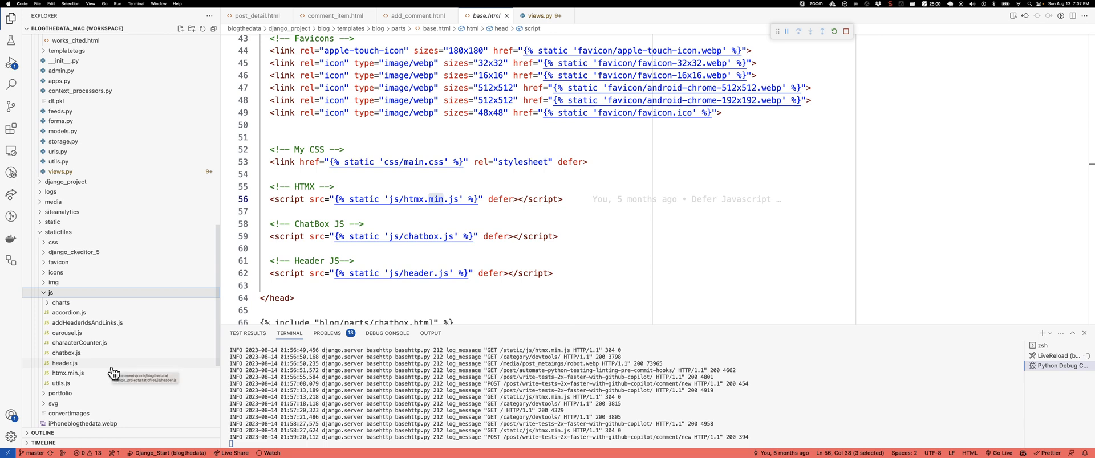
{"action": "mouse_move", "coordinate": [357, 206]}
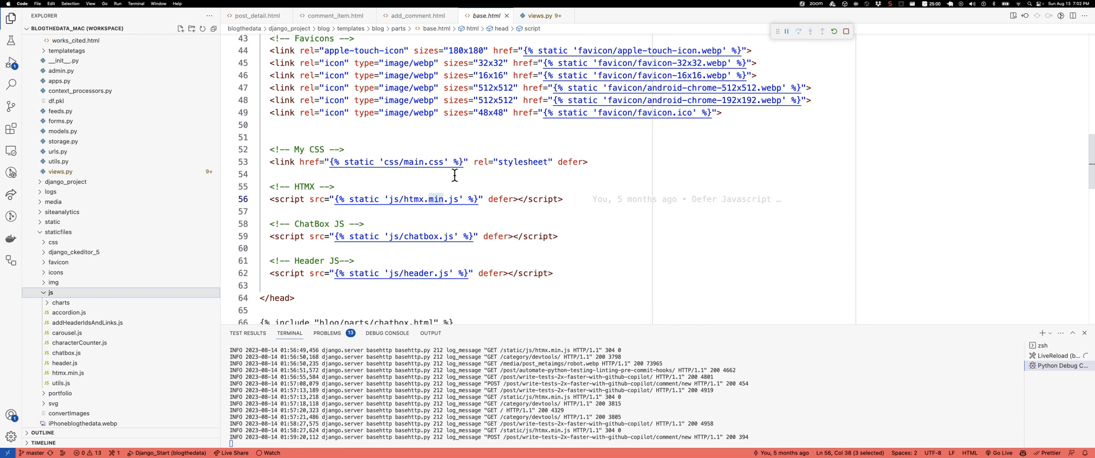
{"action": "mouse_move", "coordinate": [414, 22]}
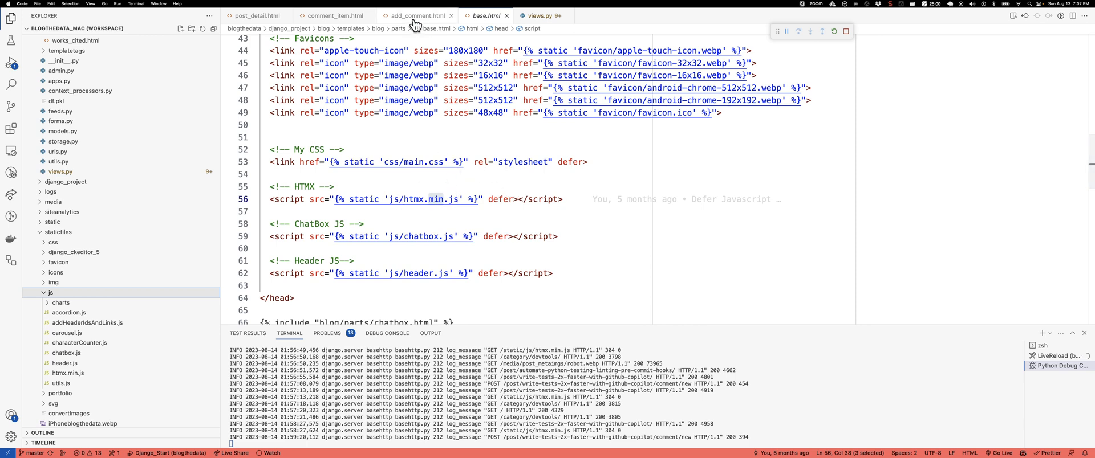
- Review the comments-list target and comment-create hx-post url in add_comment.html
{"action": "left_click", "coordinate": [417, 15]}
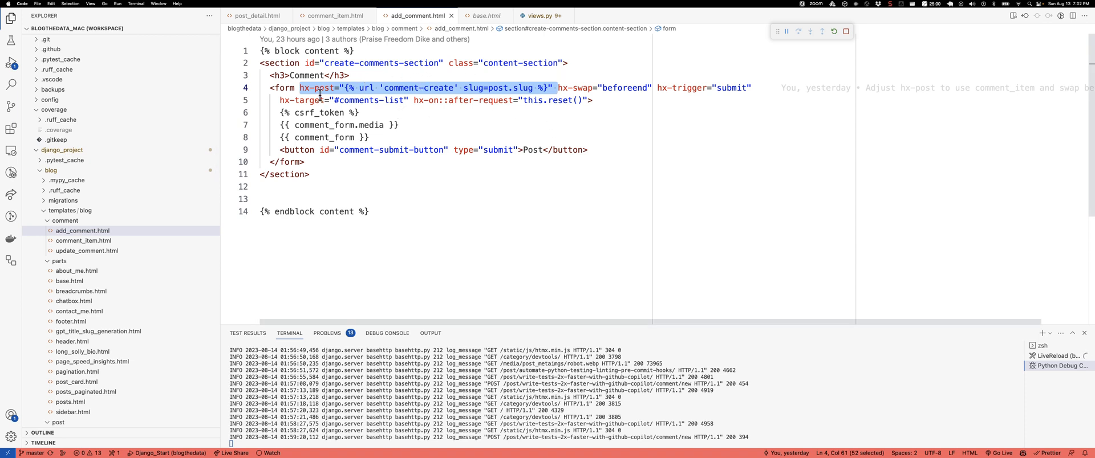
{"action": "left_click", "coordinate": [409, 101]}
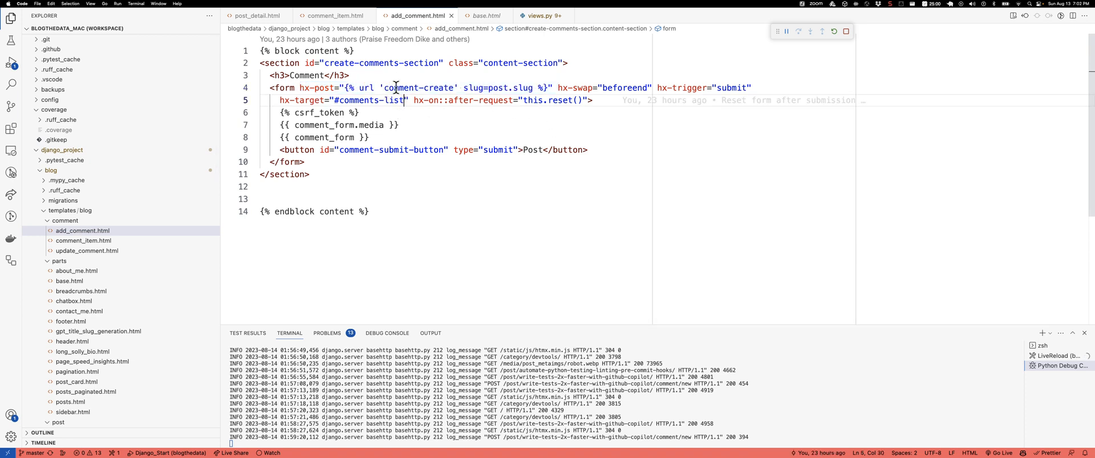
{"action": "double_click", "coordinate": [445, 88]}
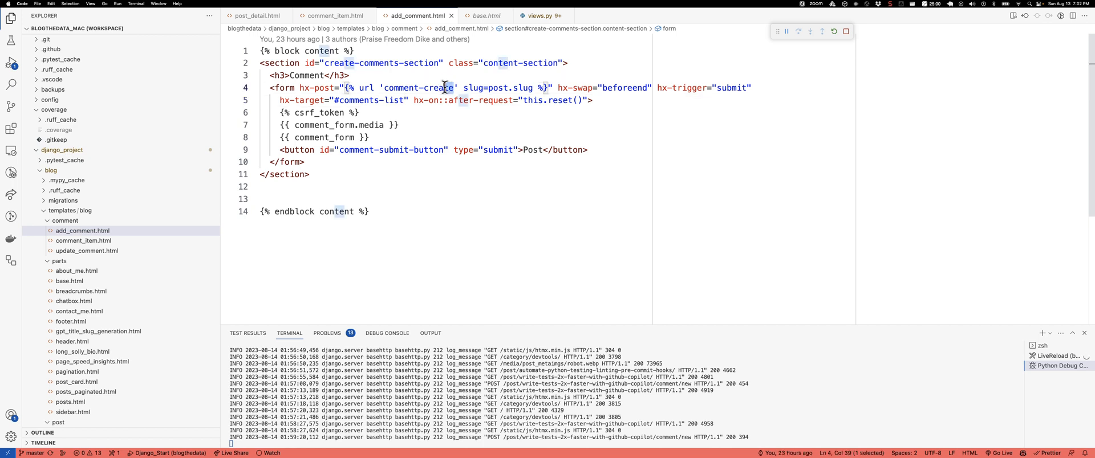
{"action": "double_click", "coordinate": [417, 88]}
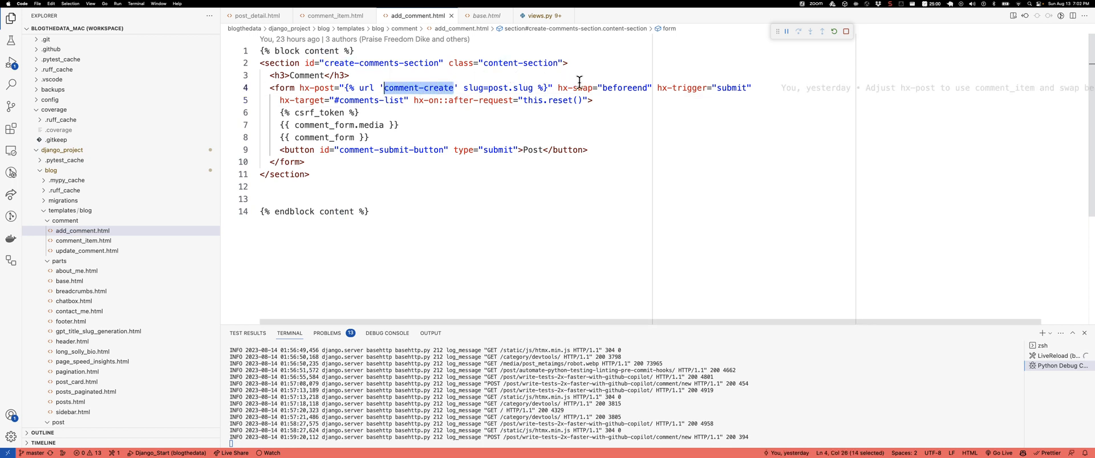
{"action": "mouse_move", "coordinate": [613, 88]}
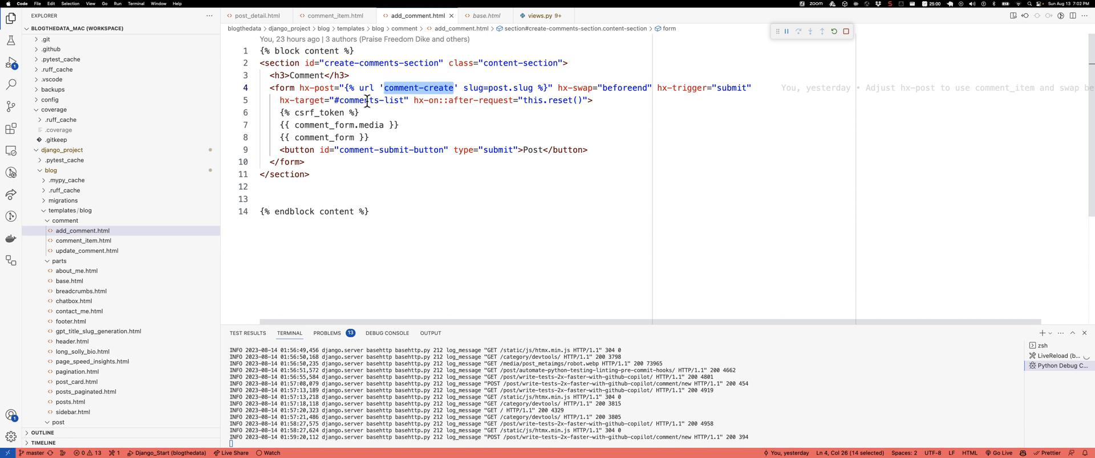
{"action": "mouse_move", "coordinate": [470, 88]}
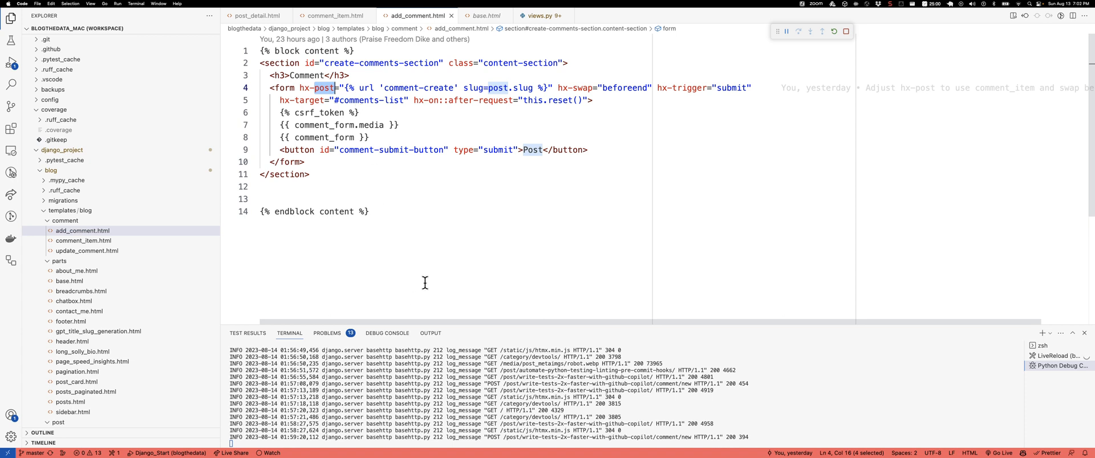
{"action": "mouse_move", "coordinate": [593, 118]}
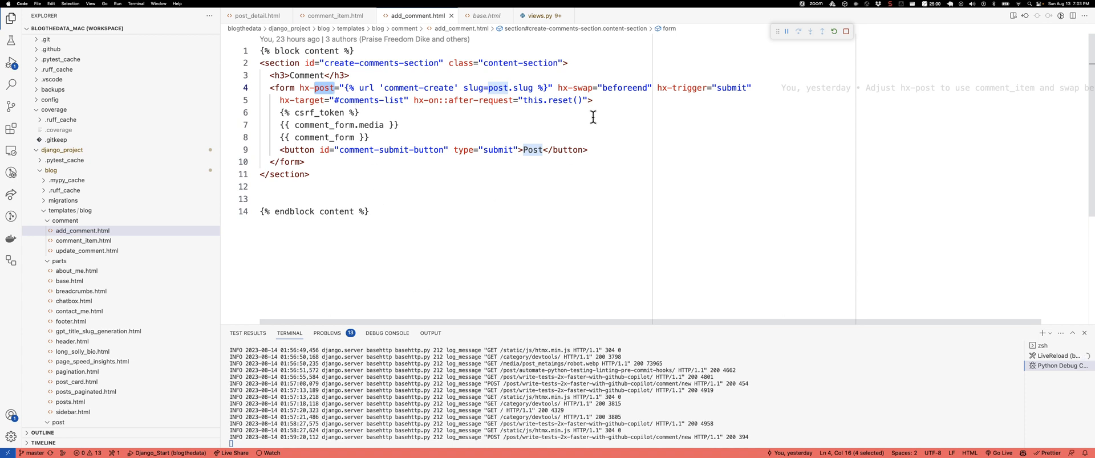
{"action": "mouse_move", "coordinate": [602, 88]}
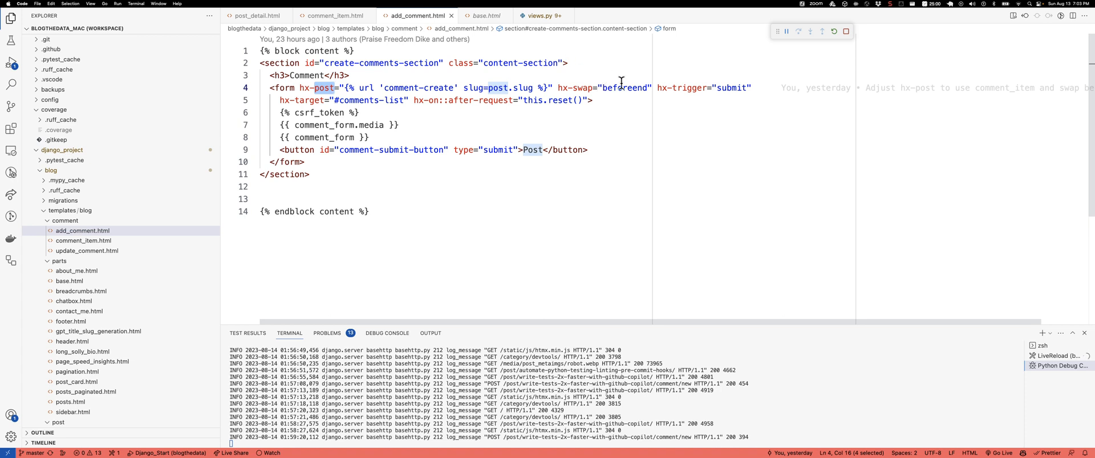
- Highlight the beforeend swap value, the button's submit type and the hx-swap attribute
{"action": "double_click", "coordinate": [624, 86]}
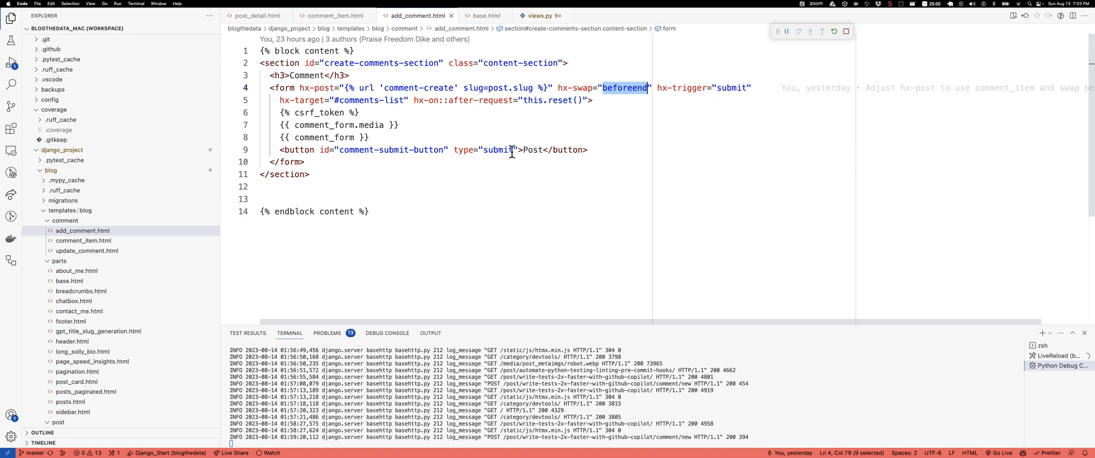
{"action": "double_click", "coordinate": [498, 149]}
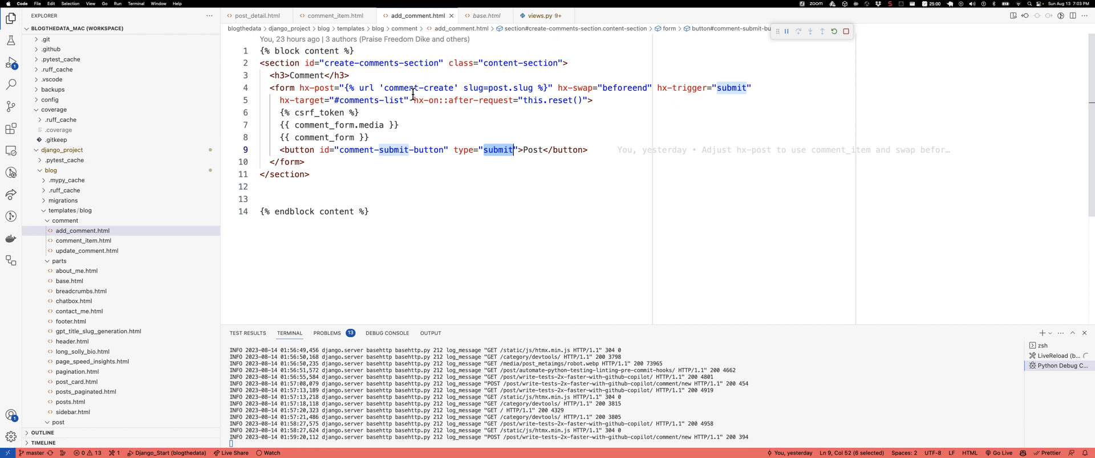
{"action": "mouse_move", "coordinate": [596, 87]}
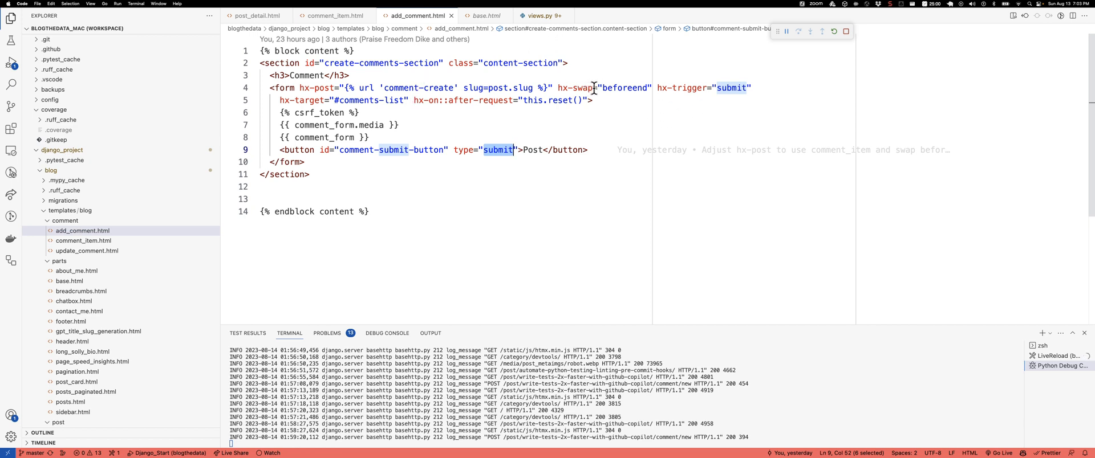
{"action": "double_click", "coordinate": [576, 88]}
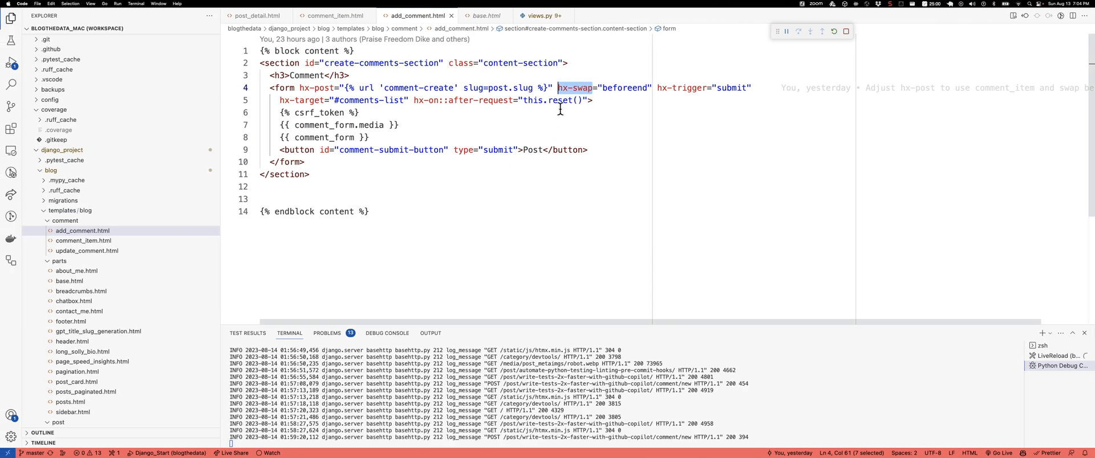
{"action": "left_click", "coordinate": [337, 101]}
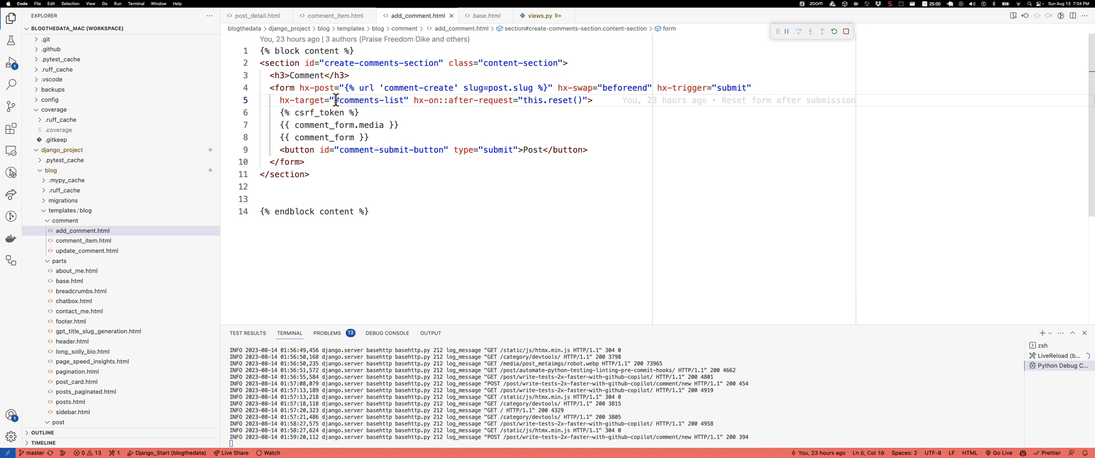
{"action": "double_click", "coordinate": [371, 100]}
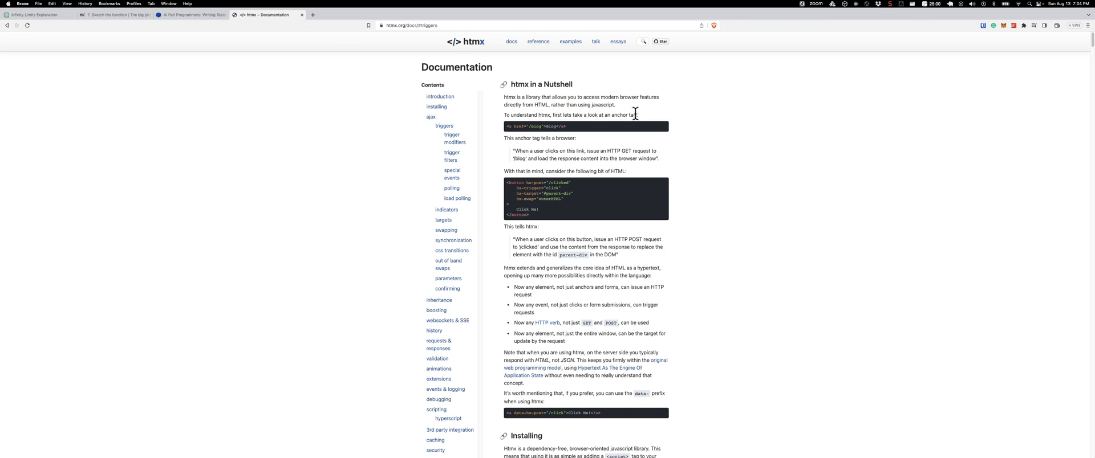
- Search the htmx docs for "swap" to reach the hx-swap attribute reference
{"action": "left_click", "coordinate": [644, 41]}
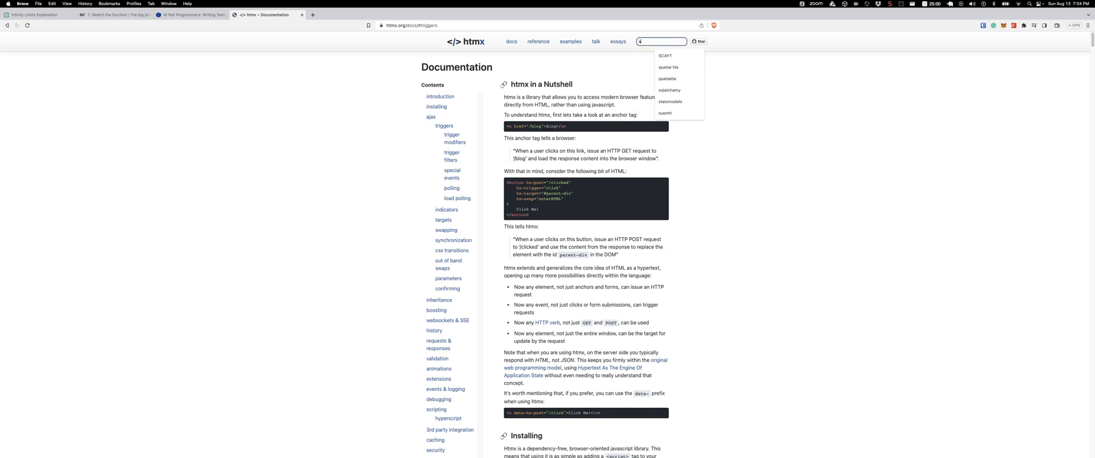
{"action": "type", "text": "swap"}
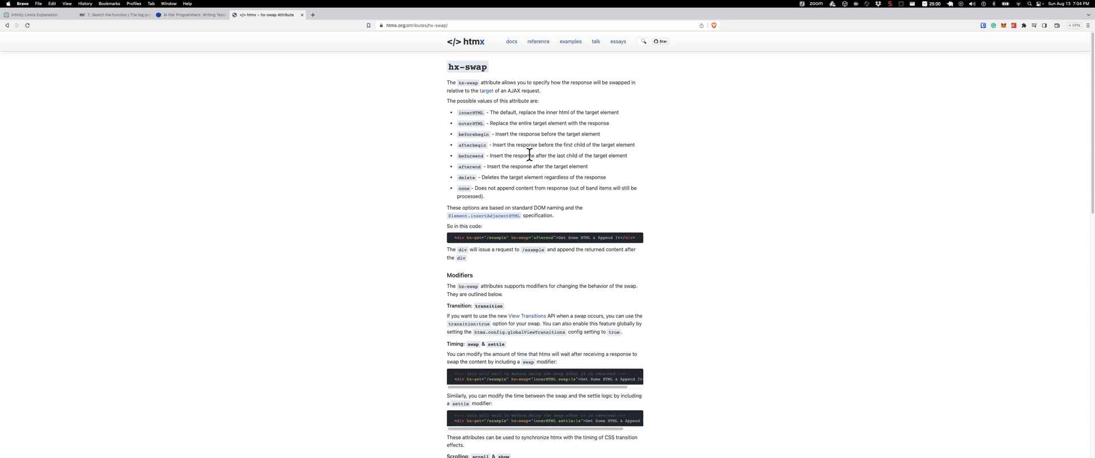
{"action": "left_click", "coordinate": [188, 15]}
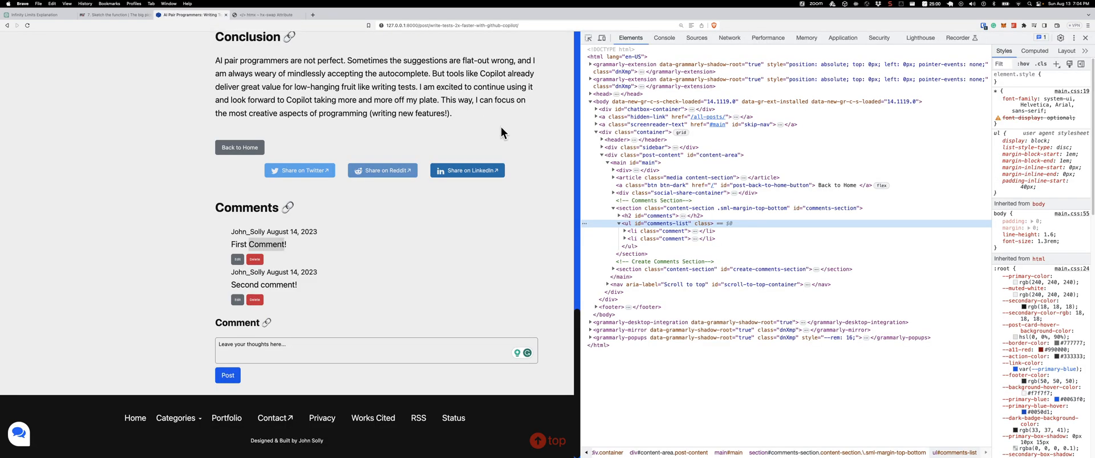
{"action": "mouse_move", "coordinate": [667, 215]}
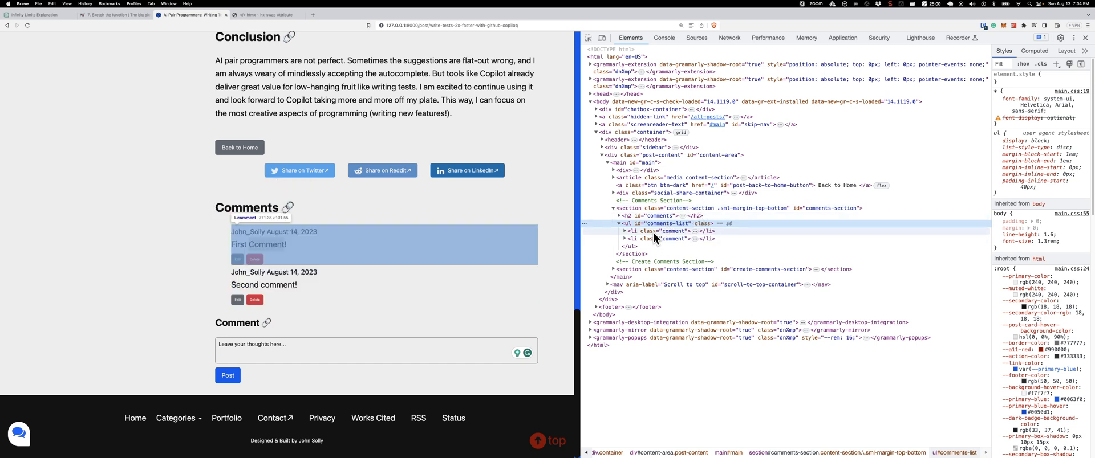
{"action": "mouse_move", "coordinate": [658, 232]}
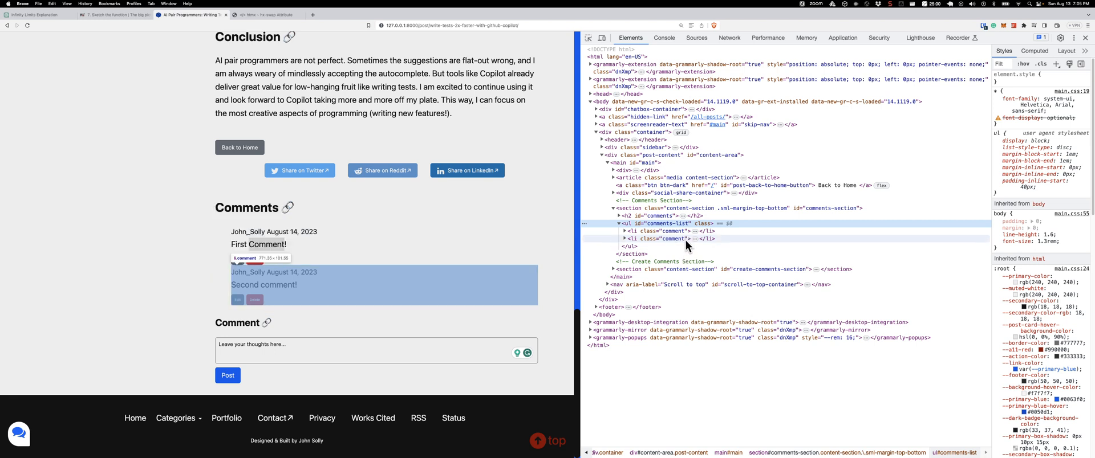
{"action": "mouse_move", "coordinate": [687, 230]}
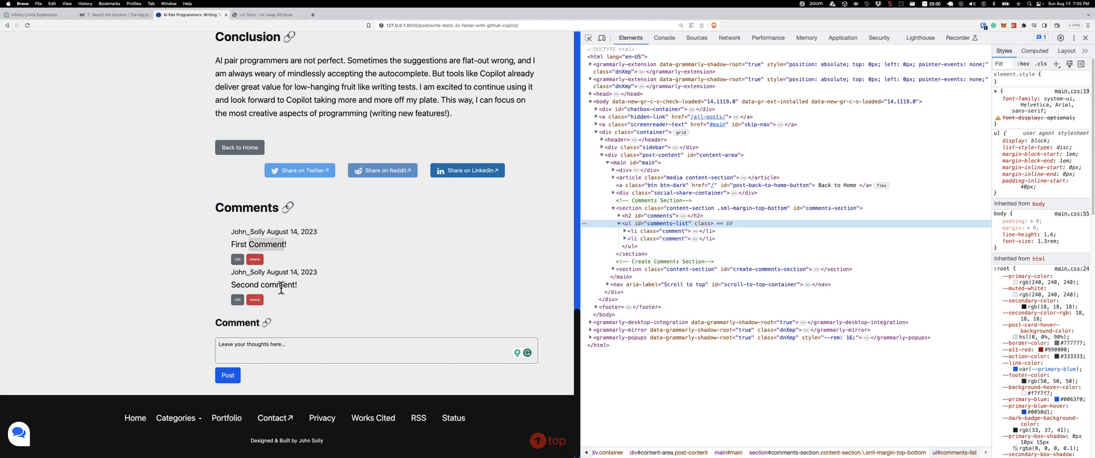
{"action": "mouse_move", "coordinate": [292, 283]}
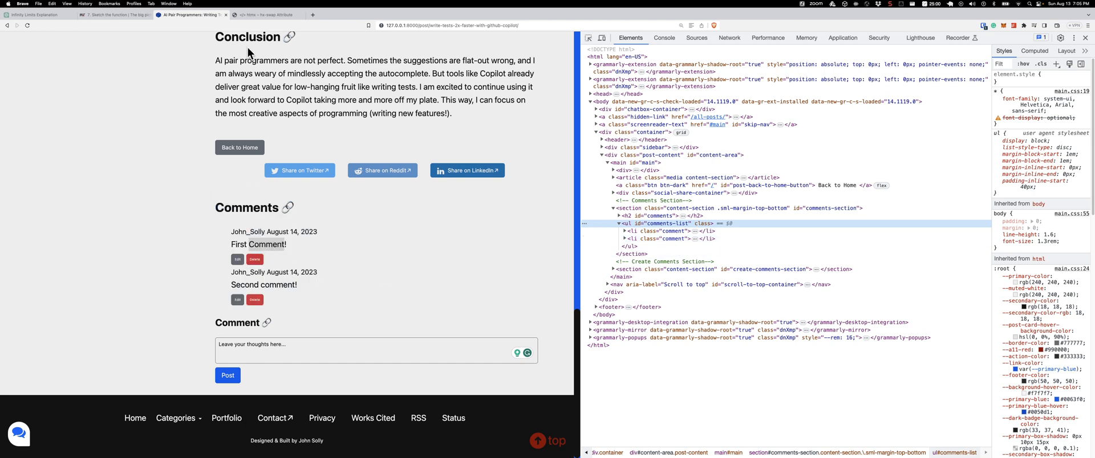
- Return to the hx-swap documentation page after inspecting the comments list
{"action": "left_click", "coordinate": [271, 15]}
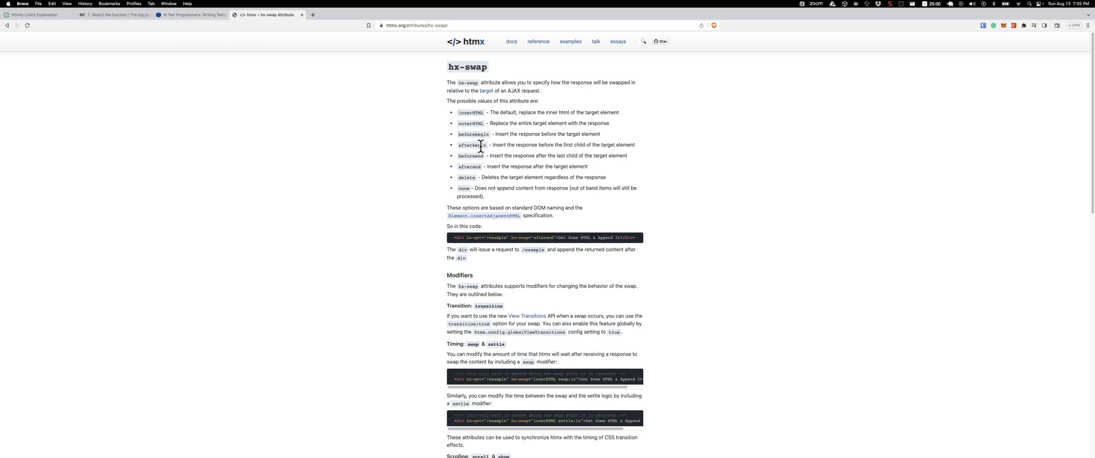
- Highlight the comment-create url name in the add_comment.html form's hx-post
{"action": "left_click", "coordinate": [188, 15]}
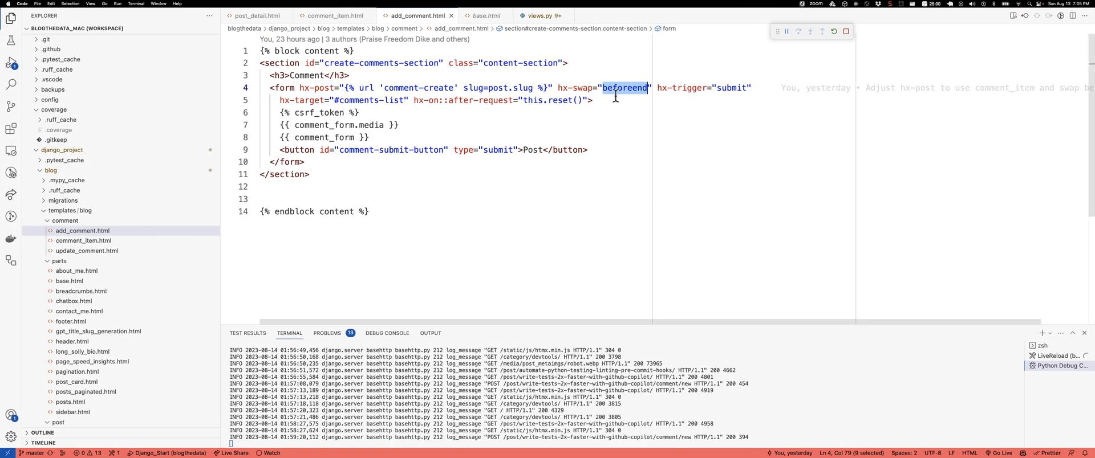
{"action": "mouse_move", "coordinate": [731, 91]}
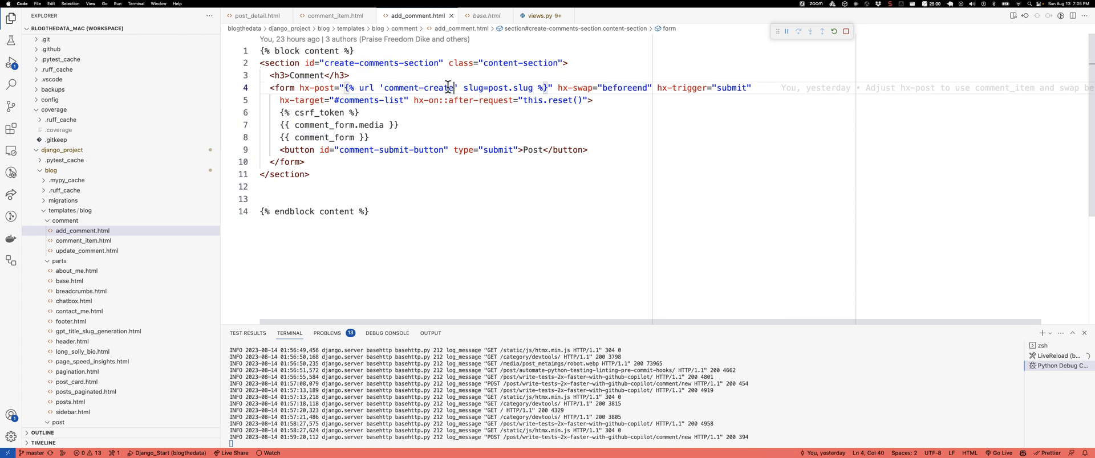
{"action": "double_click", "coordinate": [421, 88]}
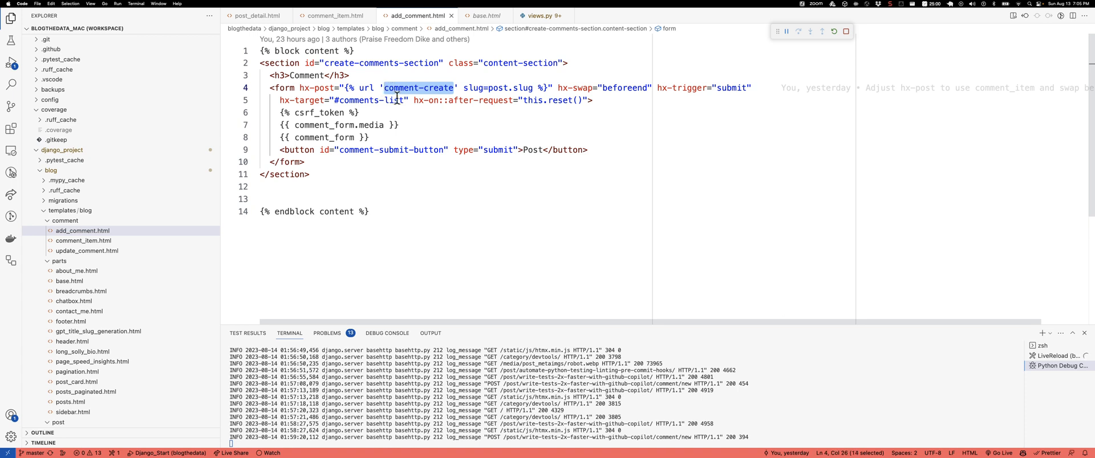
{"action": "mouse_move", "coordinate": [409, 73]}
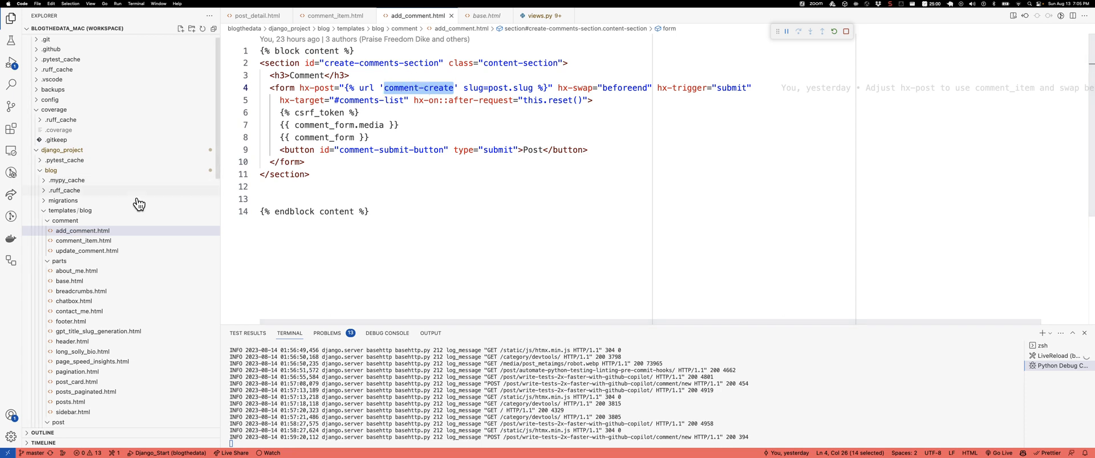
- Go from the comment-create route in urls.py to the CreateCommentView definition
{"action": "scroll", "scroll_direction": "down", "scroll_amount": 3}
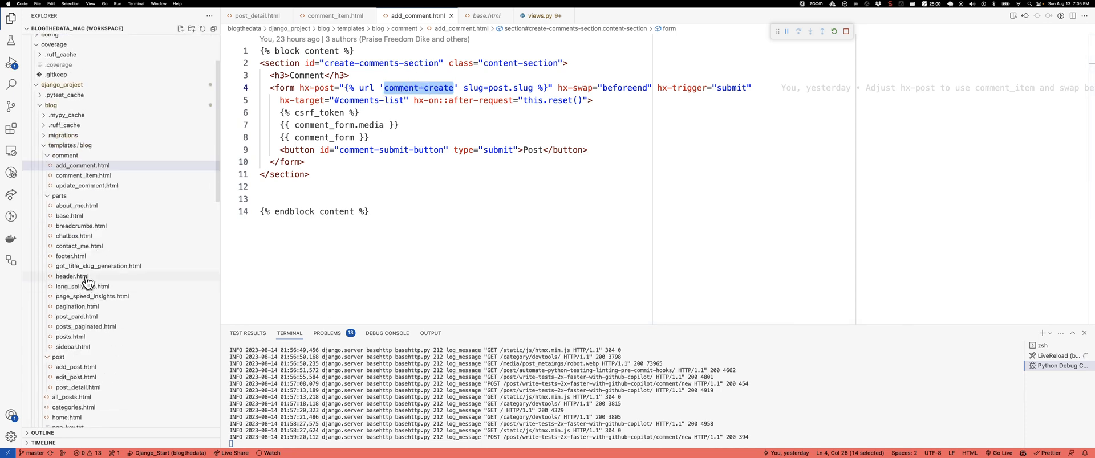
{"action": "scroll", "scroll_direction": "down", "scroll_amount": 3}
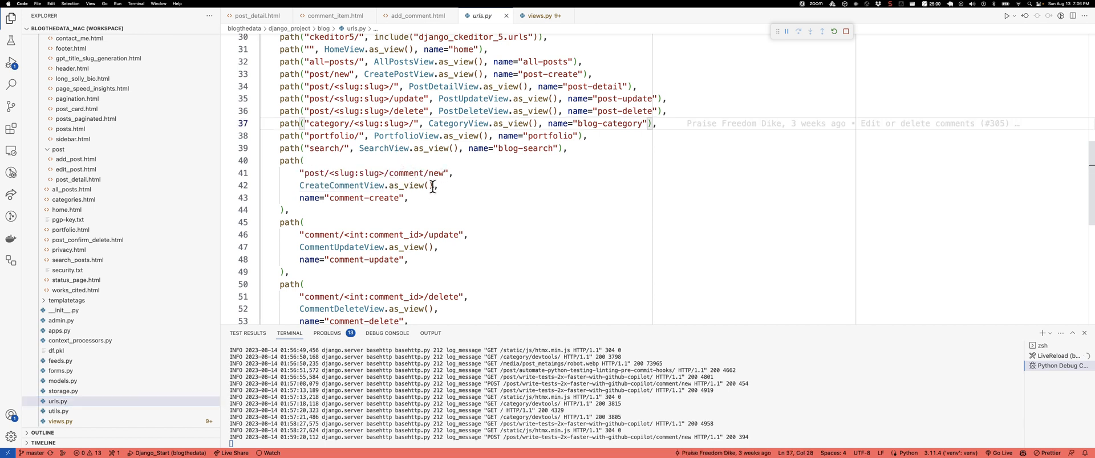
{"action": "double_click", "coordinate": [341, 185]}
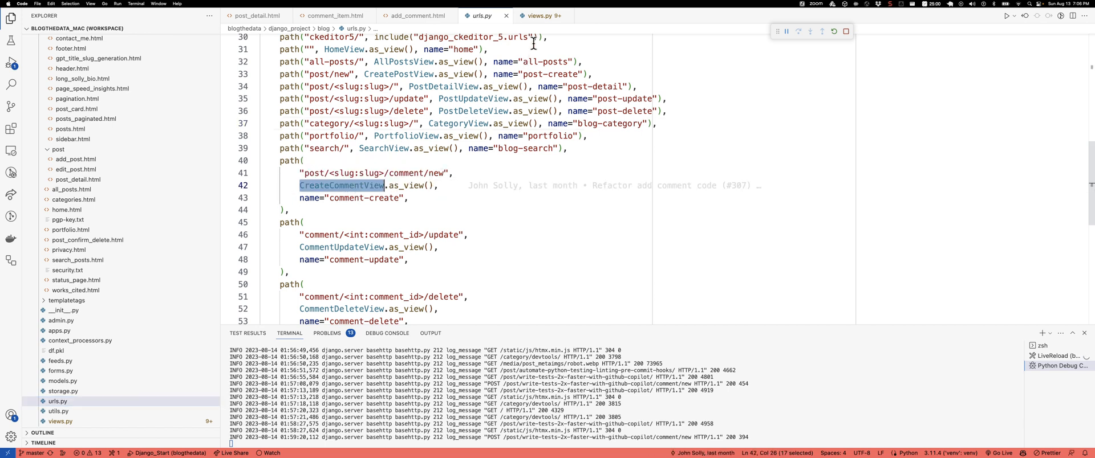
{"action": "left_click", "coordinate": [540, 15]}
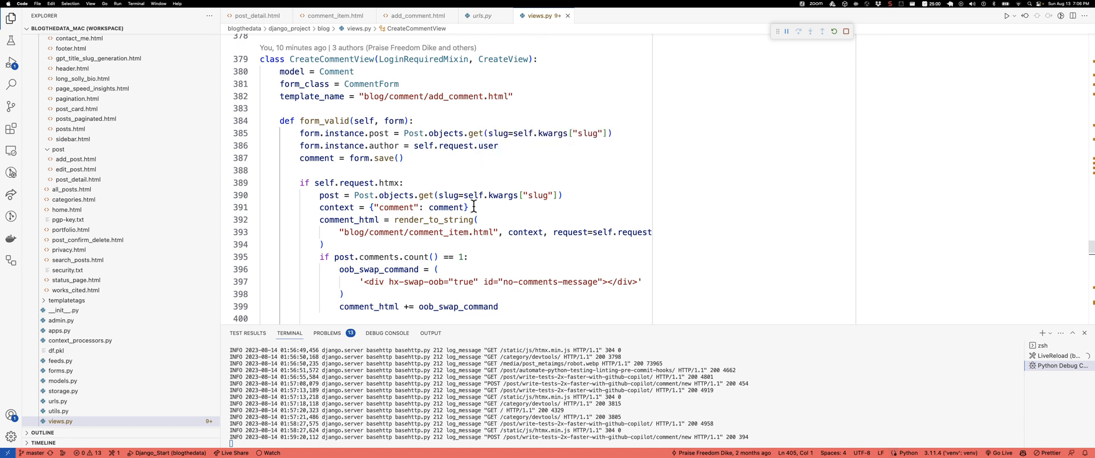
{"action": "mouse_move", "coordinate": [454, 220]}
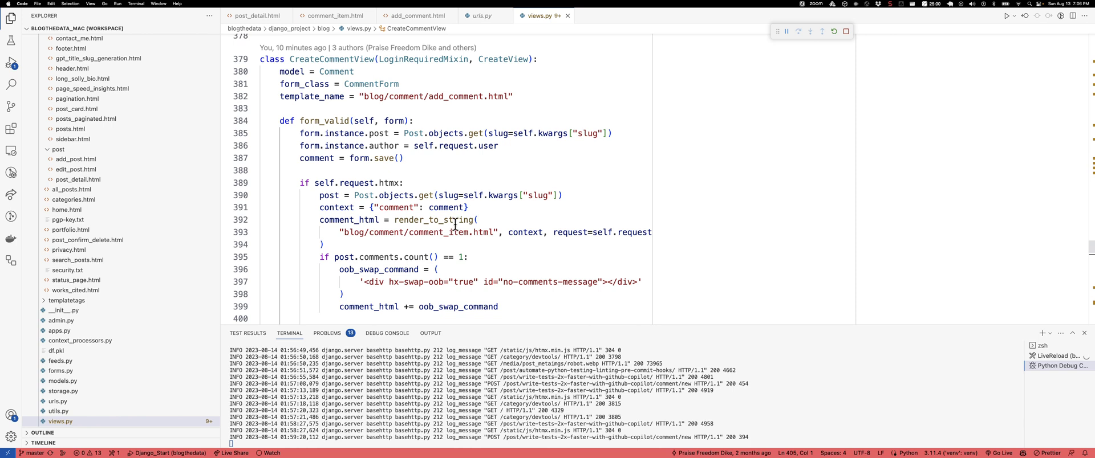
{"action": "mouse_move", "coordinate": [446, 220]}
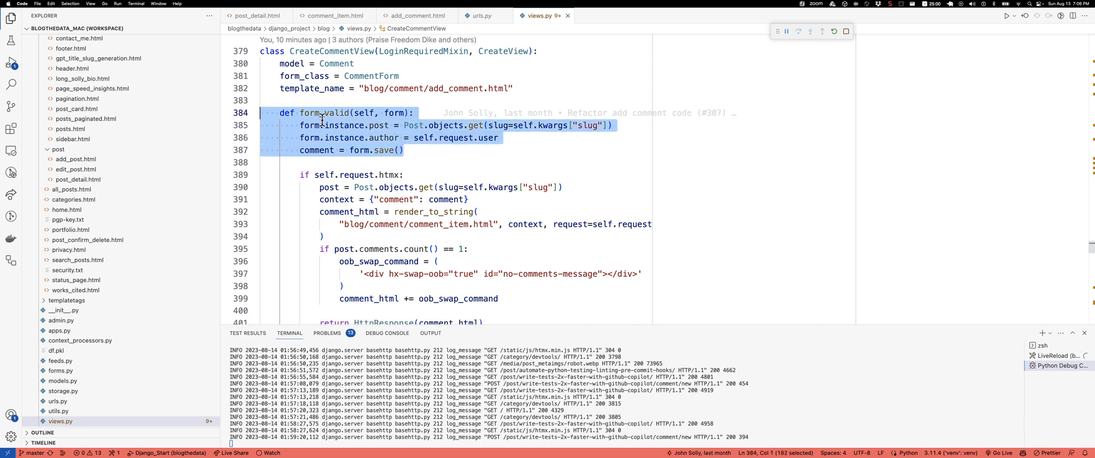
{"action": "mouse_move", "coordinate": [476, 157]}
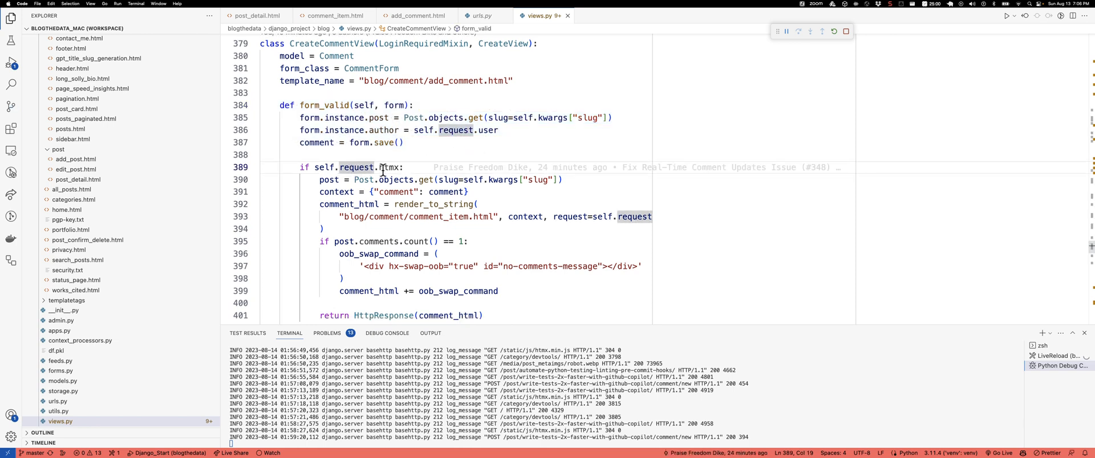
{"action": "mouse_move", "coordinate": [388, 166]}
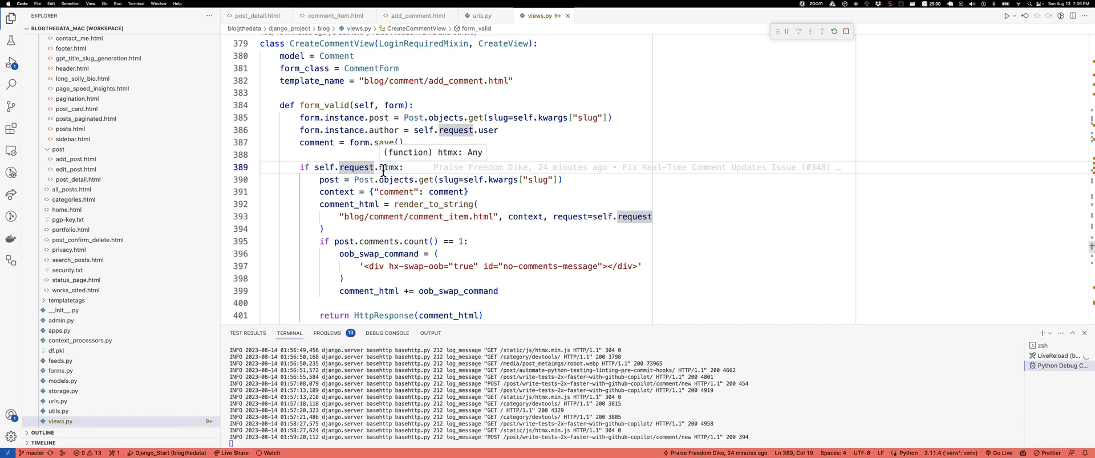
{"action": "mouse_move", "coordinate": [459, 177]}
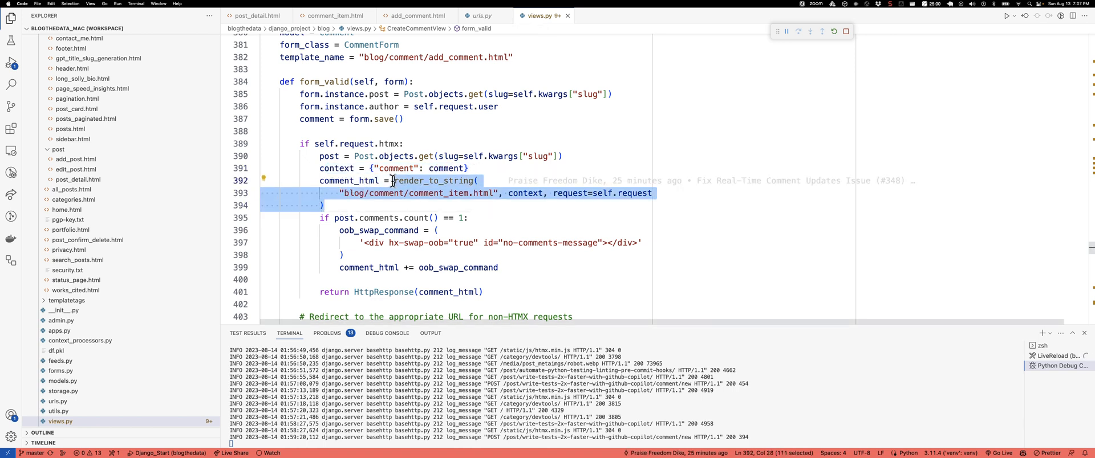
{"action": "mouse_move", "coordinate": [435, 202]}
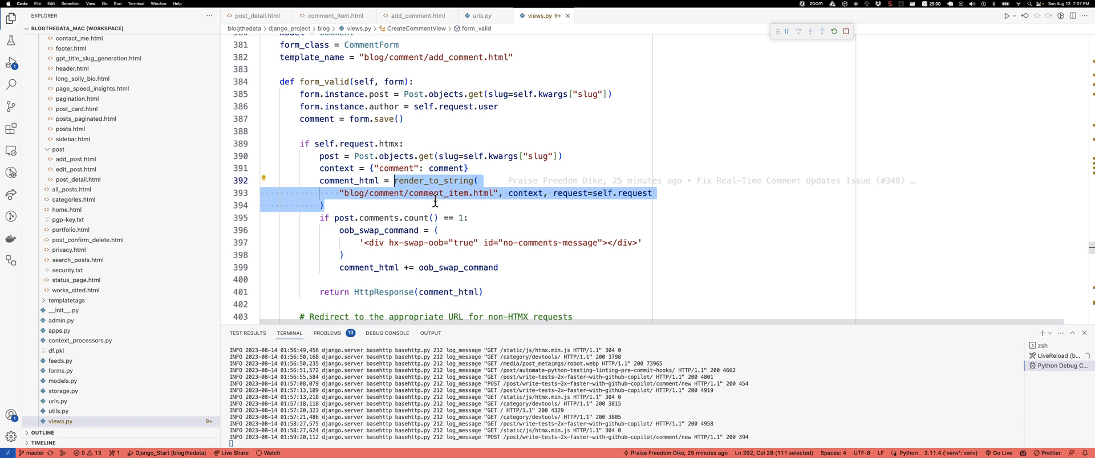
{"action": "mouse_move", "coordinate": [436, 193]}
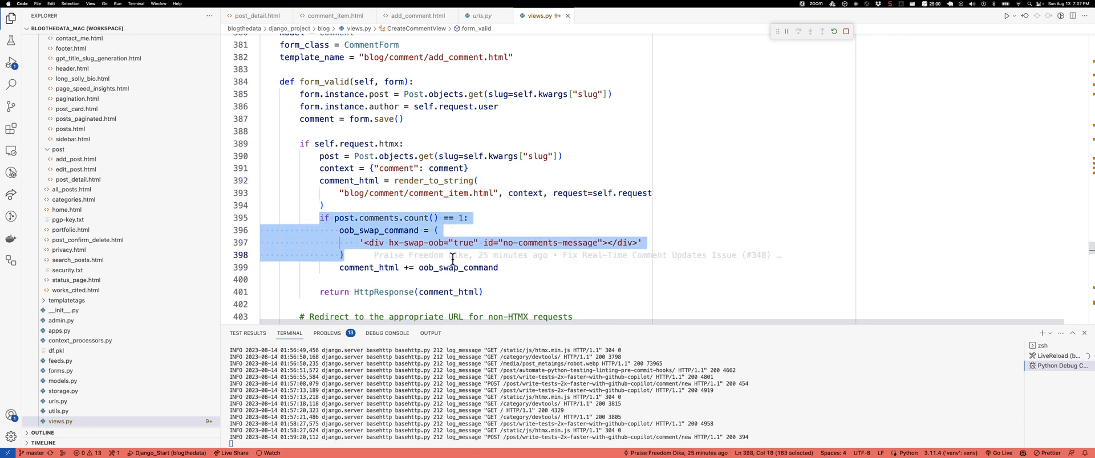
{"action": "mouse_move", "coordinate": [452, 255]}
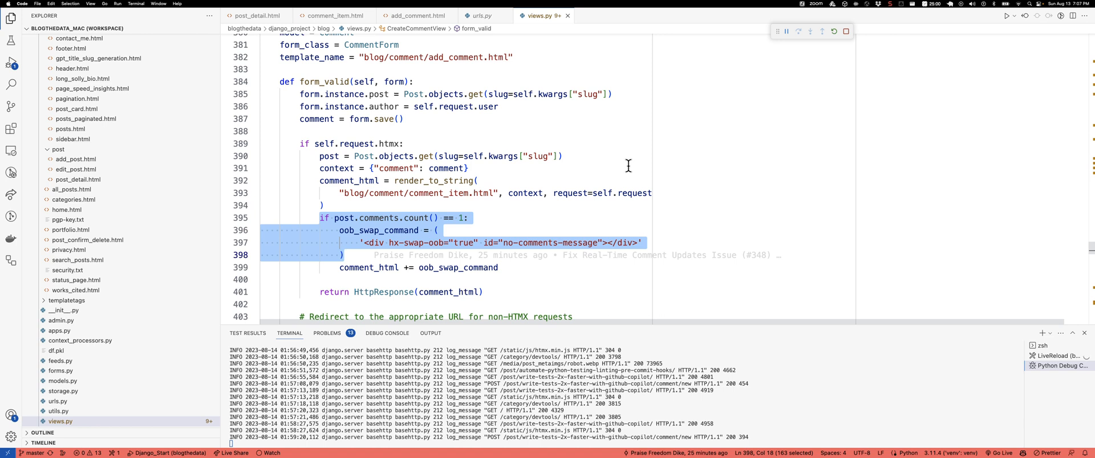
{"action": "mouse_move", "coordinate": [422, 180]}
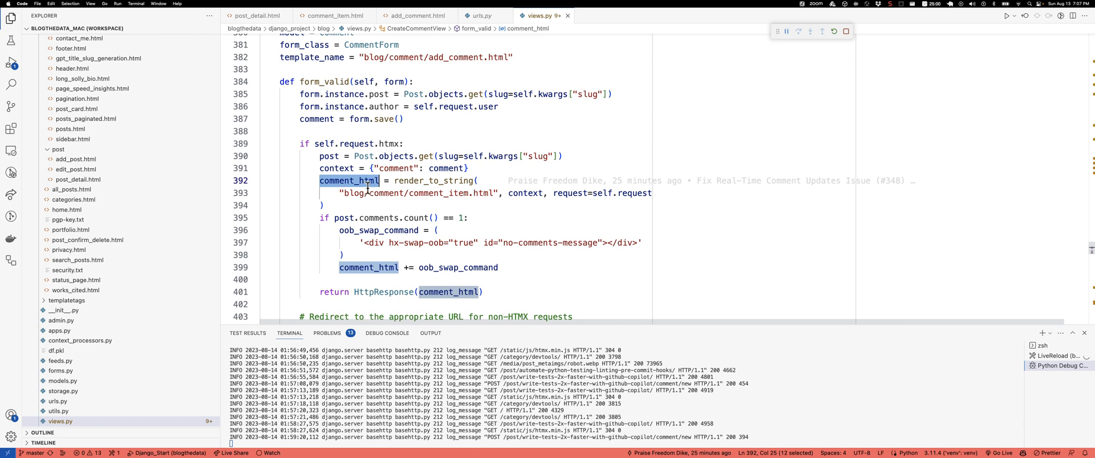
{"action": "mouse_move", "coordinate": [436, 180]}
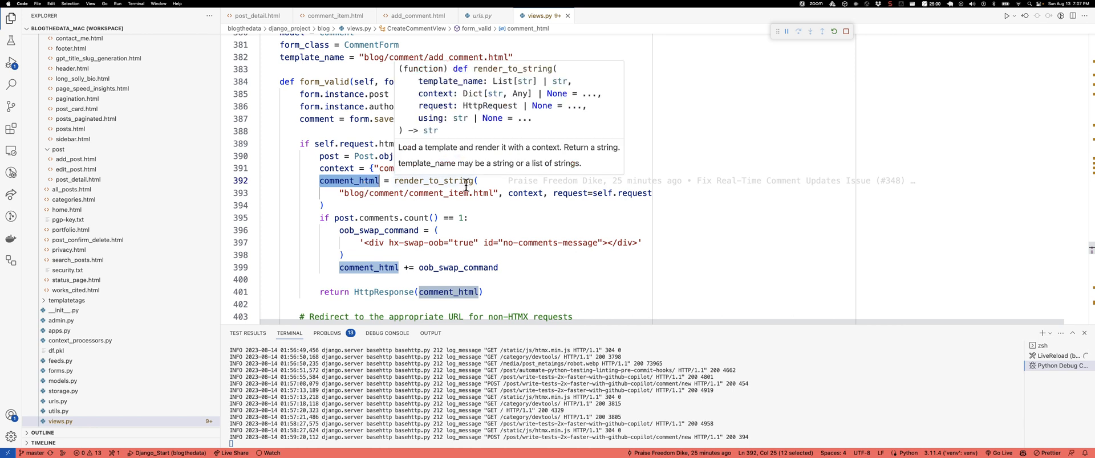
{"action": "mouse_move", "coordinate": [460, 197]}
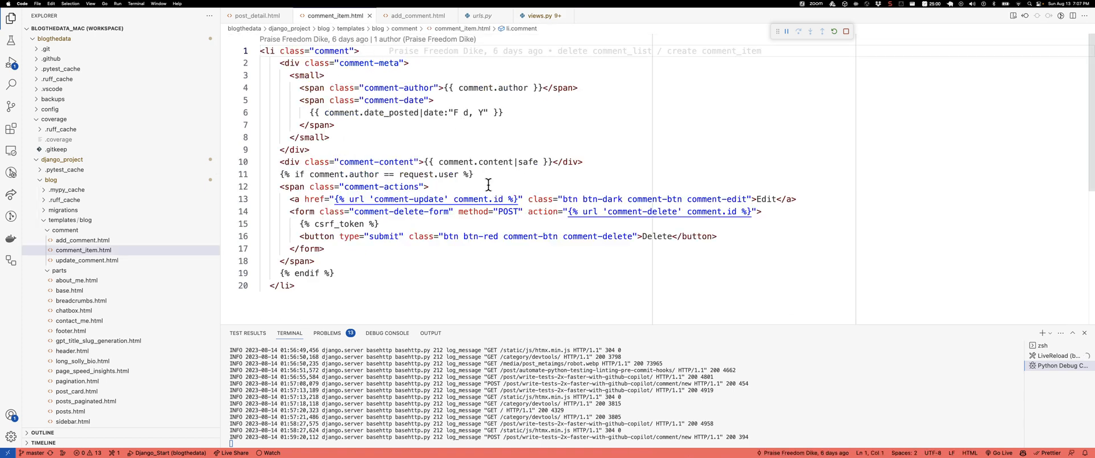
- Select all of comment_item.html, then return to CreateCommentView.form_valid in views.py
{"action": "key", "text": "Cmd+a"}
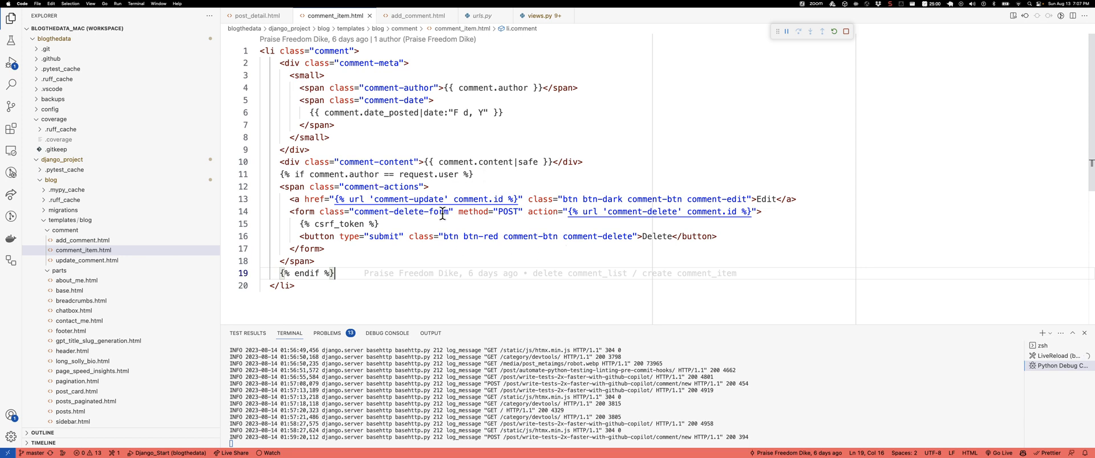
{"action": "mouse_move", "coordinate": [569, 211]}
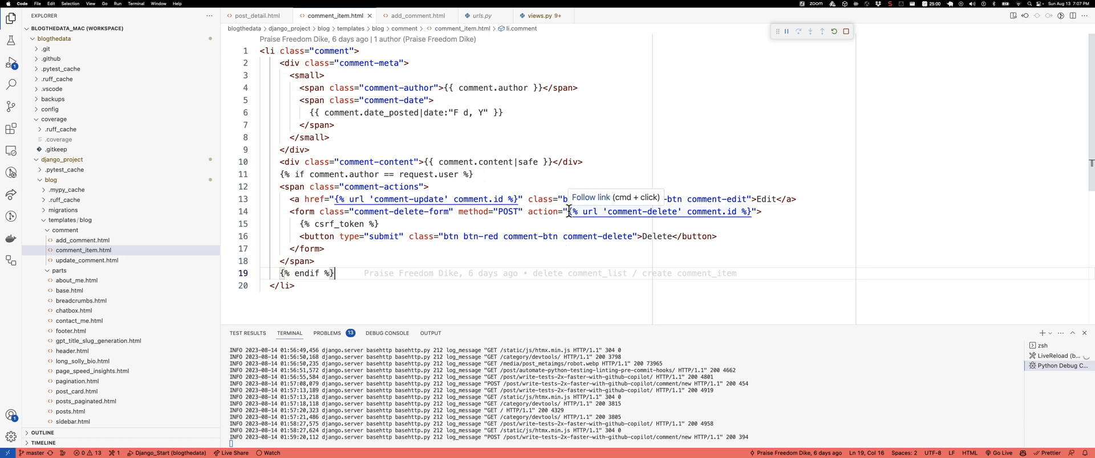
{"action": "mouse_move", "coordinate": [528, 88]}
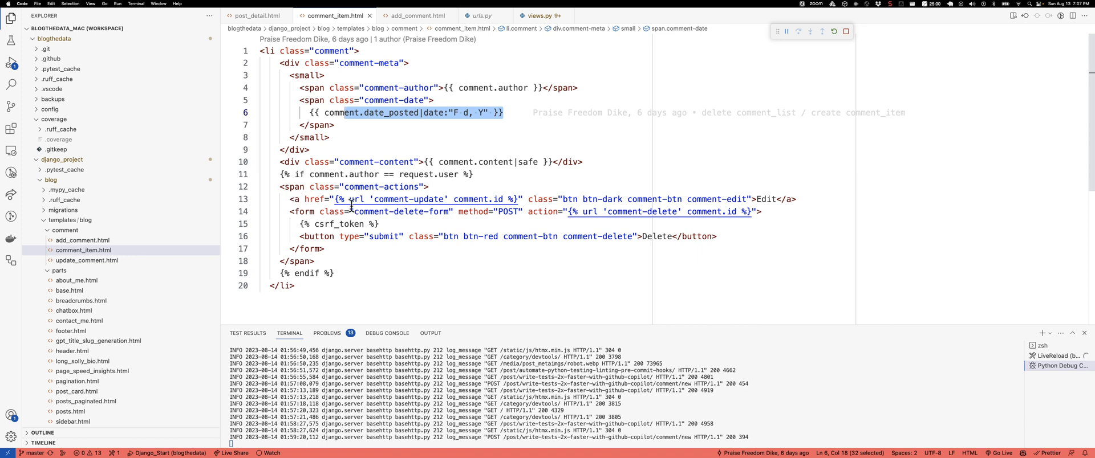
{"action": "mouse_move", "coordinate": [465, 198]}
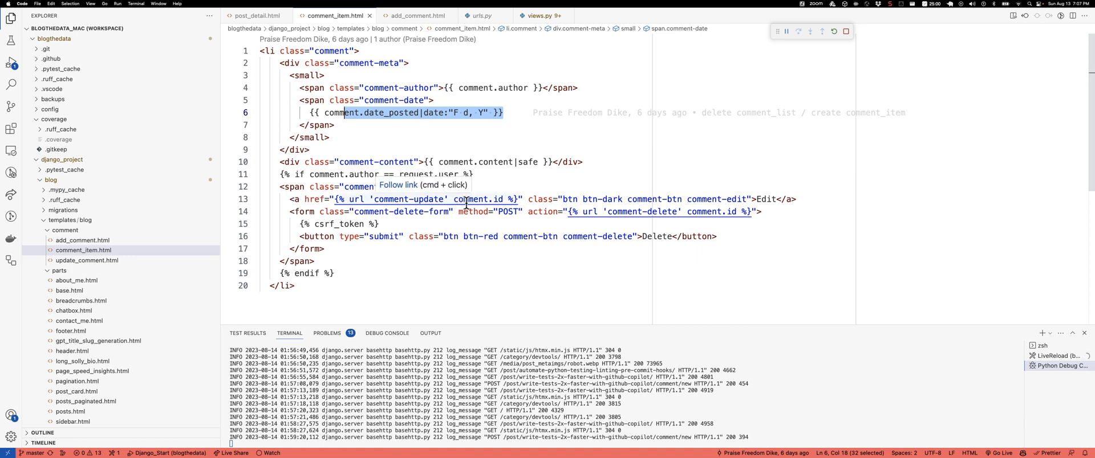
{"action": "mouse_move", "coordinate": [474, 217]}
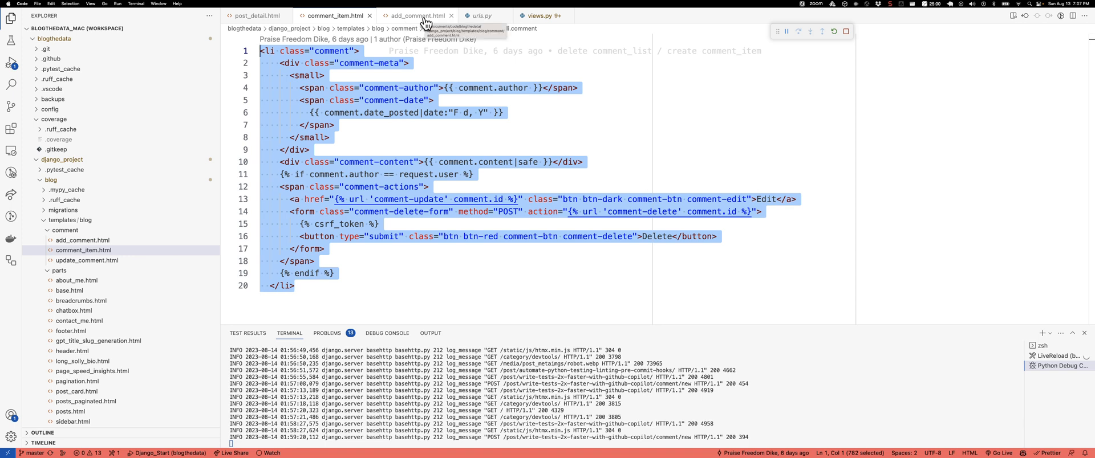
{"action": "left_click", "coordinate": [540, 15]}
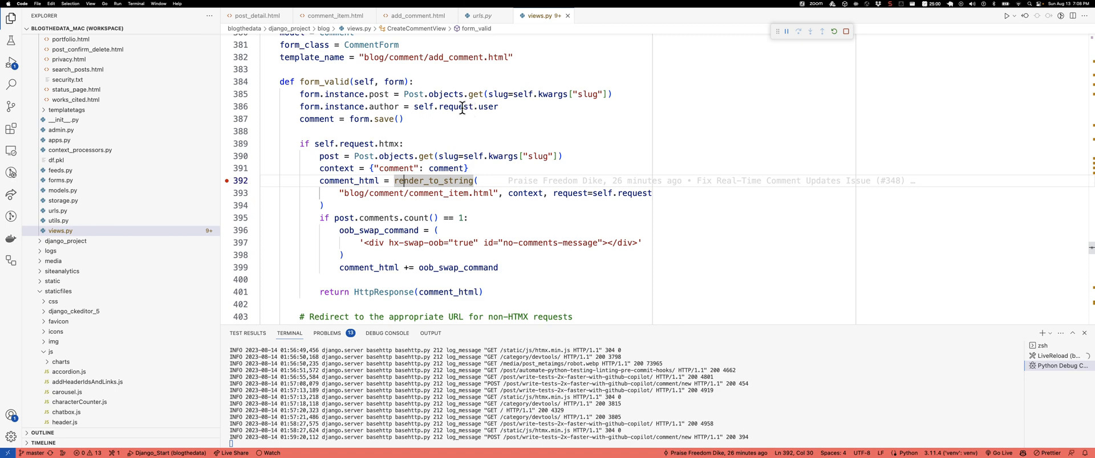
{"action": "mouse_move", "coordinate": [301, 186]}
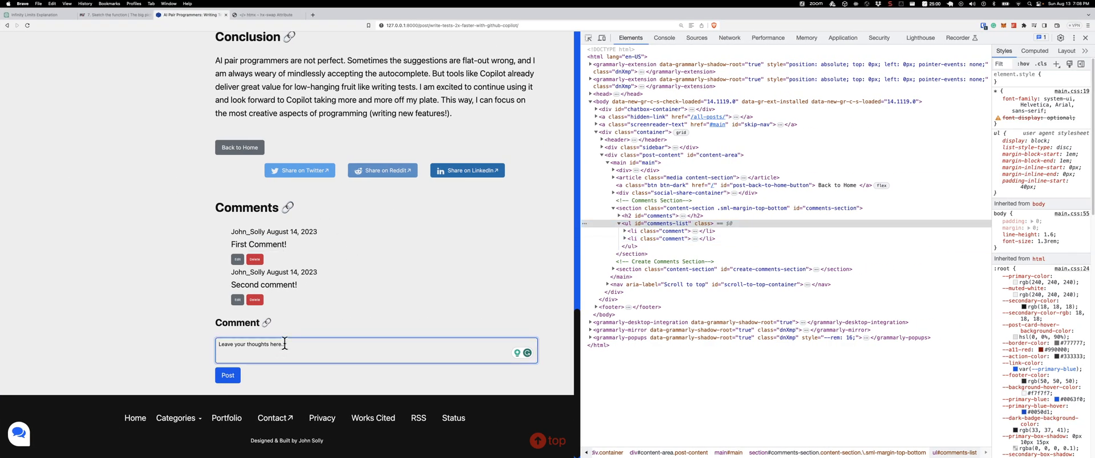
- Start a third comment, then add a breakpoint at the comment-count check in views.py
{"action": "type", "text": "Th"}
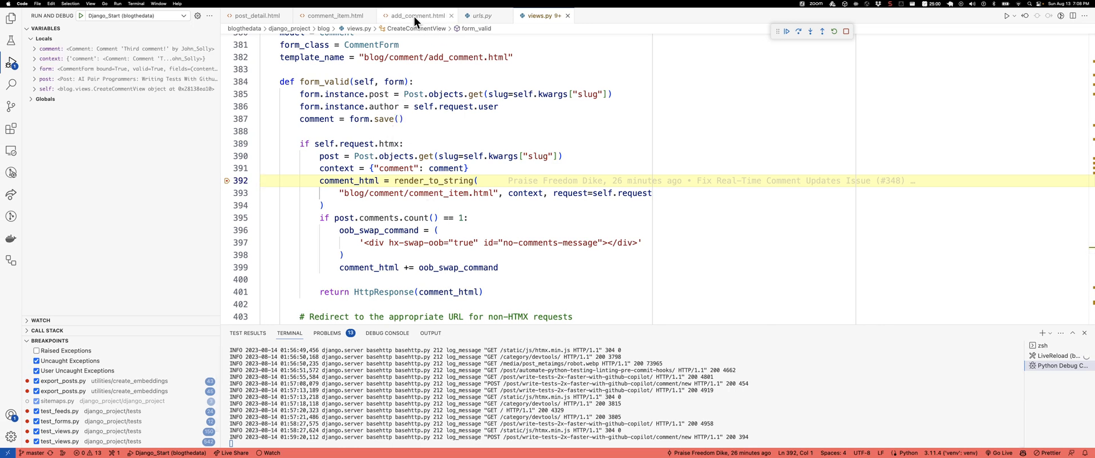
{"action": "left_click", "coordinate": [415, 15]}
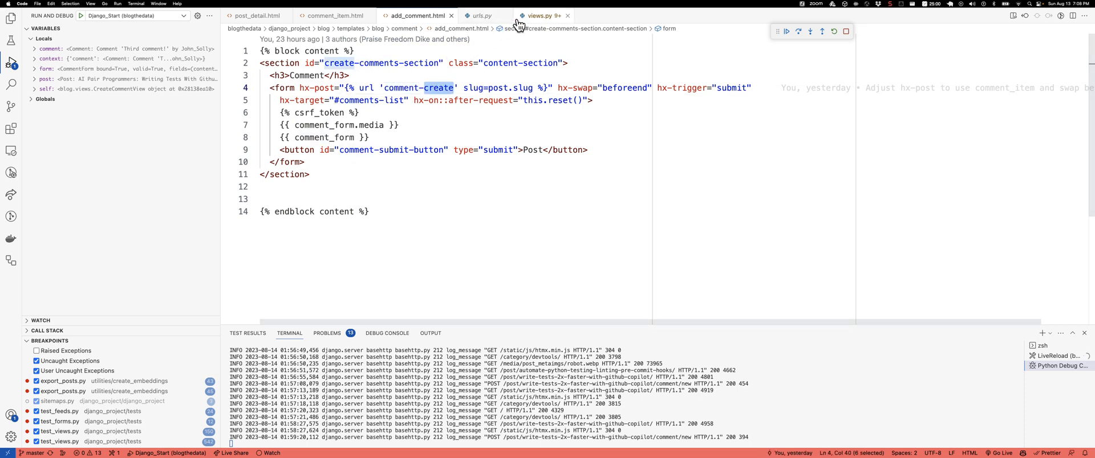
{"action": "left_click", "coordinate": [540, 14]}
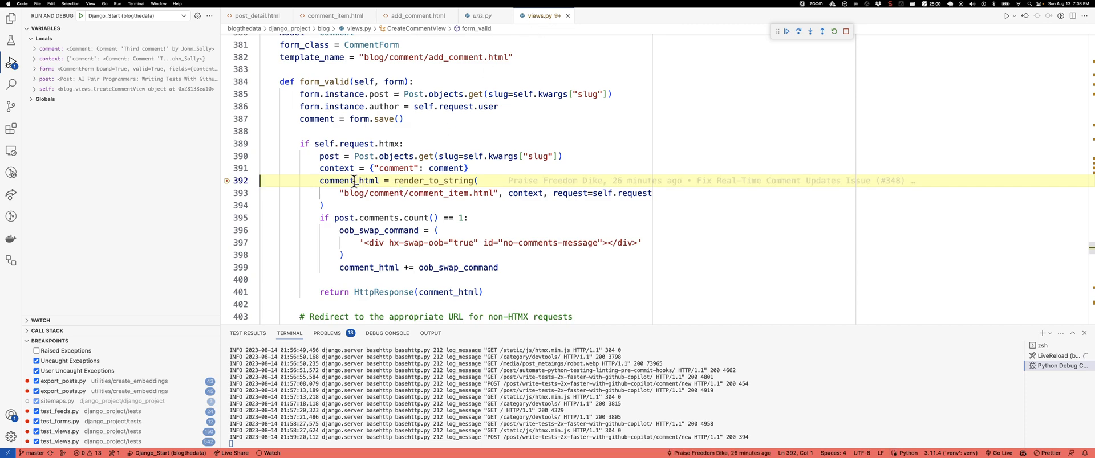
{"action": "mouse_move", "coordinate": [358, 205]}
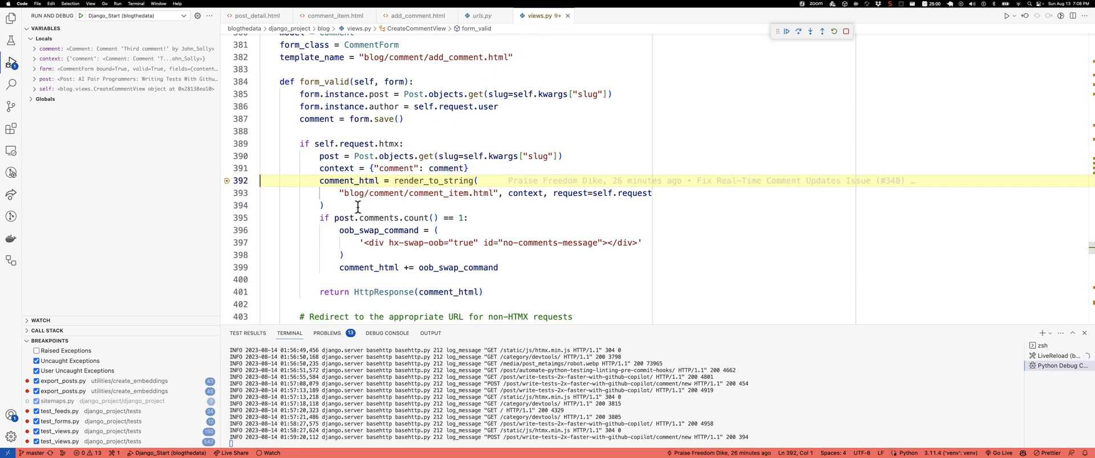
{"action": "left_click", "coordinate": [252, 218]}
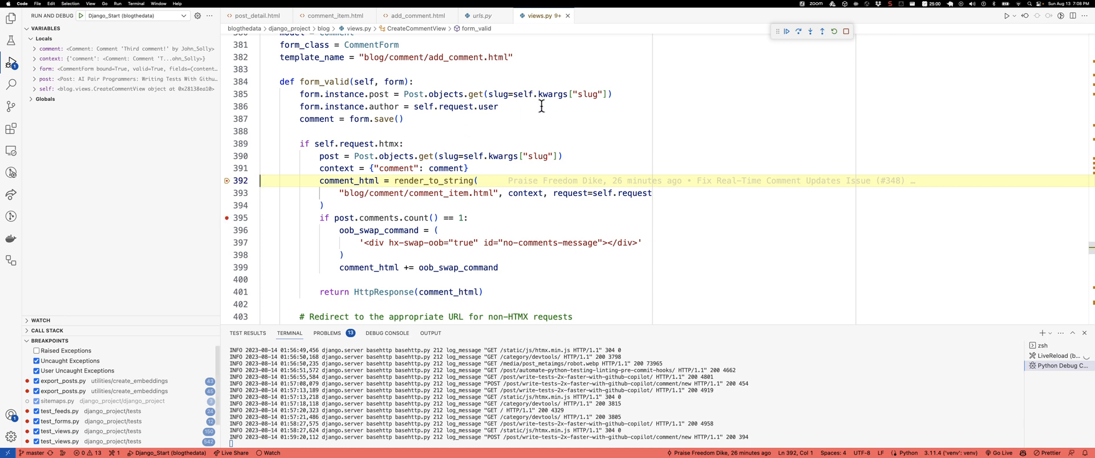
{"action": "mouse_move", "coordinate": [786, 32]}
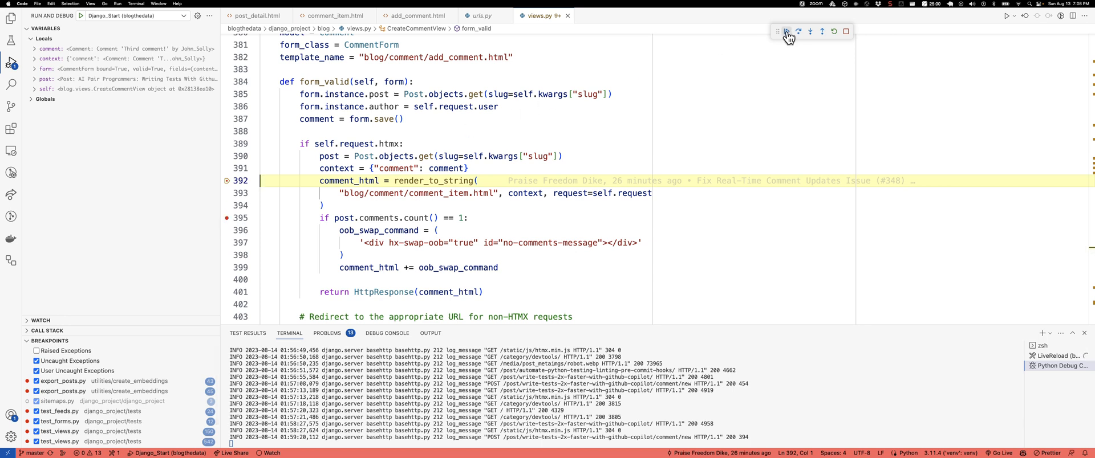
{"action": "mouse_move", "coordinate": [201, 199]}
{"action": "type", "text": "print(comment_html)"}
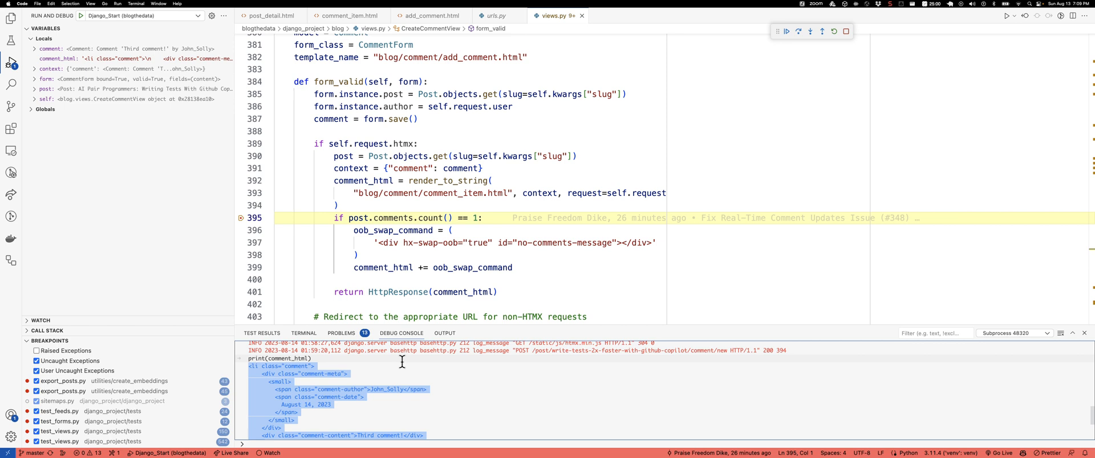
{"action": "mouse_move", "coordinate": [406, 373]}
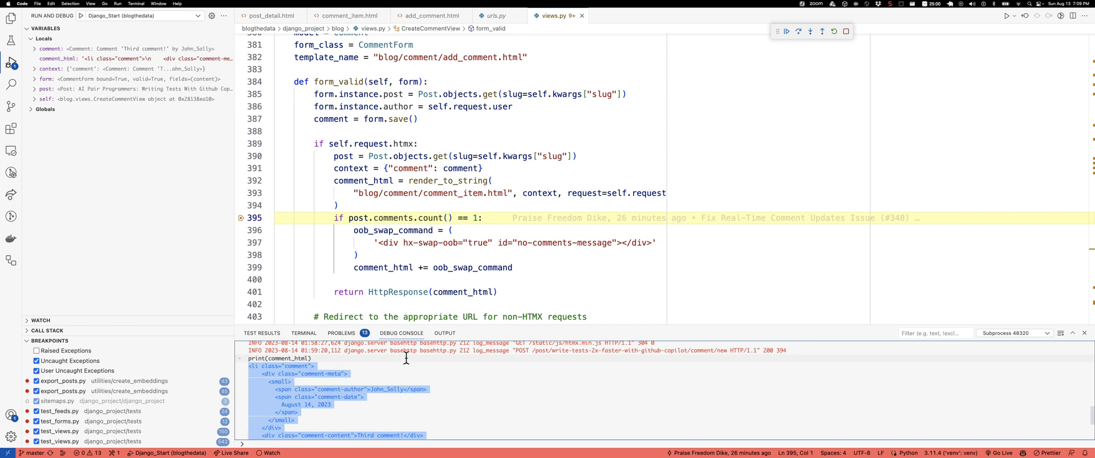
- Step the paused comment request past the rendered comment_html down to the return HttpResponse line
{"action": "scroll", "scroll_direction": "down", "scroll_amount": 3}
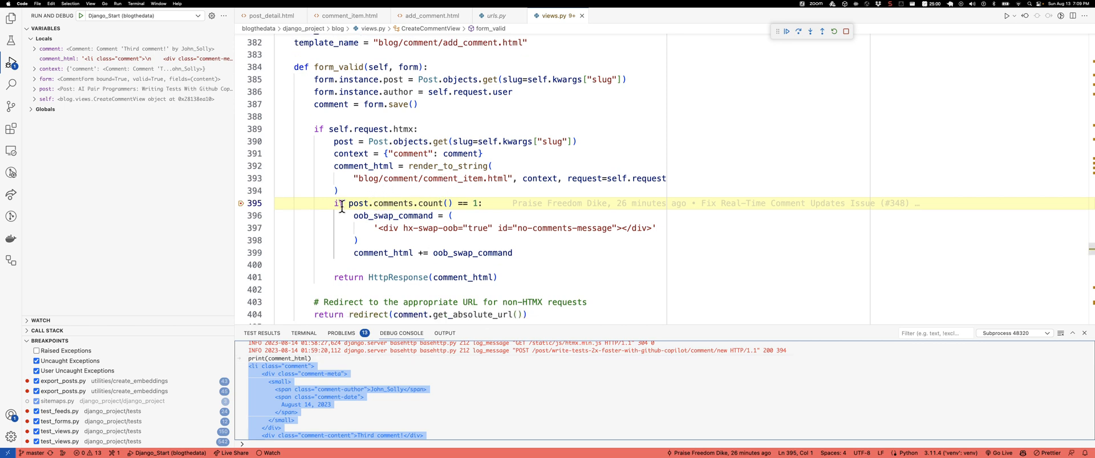
{"action": "mouse_move", "coordinate": [440, 203]}
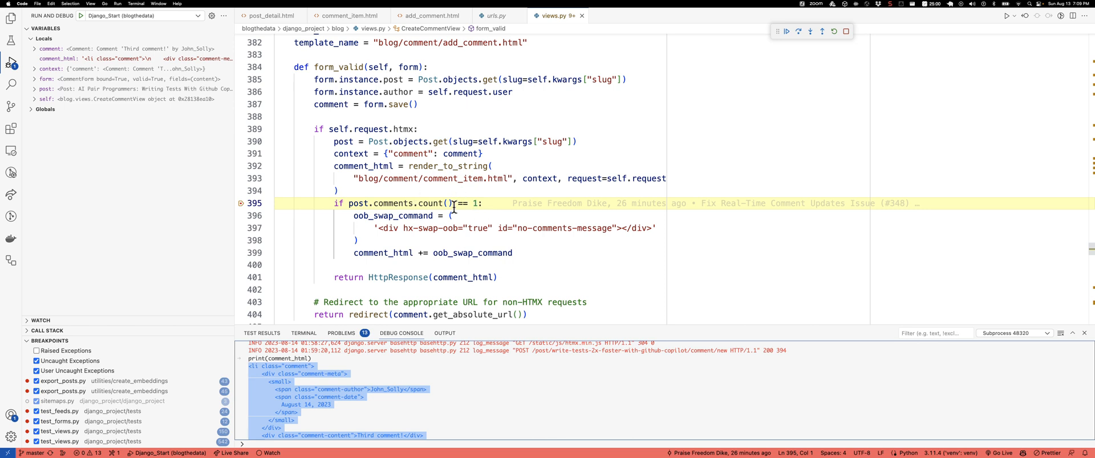
{"action": "mouse_move", "coordinate": [478, 216]}
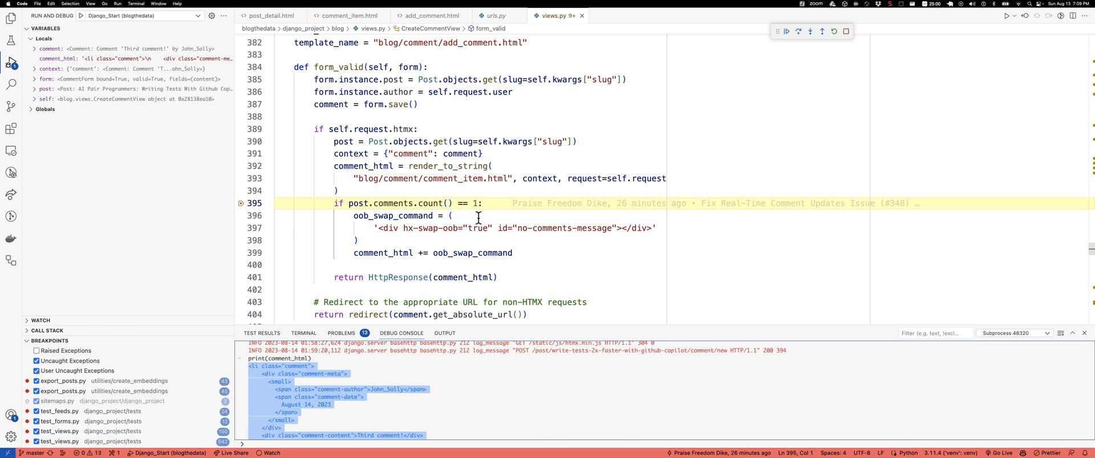
{"action": "left_click", "coordinate": [810, 31]}
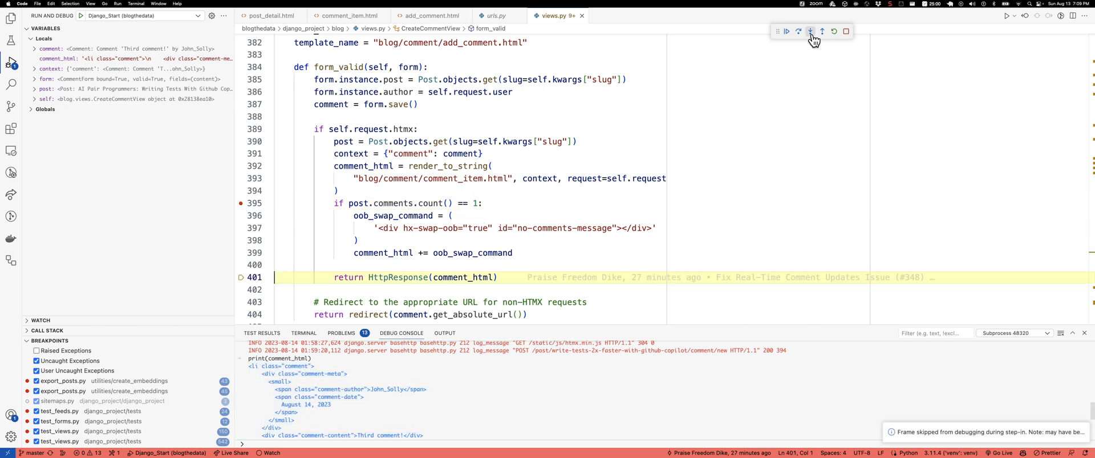
{"action": "left_click", "coordinate": [809, 30]}
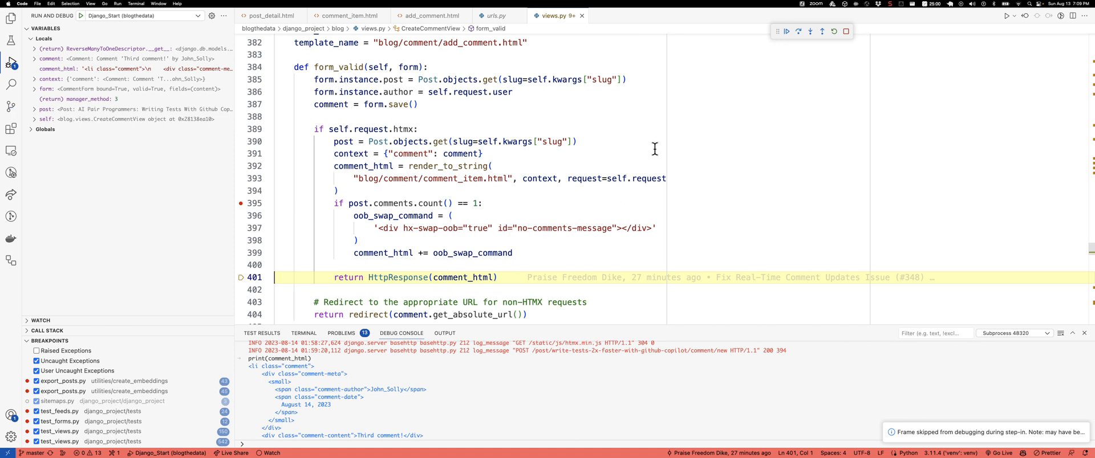
{"action": "mouse_move", "coordinate": [812, 32]}
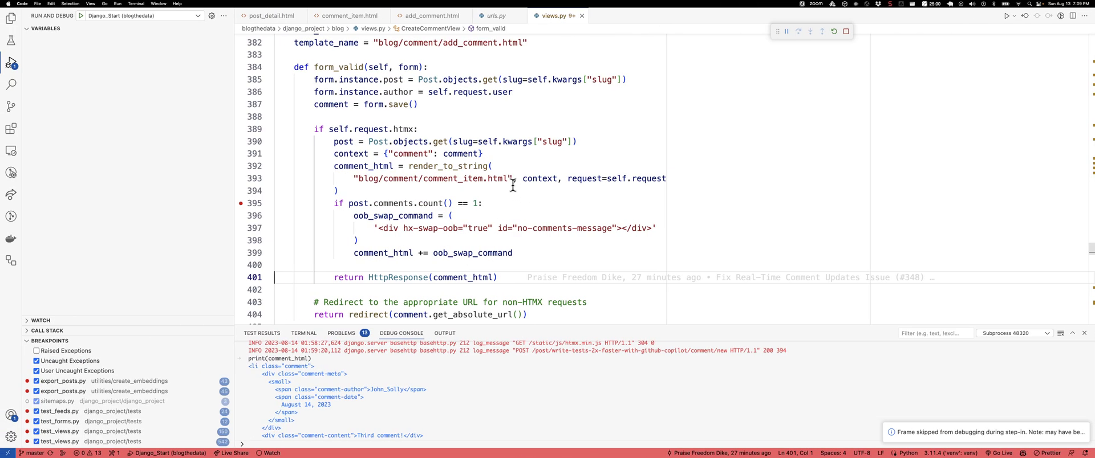
- Switch from the comment form template to the single-comment comment_item.html template
{"action": "left_click", "coordinate": [425, 15]}
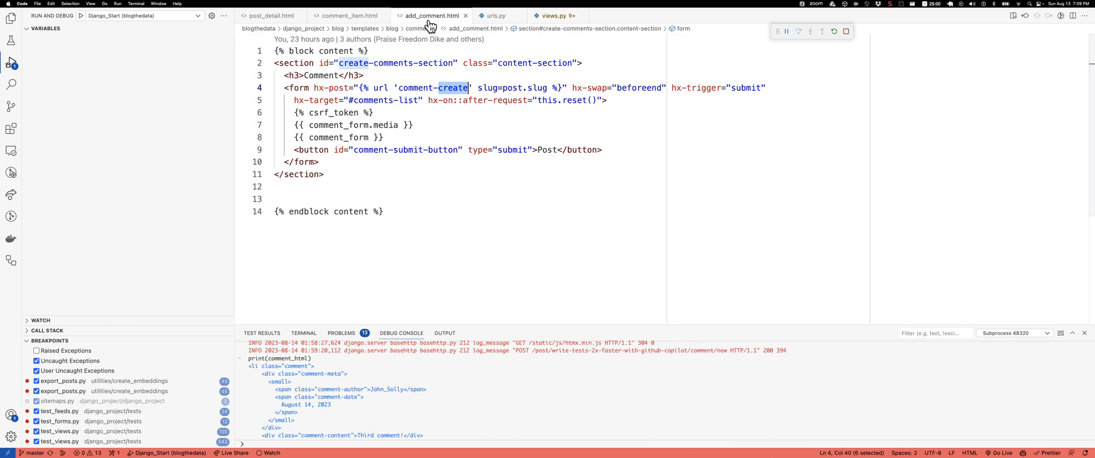
{"action": "left_click", "coordinate": [346, 14]}
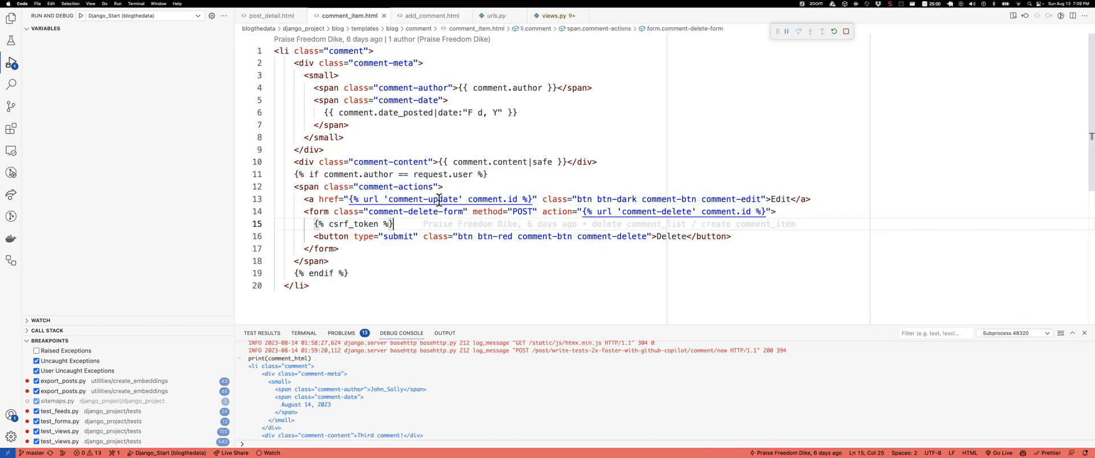
{"action": "mouse_move", "coordinate": [504, 216]}
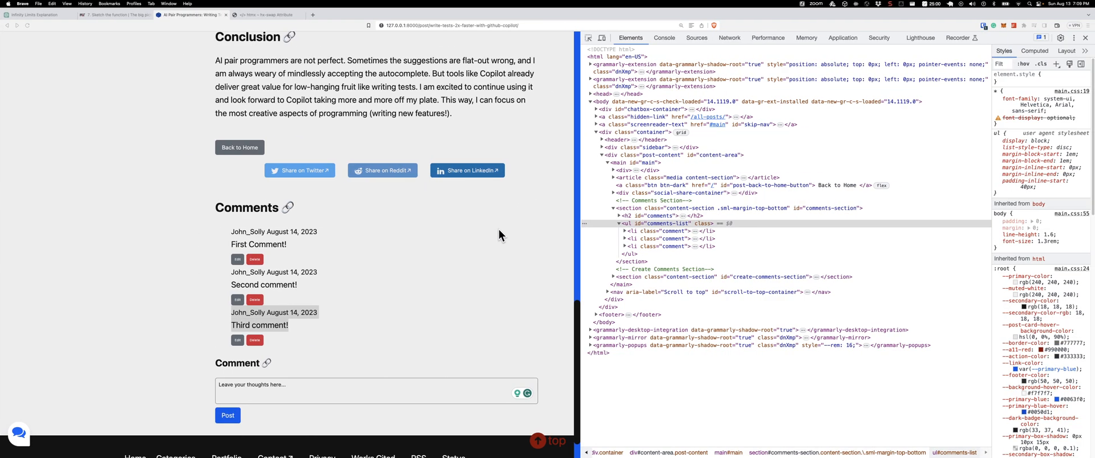
{"action": "mouse_move", "coordinate": [673, 247]}
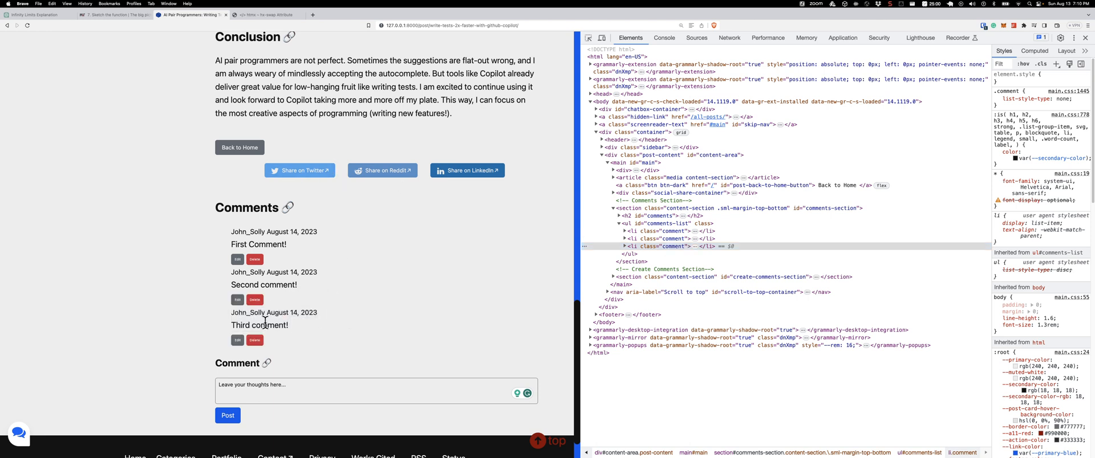
{"action": "mouse_move", "coordinate": [291, 333]}
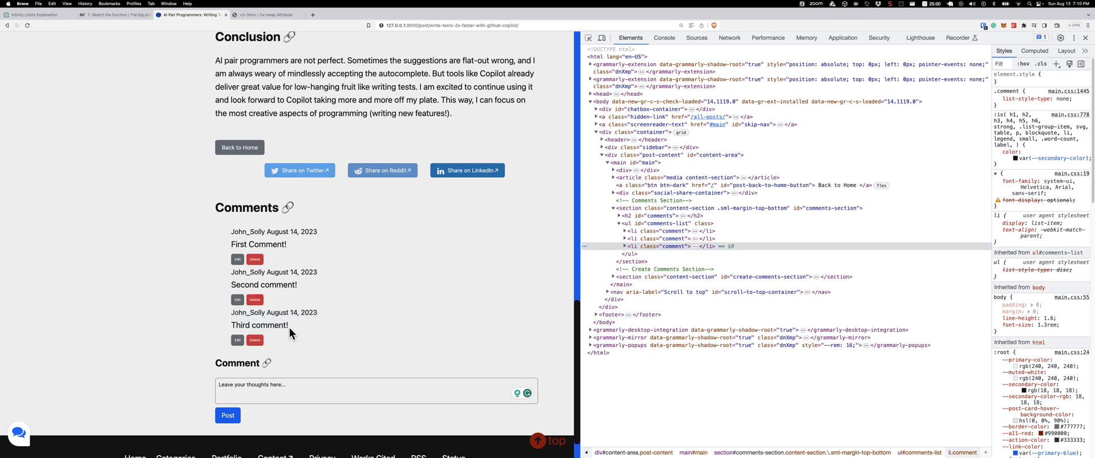
{"action": "mouse_move", "coordinate": [254, 340]}
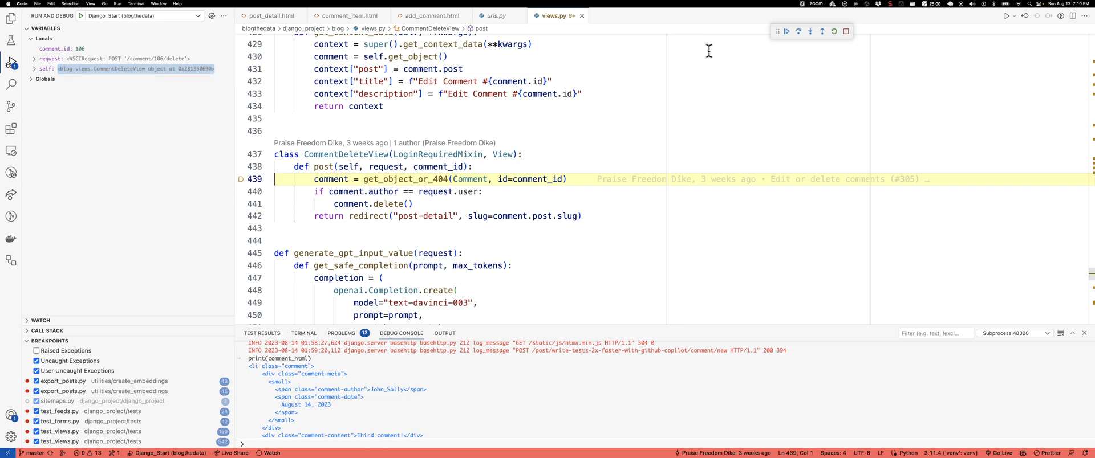
- Continue past the CommentDeleteView breakpoint and delete the extra comment from the post
{"action": "left_click", "coordinate": [786, 31]}
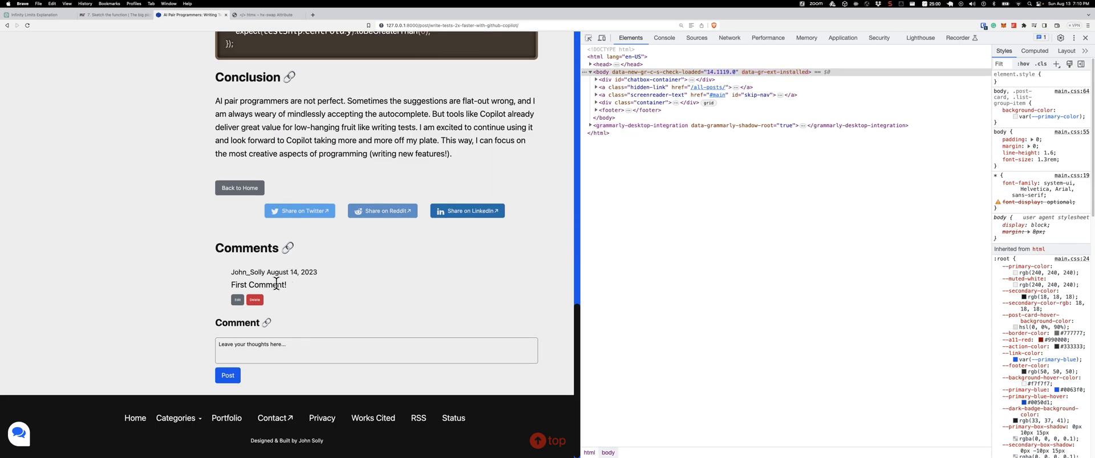
{"action": "mouse_move", "coordinate": [275, 297]}
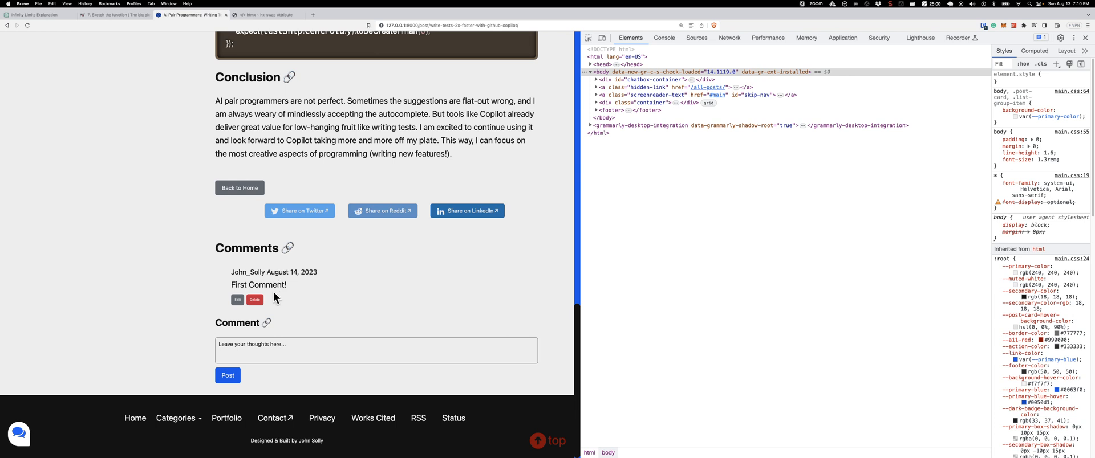
{"action": "mouse_move", "coordinate": [406, 165]}
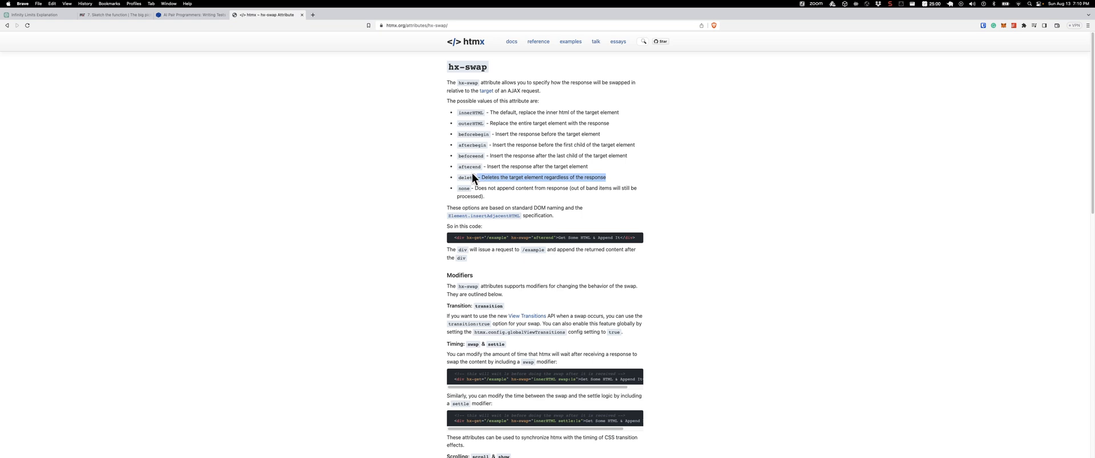
{"action": "left_click", "coordinate": [472, 177]}
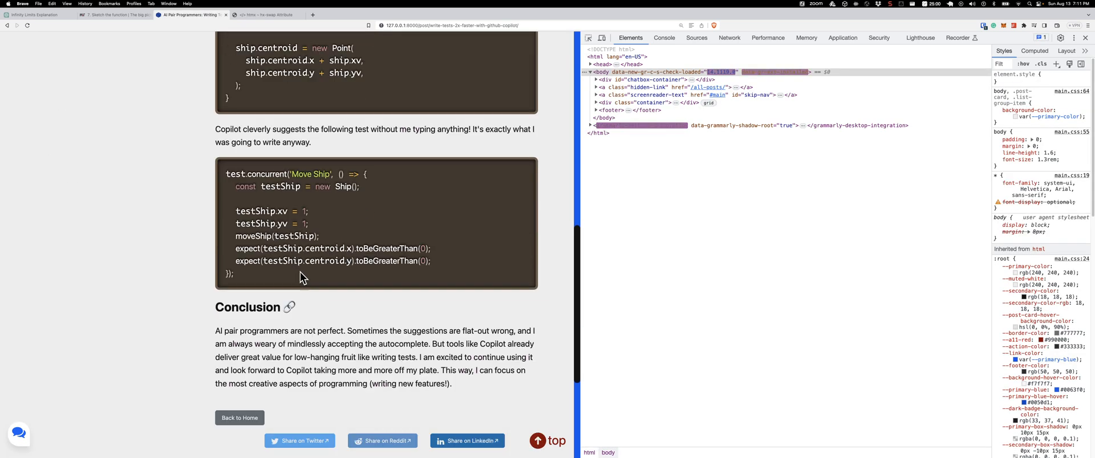
- Inspect the 'No comments yet.' element, then write 'First Comment' in the comment box and post it
{"action": "scroll", "scroll_direction": "down", "scroll_amount": 3}
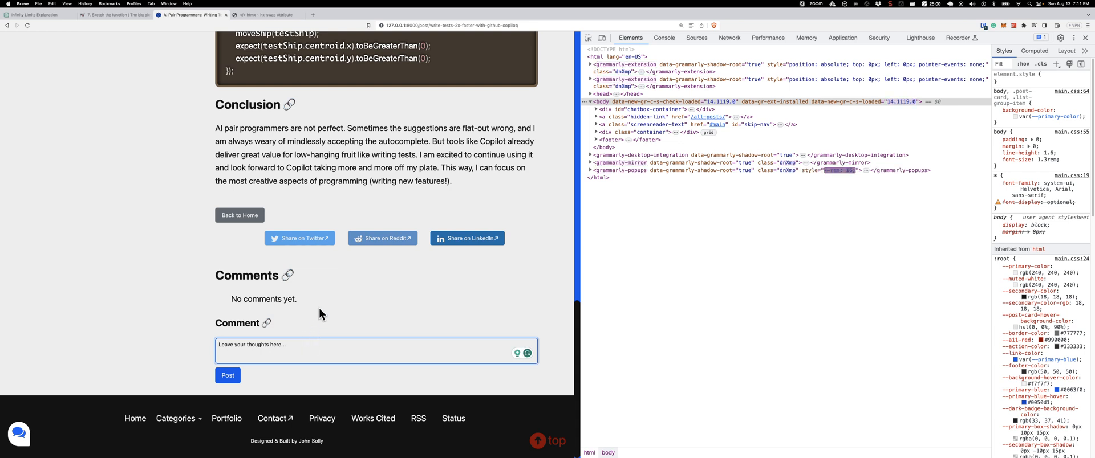
{"action": "right_click", "coordinate": [260, 299]}
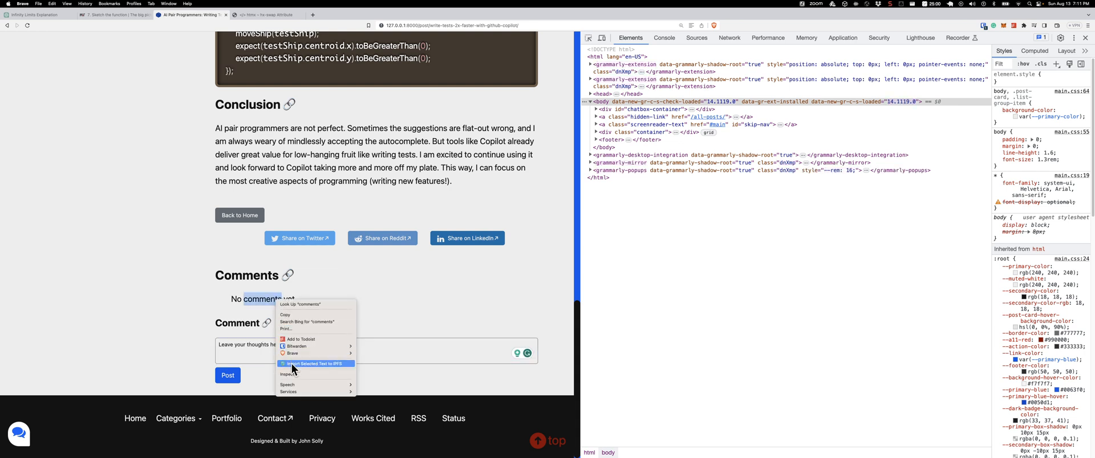
{"action": "left_click", "coordinate": [298, 374]}
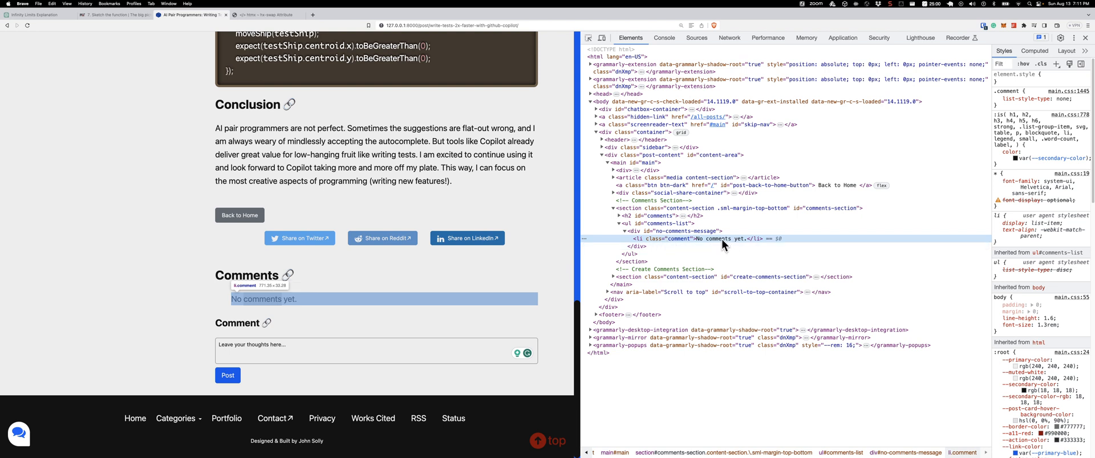
{"action": "mouse_move", "coordinate": [644, 244]}
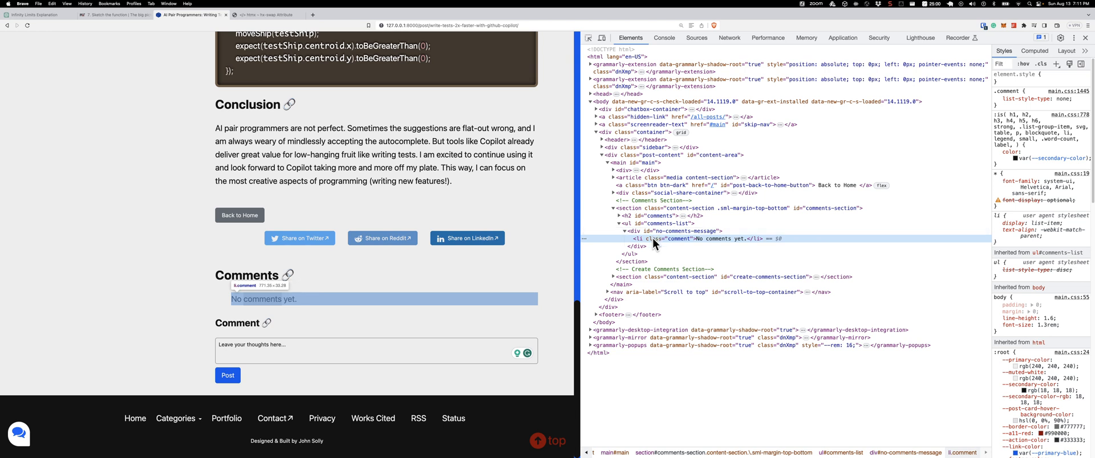
{"action": "mouse_move", "coordinate": [661, 245]}
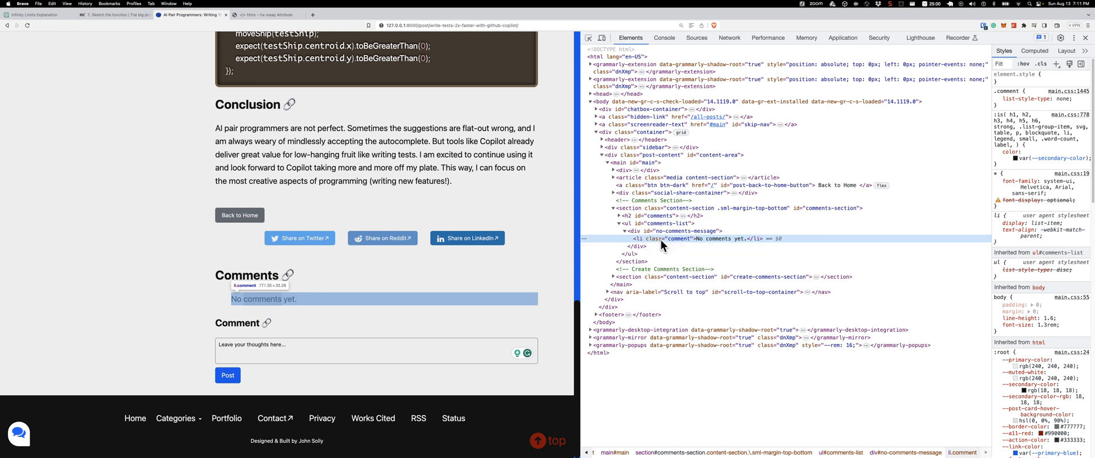
{"action": "mouse_move", "coordinate": [737, 244]}
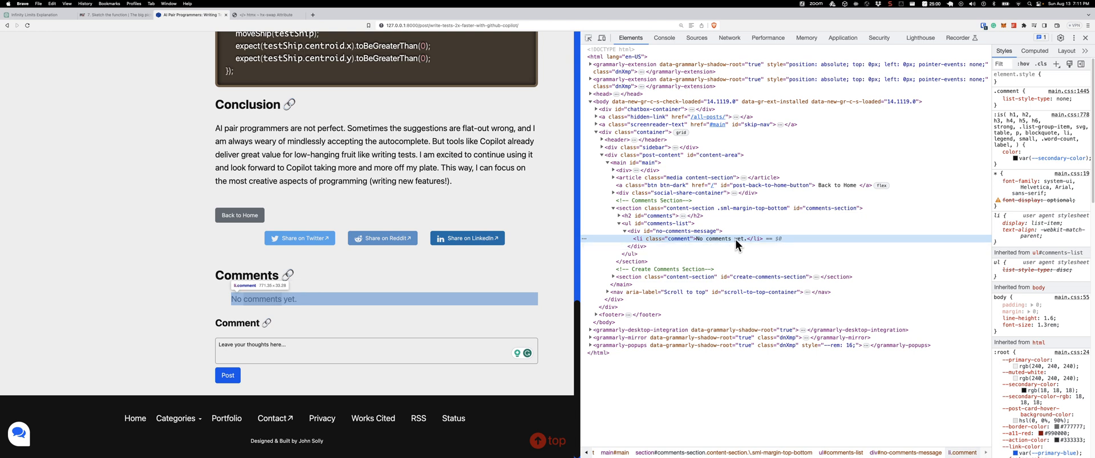
{"action": "mouse_move", "coordinate": [673, 240]}
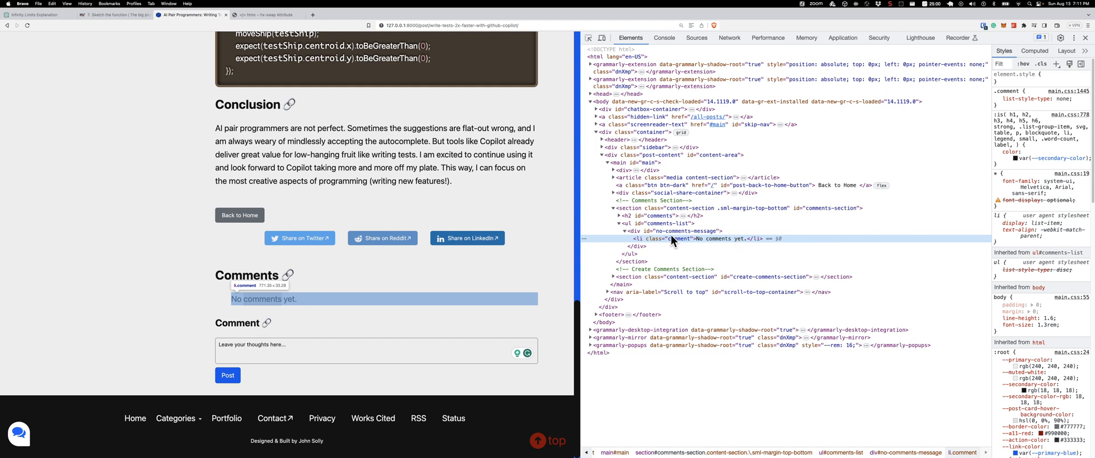
{"action": "mouse_move", "coordinate": [671, 244]}
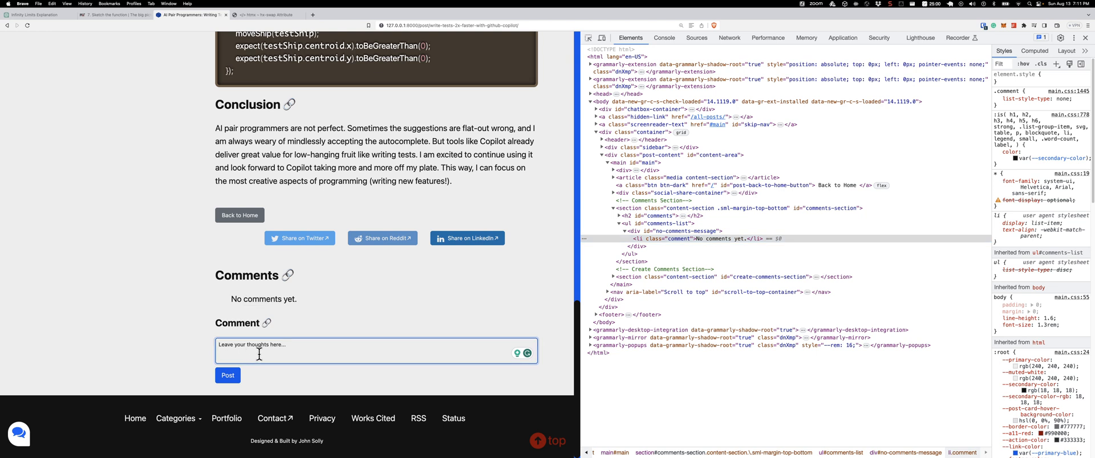
{"action": "type", "text": "First Comment"}
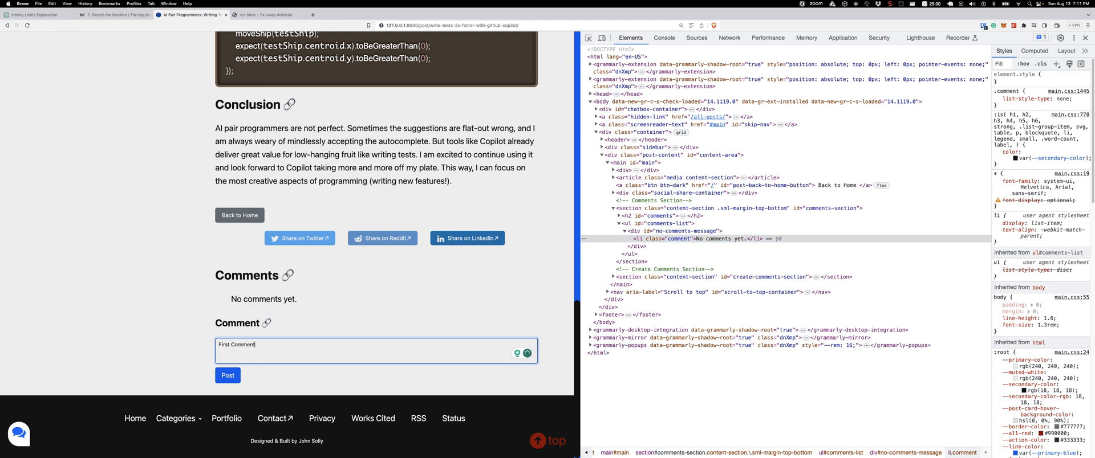
{"action": "left_click", "coordinate": [227, 375]}
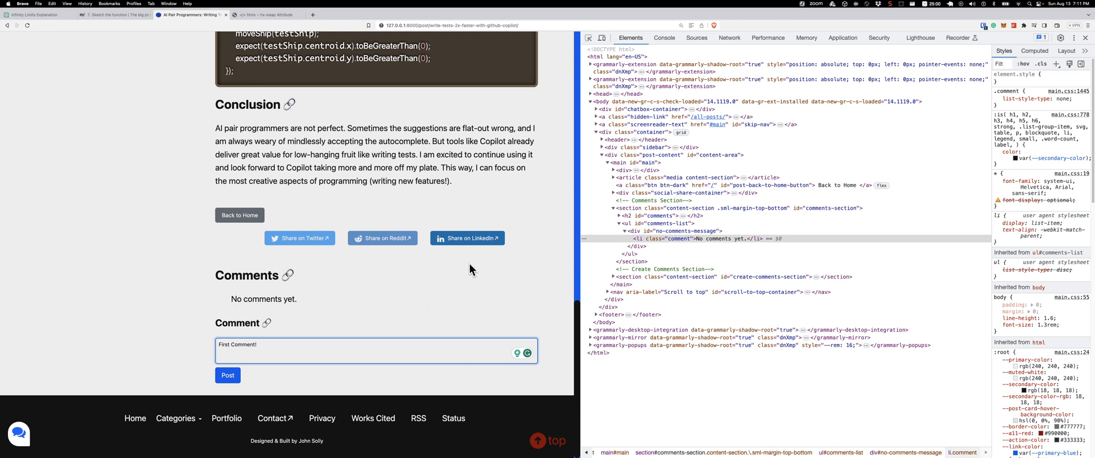
{"action": "mouse_move", "coordinate": [415, 242]}
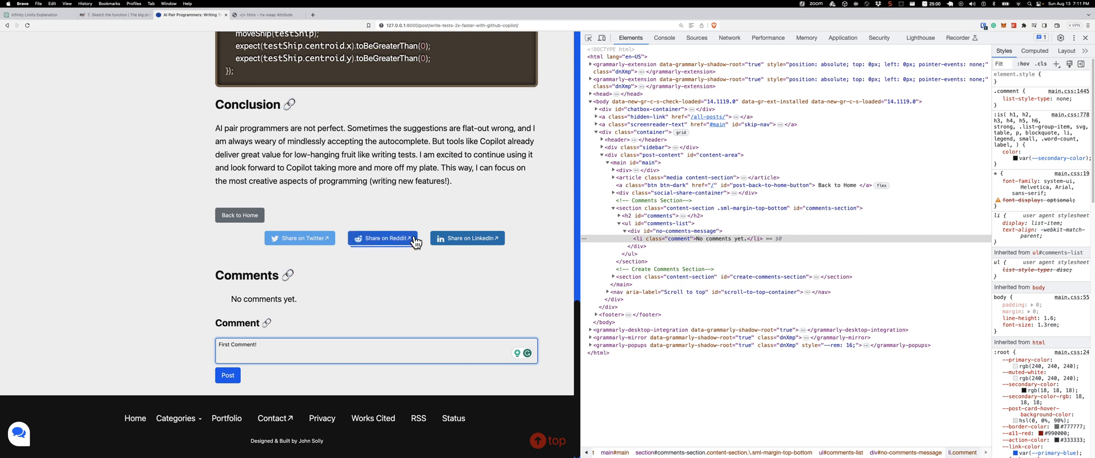
{"action": "mouse_move", "coordinate": [435, 207]}
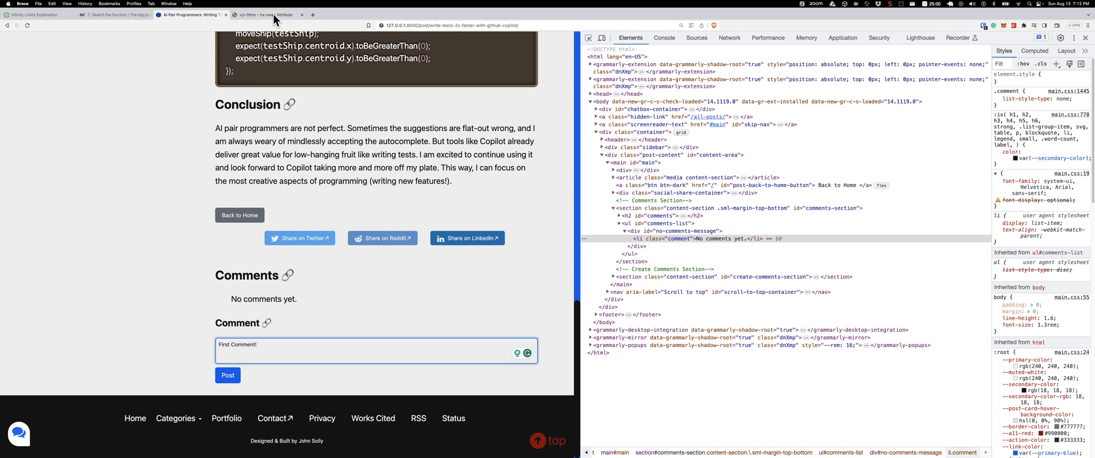
- From the htmx search tab, open the hx-swap-oob attribute documentation result
{"action": "left_click", "coordinate": [274, 15]}
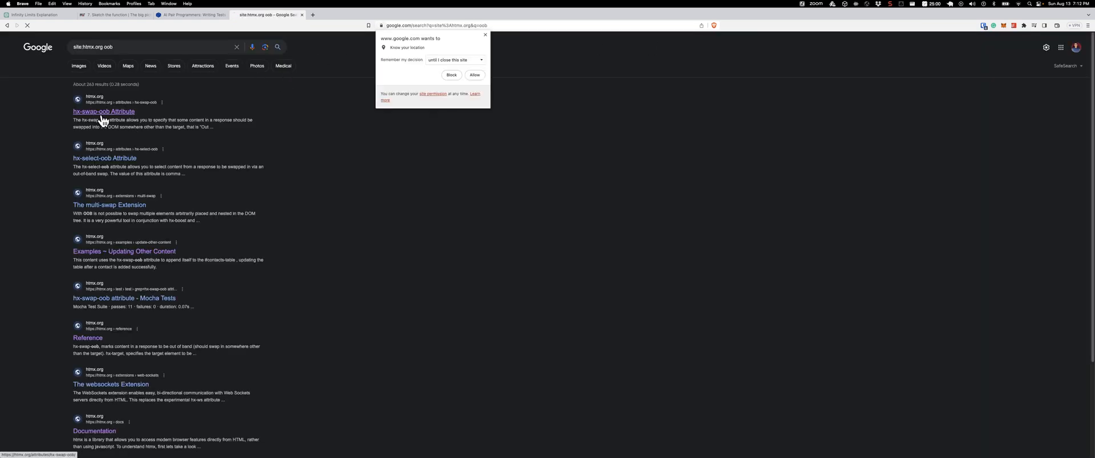
{"action": "left_click", "coordinate": [102, 110]}
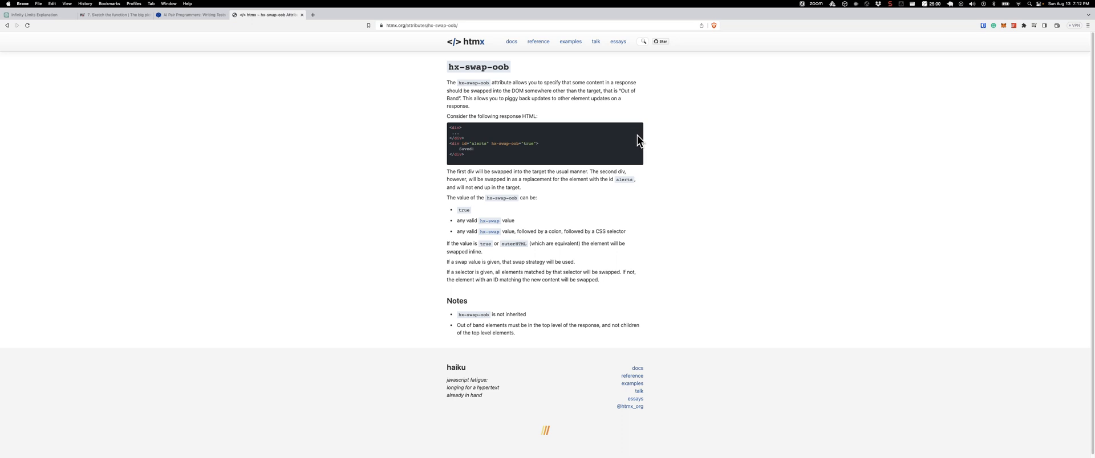
{"action": "mouse_move", "coordinate": [691, 145]}
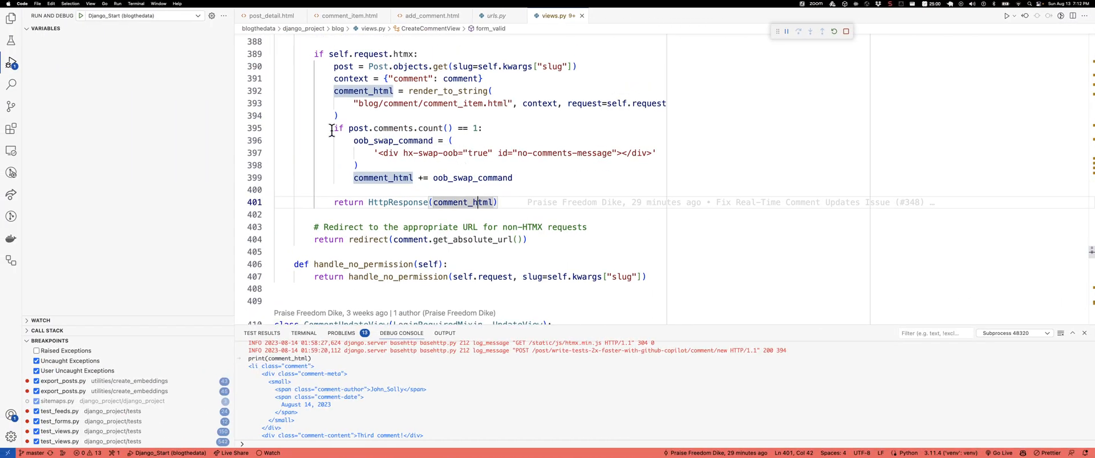
{"action": "mouse_move", "coordinate": [244, 132]}
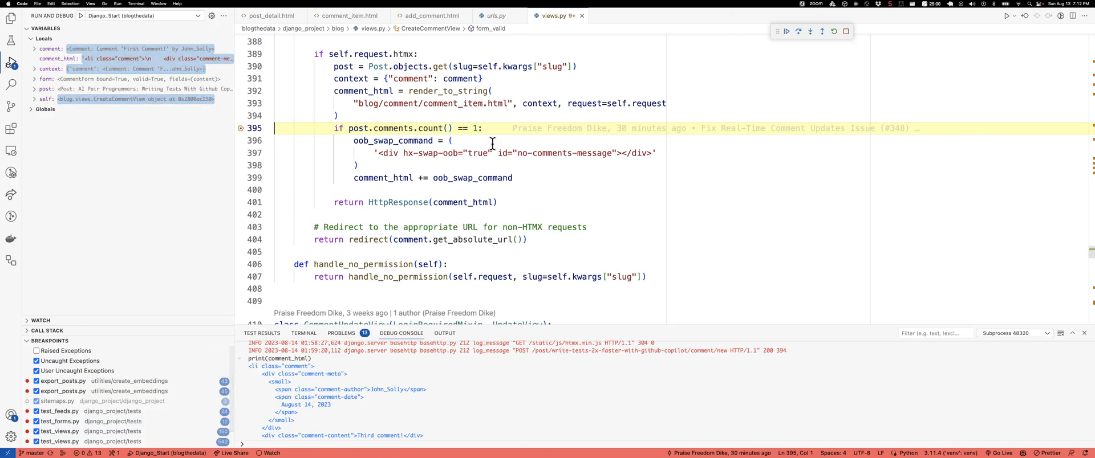
{"action": "mouse_move", "coordinate": [470, 153]}
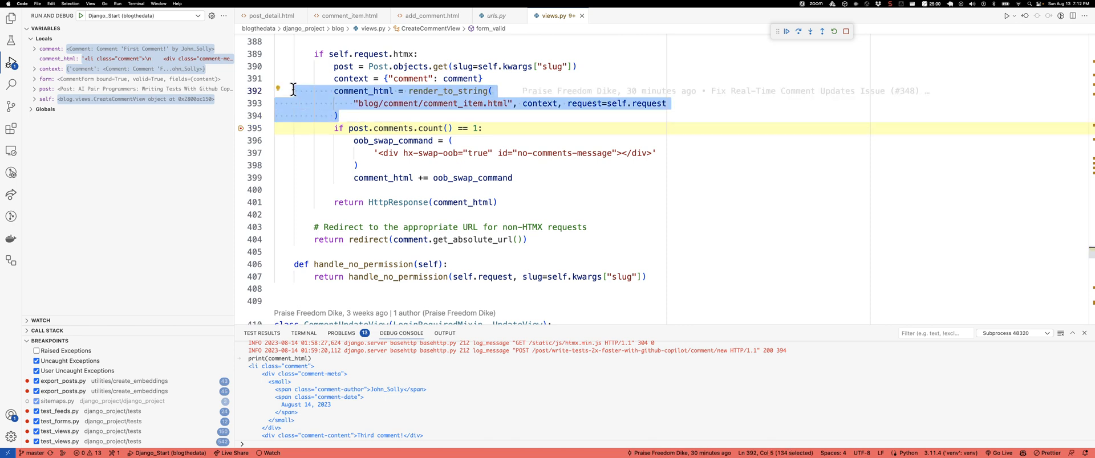
{"action": "mouse_move", "coordinate": [424, 74]}
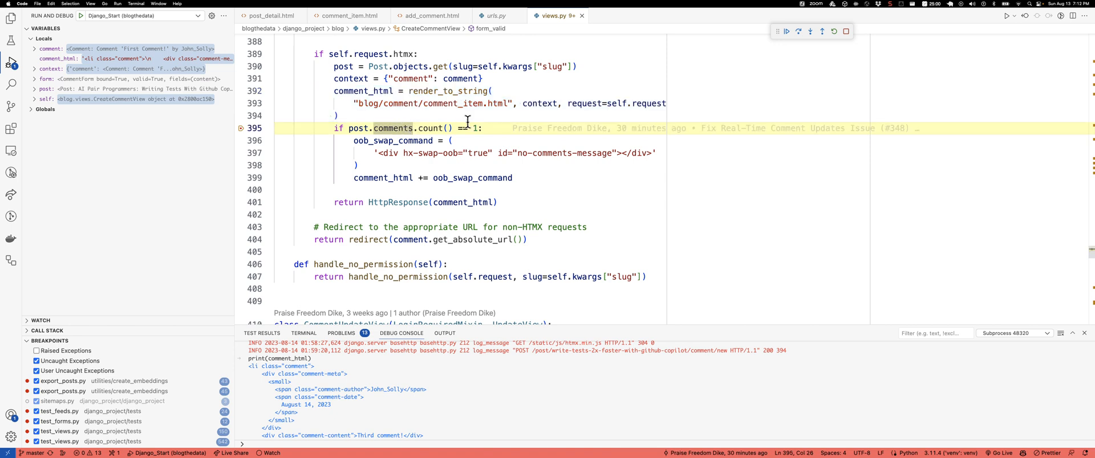
{"action": "mouse_move", "coordinate": [811, 31]}
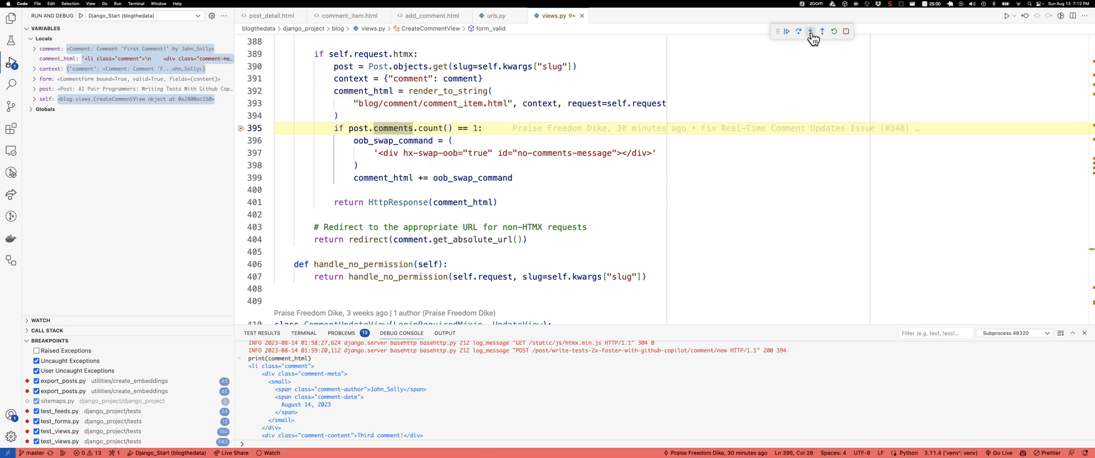
- Step over the comment-count check into the first-comment branch and evaluate the count in the Debug Console
{"action": "left_click", "coordinate": [812, 31]}
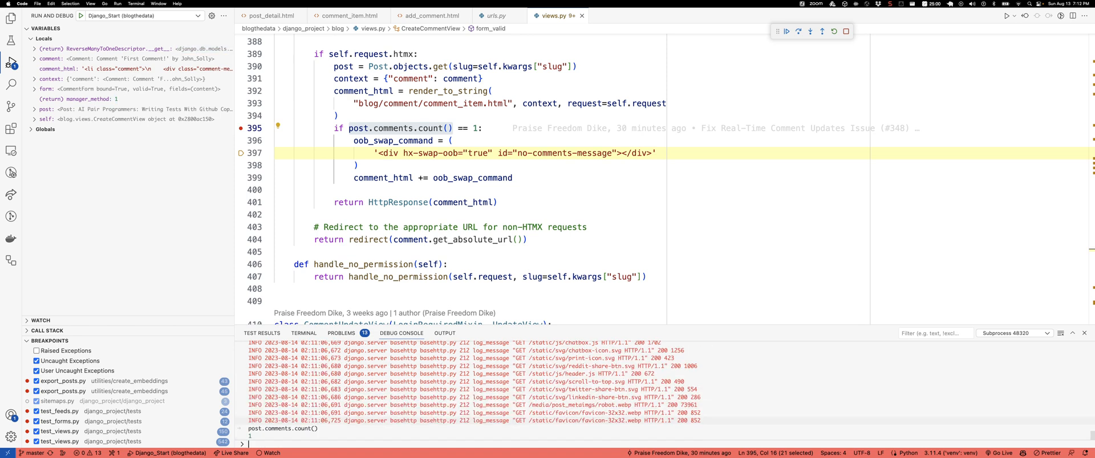
{"action": "mouse_move", "coordinate": [300, 374]}
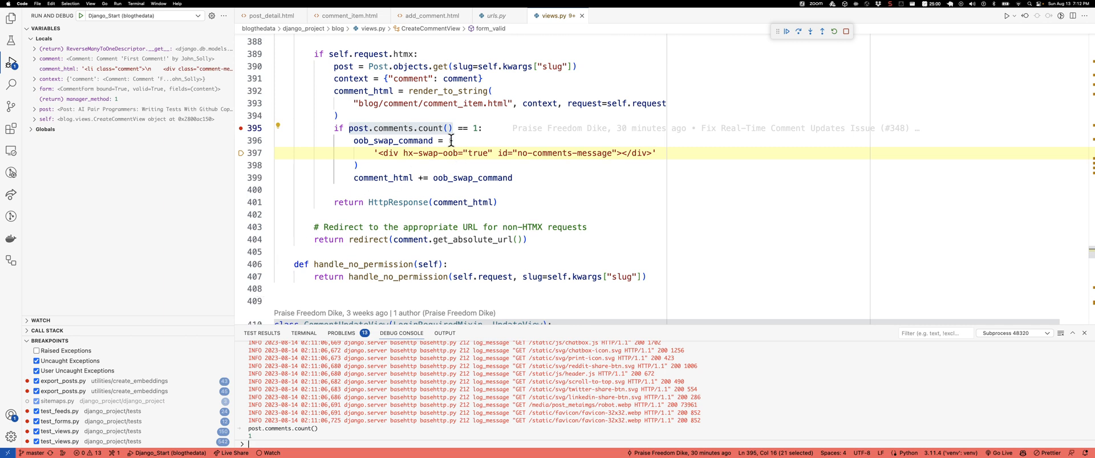
{"action": "mouse_move", "coordinate": [454, 149]}
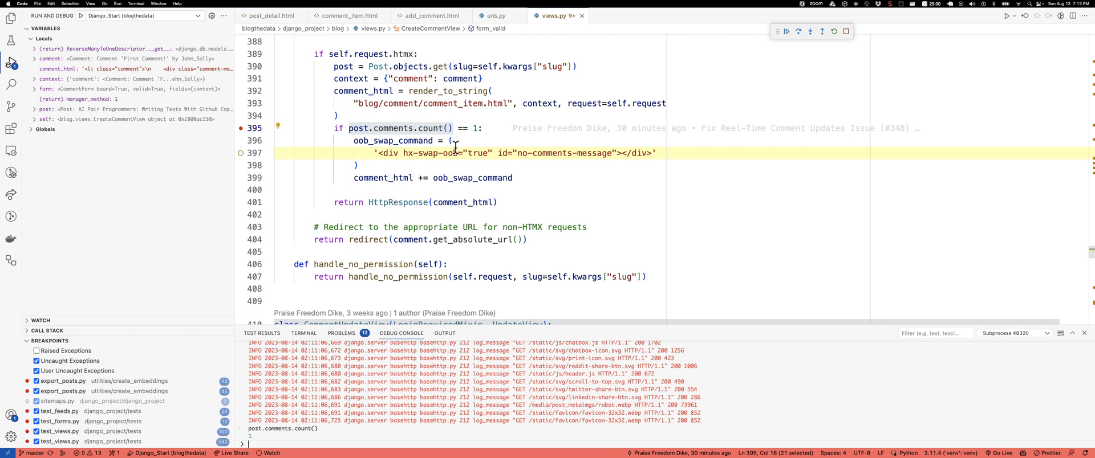
{"action": "mouse_move", "coordinate": [456, 166]}
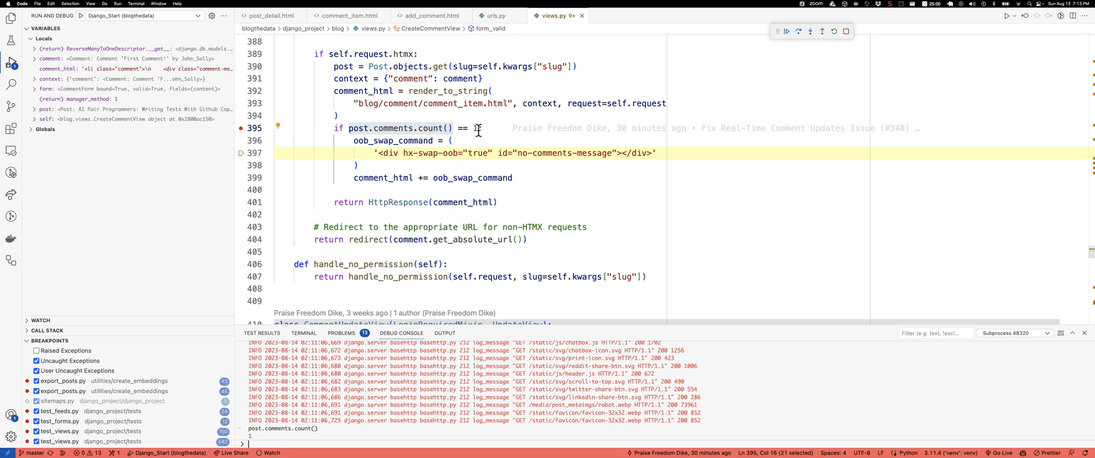
{"action": "type", "text": "1:"}
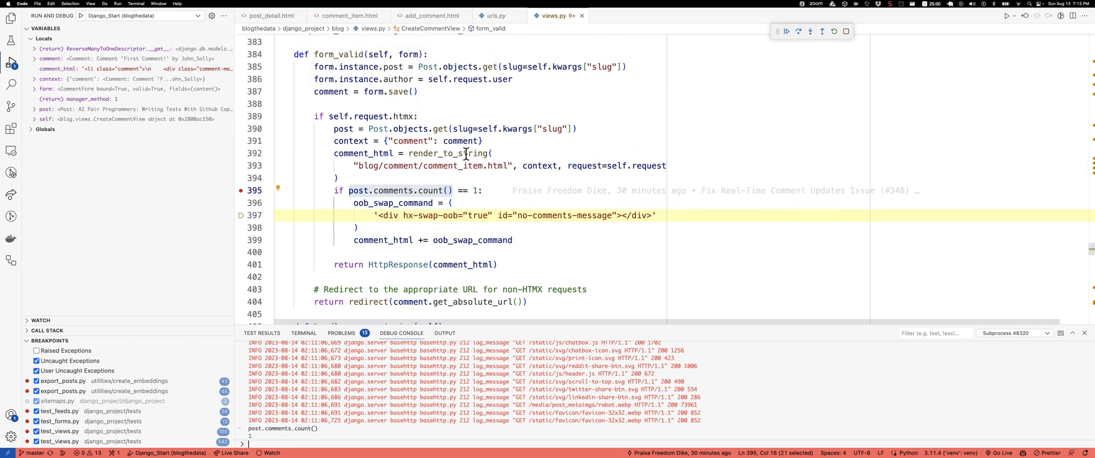
{"action": "mouse_move", "coordinate": [470, 177]}
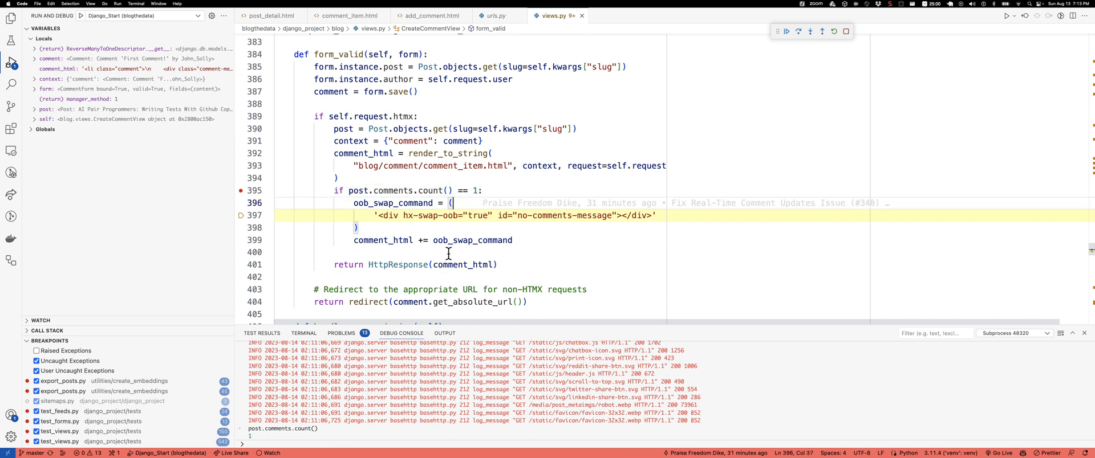
{"action": "double_click", "coordinate": [393, 203]}
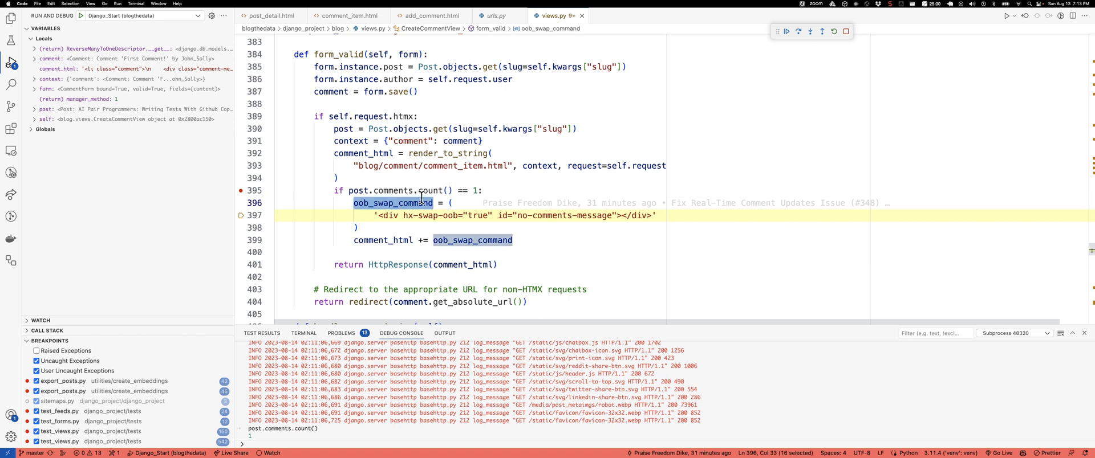
{"action": "mouse_move", "coordinate": [436, 191]}
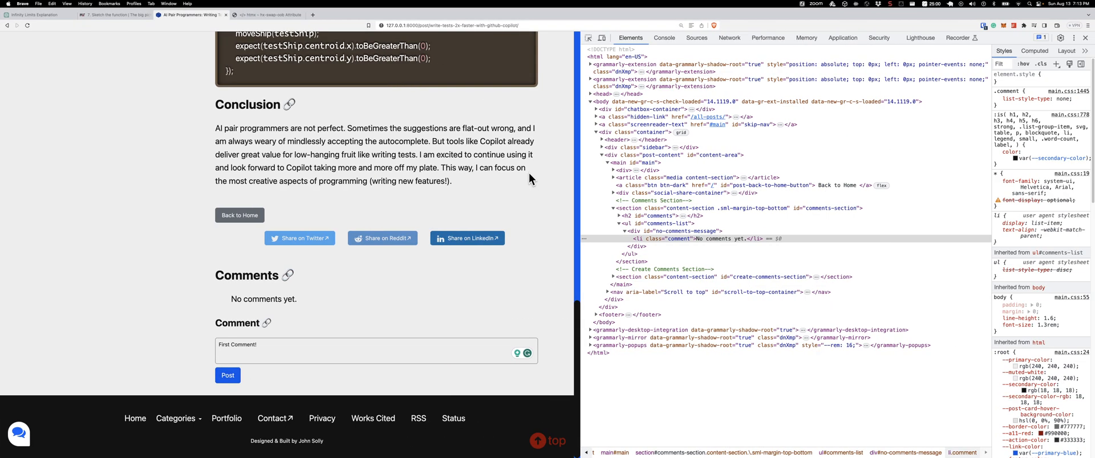
{"action": "mouse_move", "coordinate": [717, 207]}
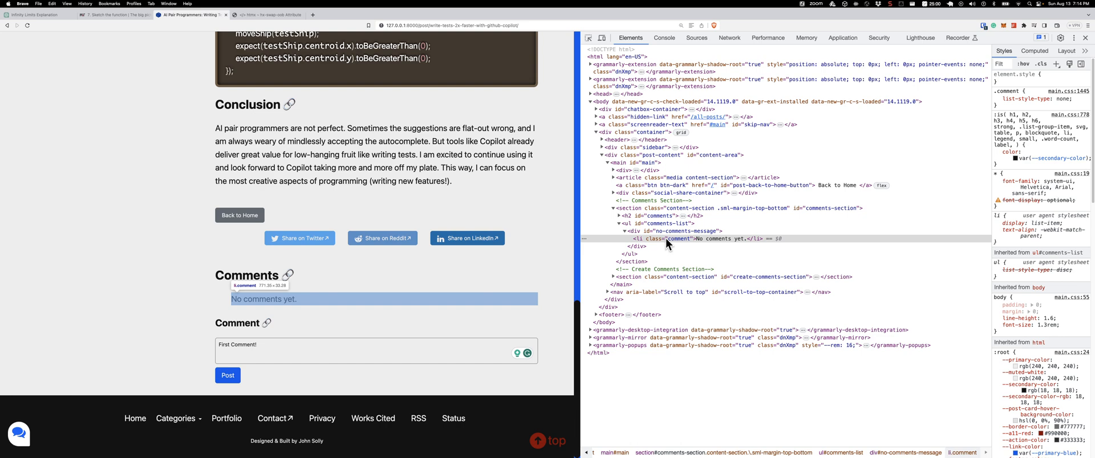
{"action": "mouse_move", "coordinate": [683, 244]}
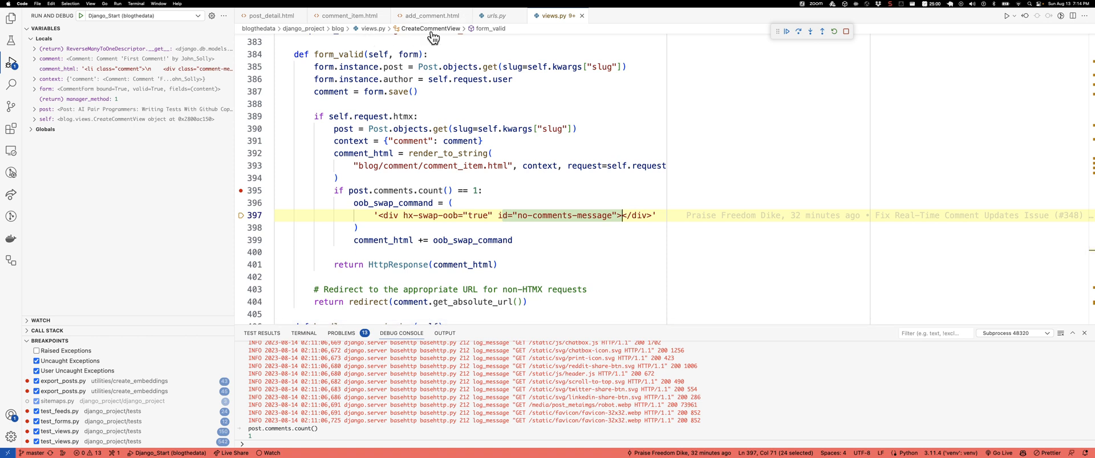
- Cross-check the no-comments-message markup in post_detail.html, then return to the view's oob_swap_command line
{"action": "left_click", "coordinate": [269, 15]}
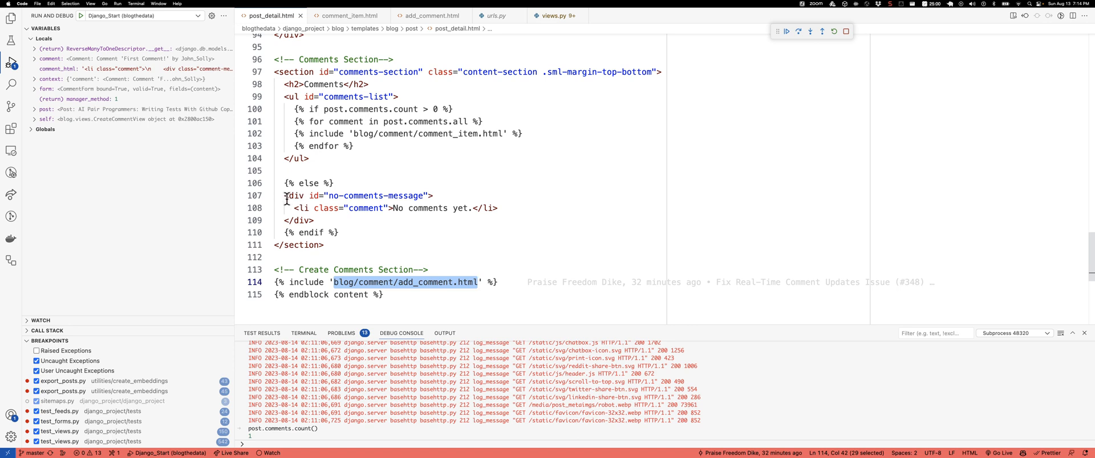
{"action": "mouse_move", "coordinate": [422, 208]}
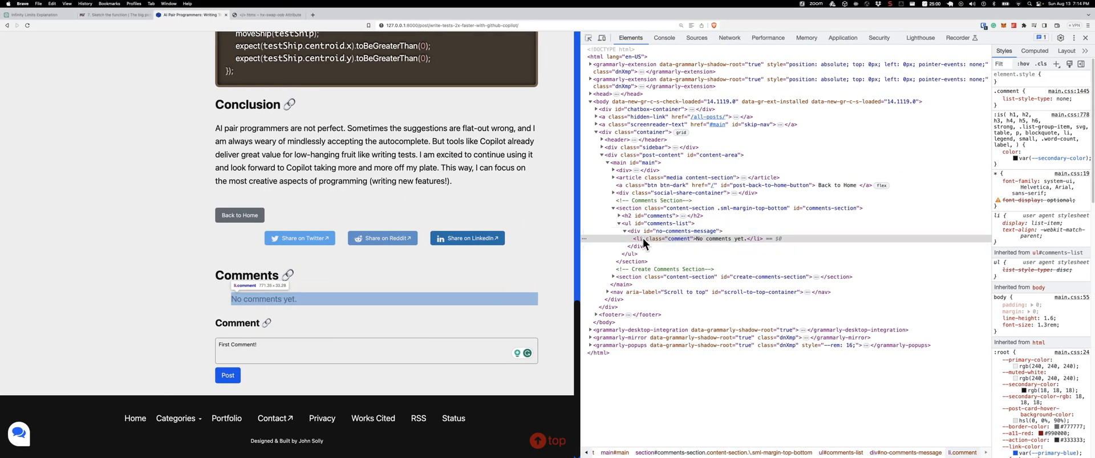
{"action": "mouse_move", "coordinate": [649, 238]}
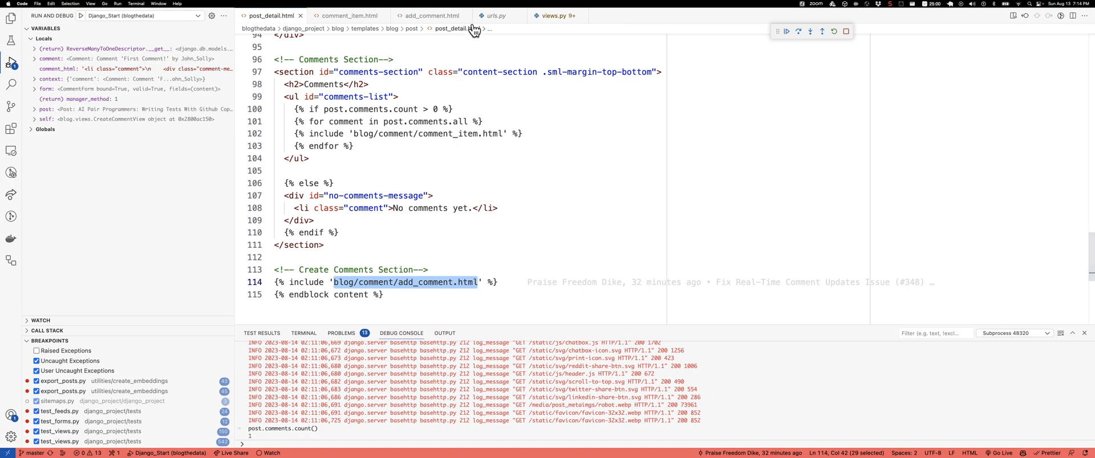
{"action": "left_click", "coordinate": [554, 15]}
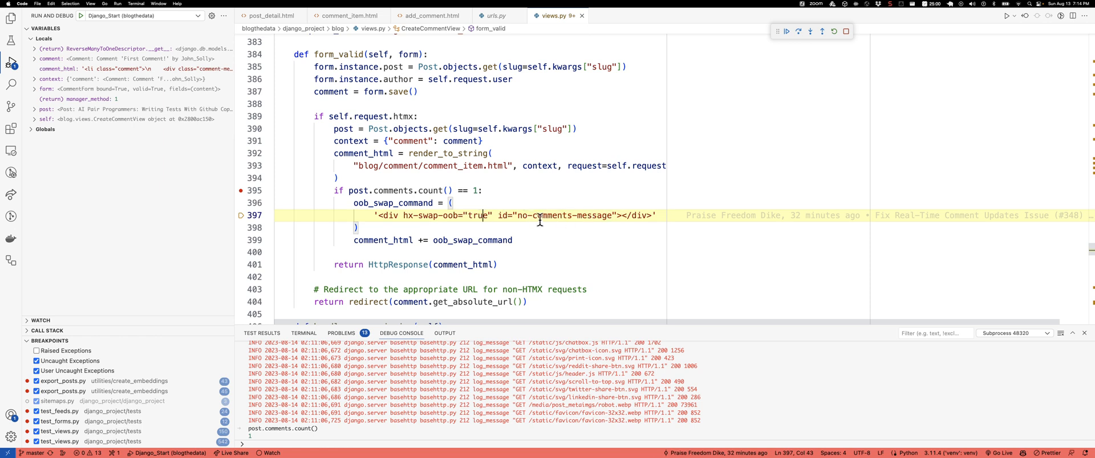
{"action": "mouse_move", "coordinate": [520, 216]}
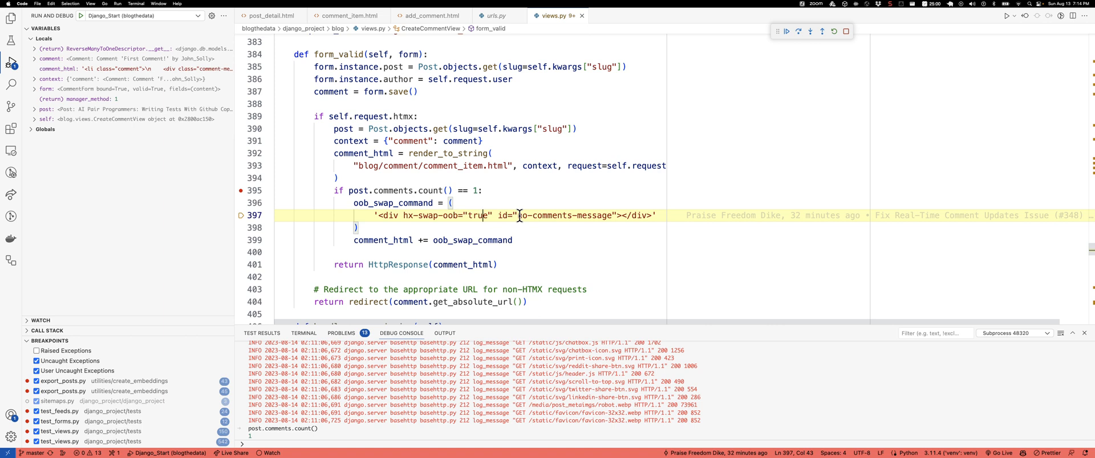
{"action": "mouse_move", "coordinate": [520, 204]}
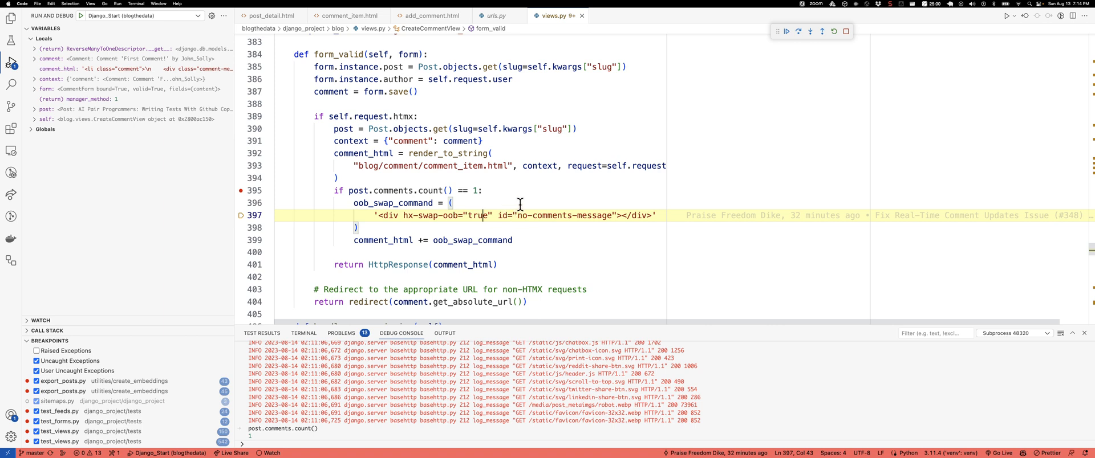
{"action": "mouse_move", "coordinate": [412, 218]}
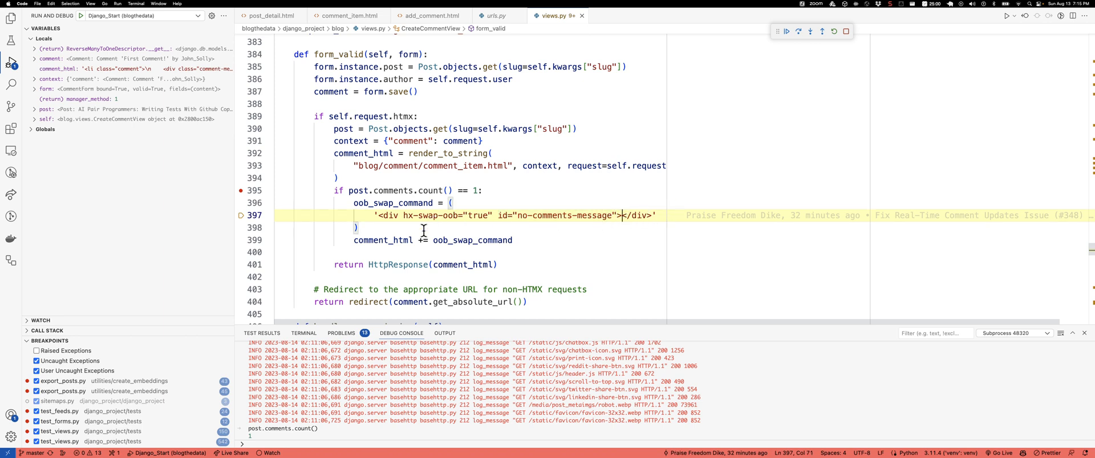
{"action": "mouse_move", "coordinate": [527, 220]}
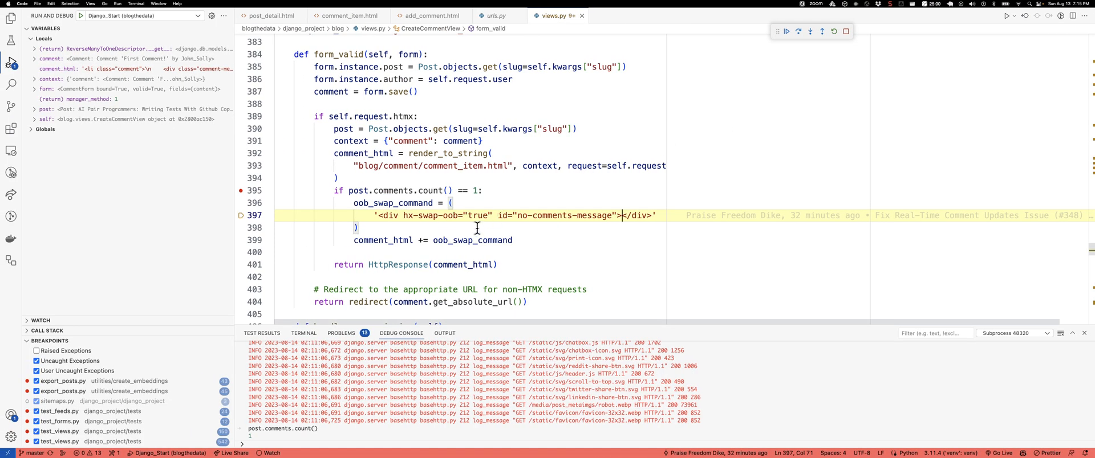
{"action": "mouse_move", "coordinate": [371, 154]}
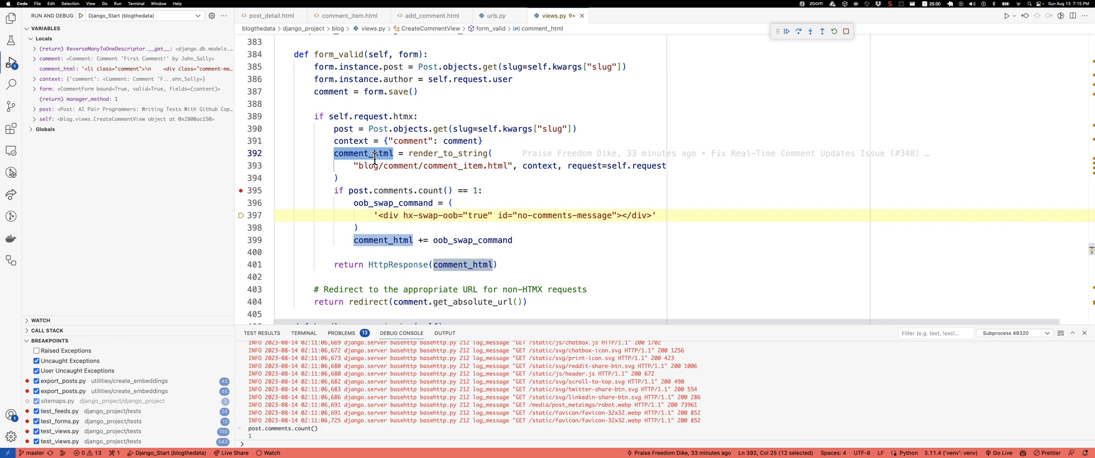
{"action": "mouse_move", "coordinate": [541, 209]}
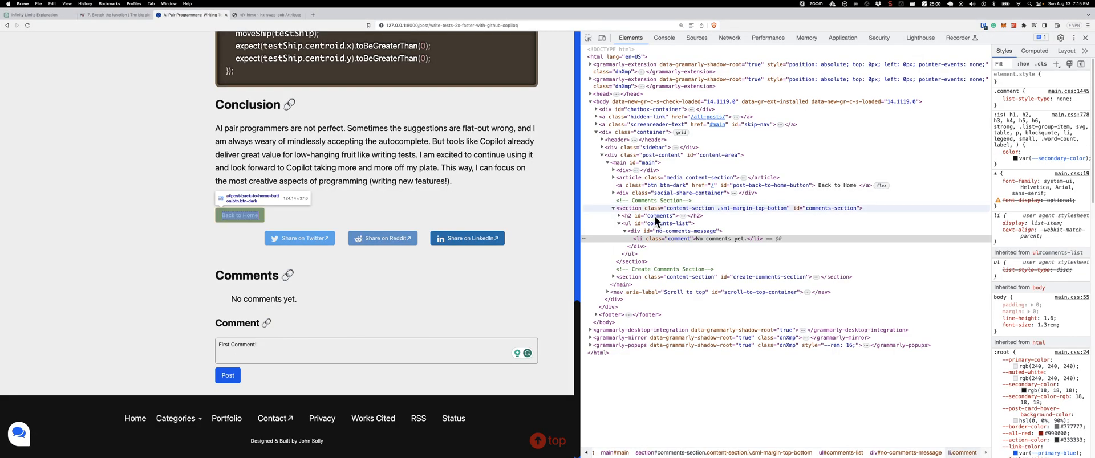
{"action": "mouse_move", "coordinate": [644, 224]}
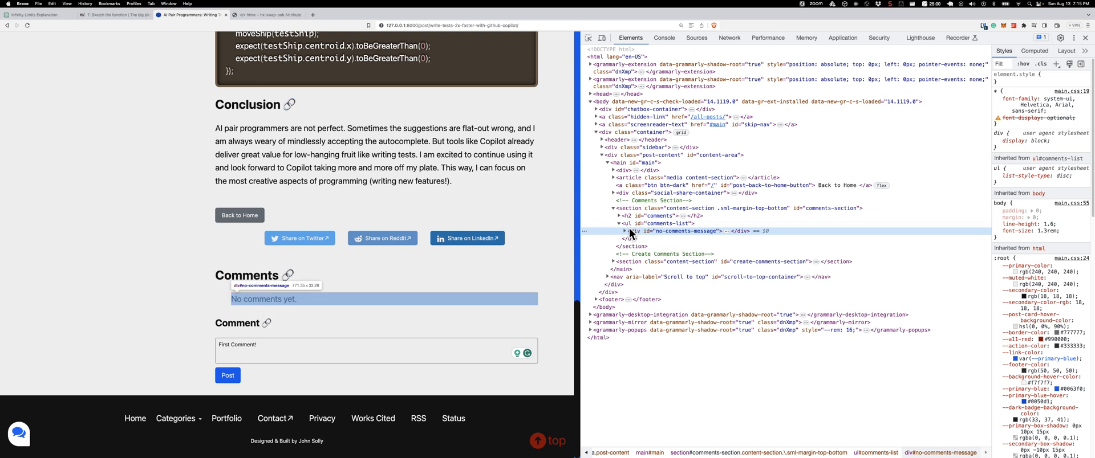
{"action": "mouse_move", "coordinate": [646, 223]}
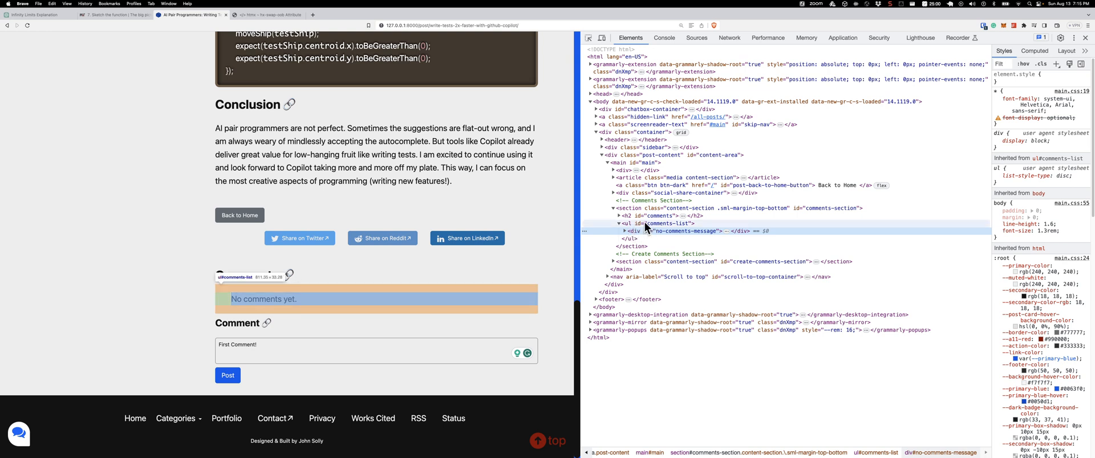
{"action": "mouse_move", "coordinate": [665, 240]}
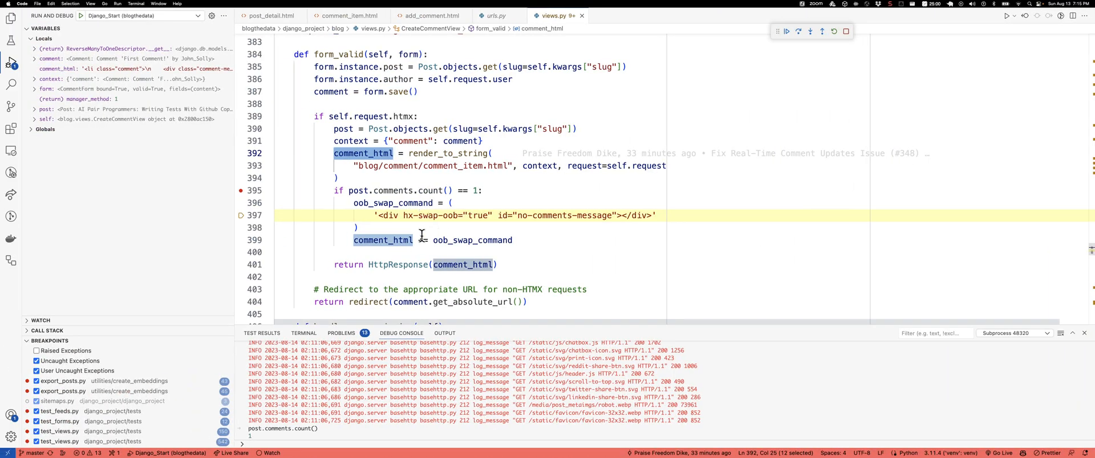
- Continue the debugger so the request finishes, then select the no-comments-message id in DevTools Elements
{"action": "left_click", "coordinate": [787, 30]}
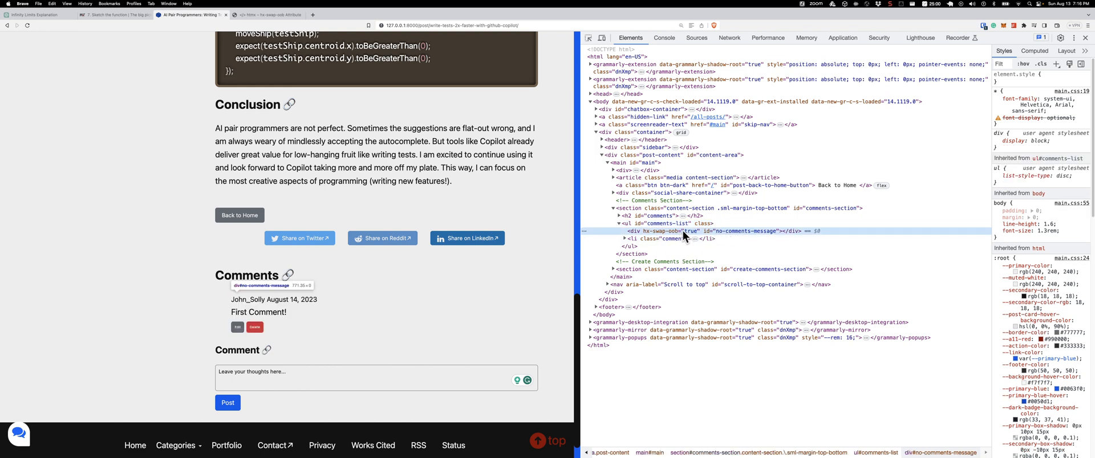
{"action": "mouse_move", "coordinate": [650, 215]}
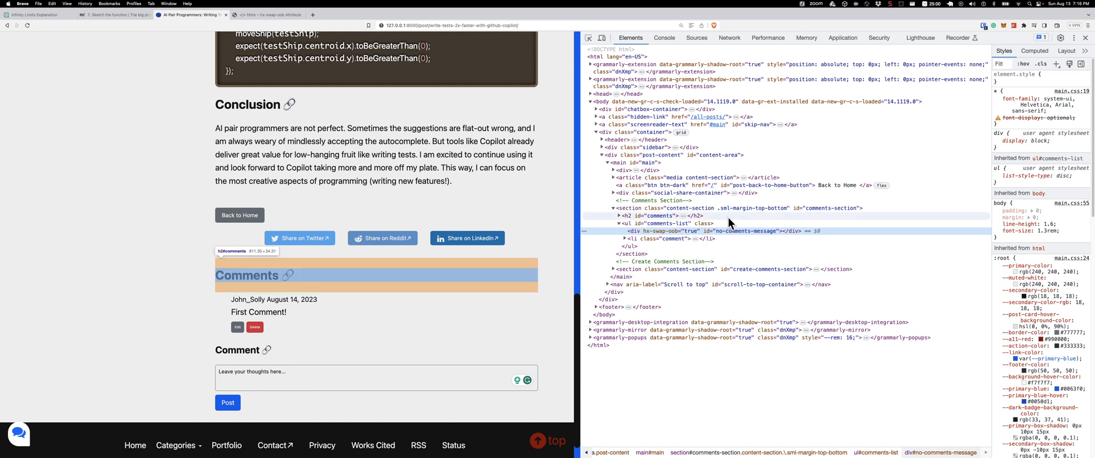
{"action": "mouse_move", "coordinate": [739, 238]}
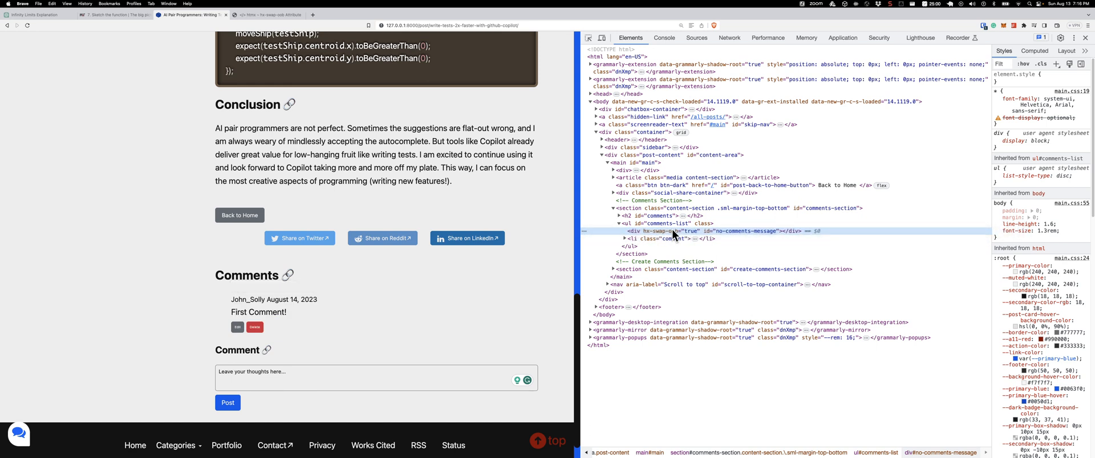
{"action": "mouse_move", "coordinate": [668, 238]}
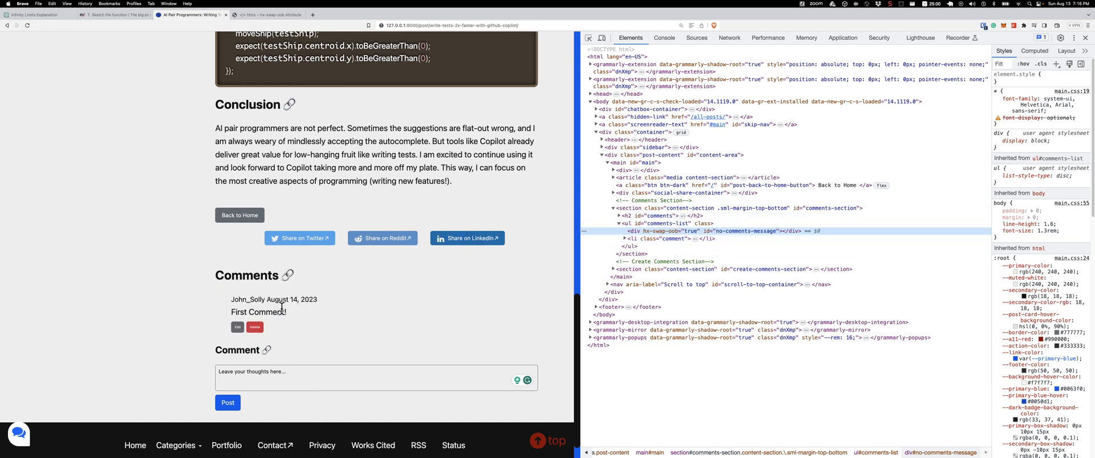
{"action": "mouse_move", "coordinate": [327, 325]}
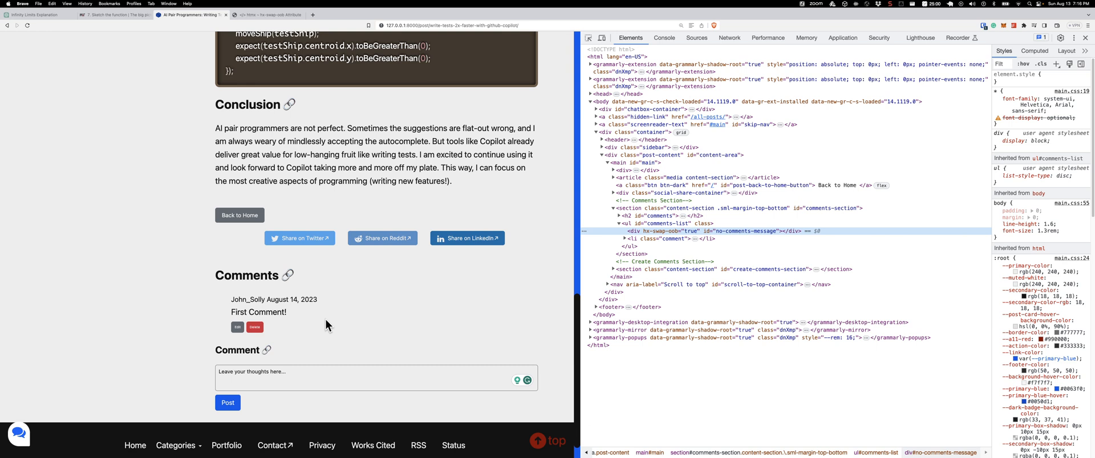
{"action": "mouse_move", "coordinate": [662, 231]}
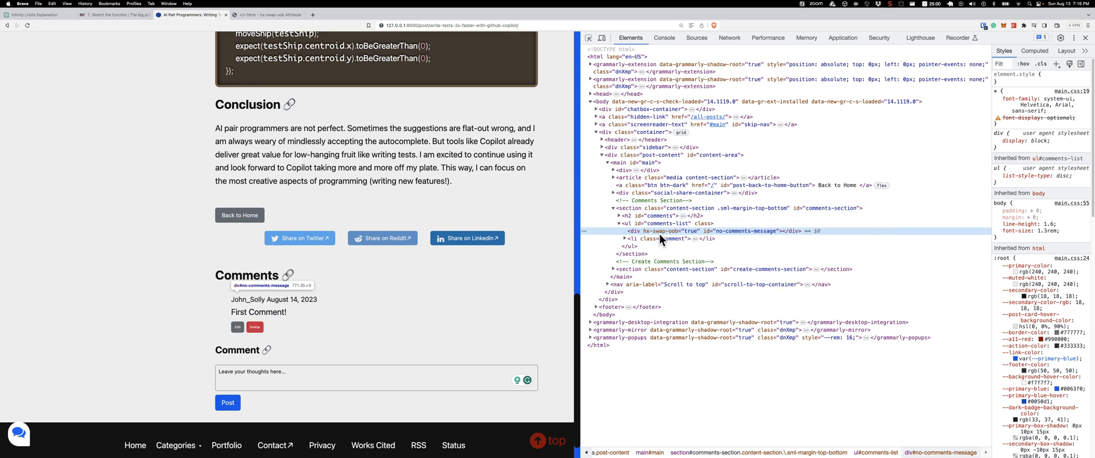
{"action": "mouse_move", "coordinate": [698, 239]}
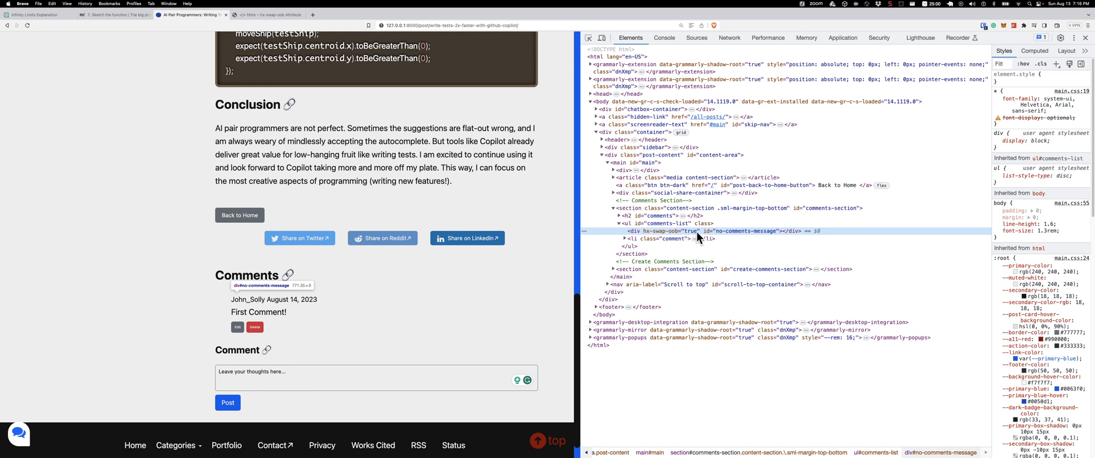
{"action": "mouse_move", "coordinate": [726, 236]}
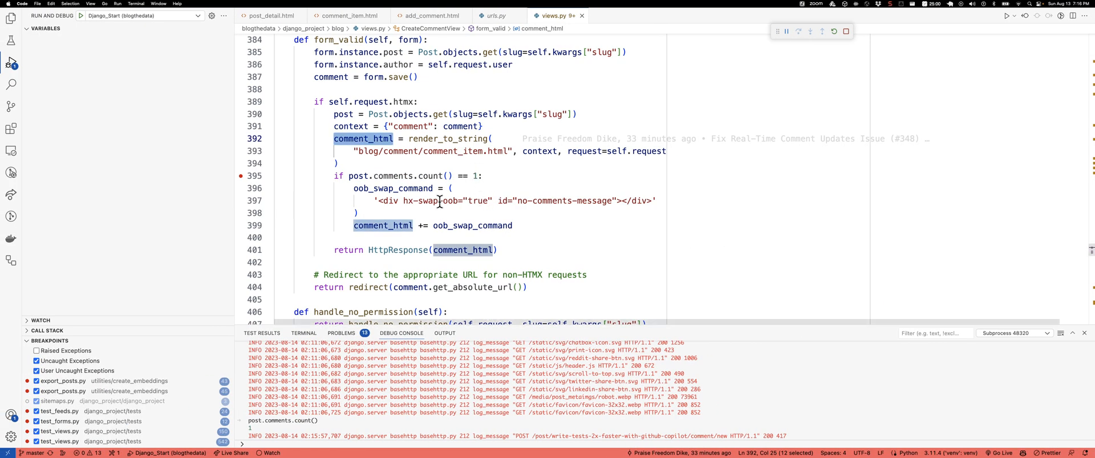
{"action": "double_click", "coordinate": [592, 201]}
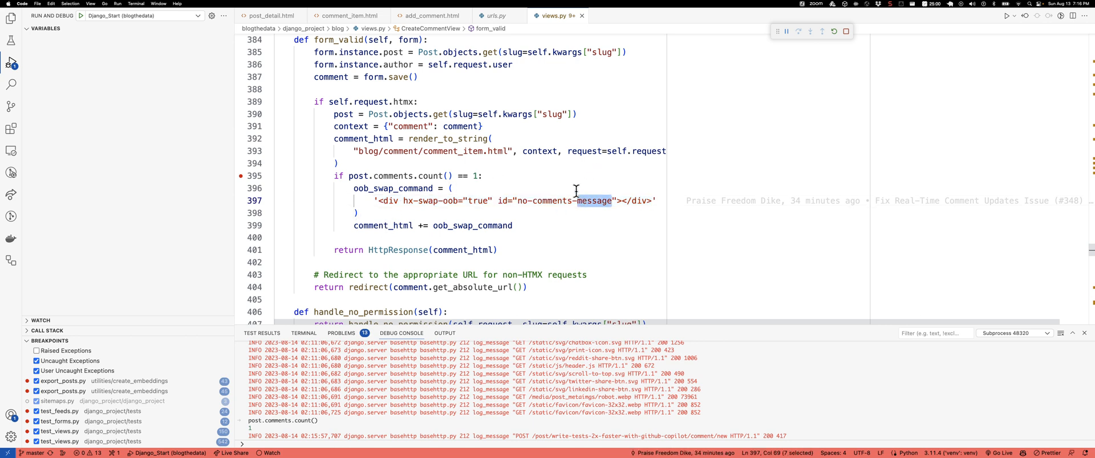
{"action": "mouse_move", "coordinate": [536, 136]}
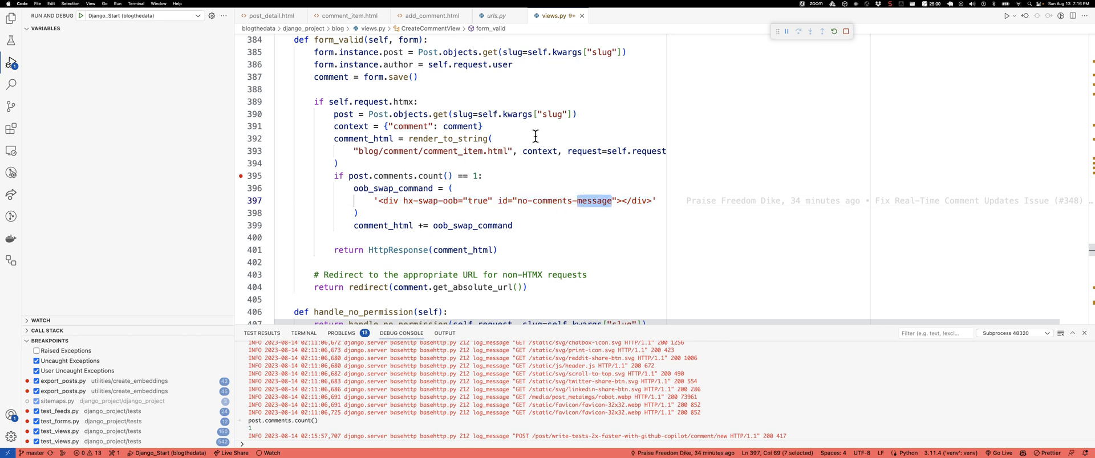
- Switch to comment_item.html and select the delete form's action attribute for review
{"action": "left_click", "coordinate": [348, 15]}
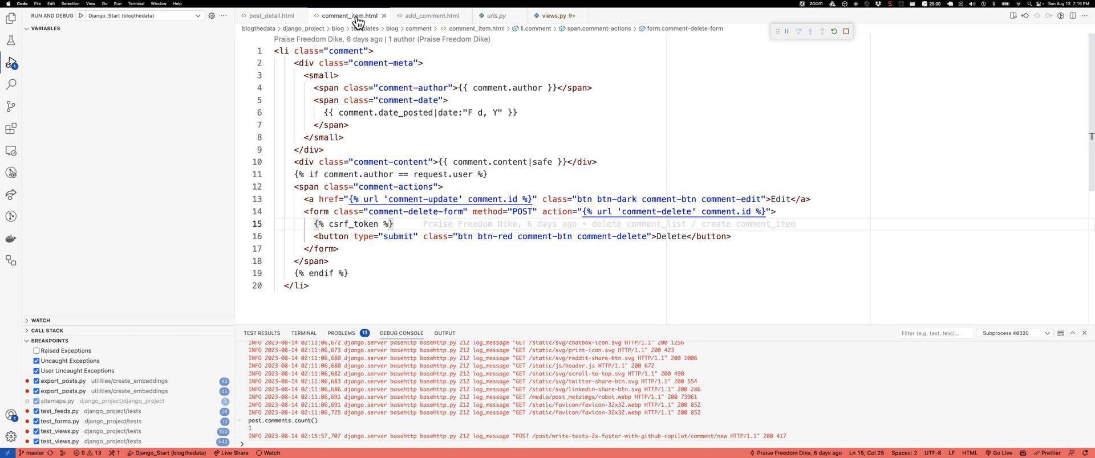
{"action": "mouse_move", "coordinate": [443, 105]}
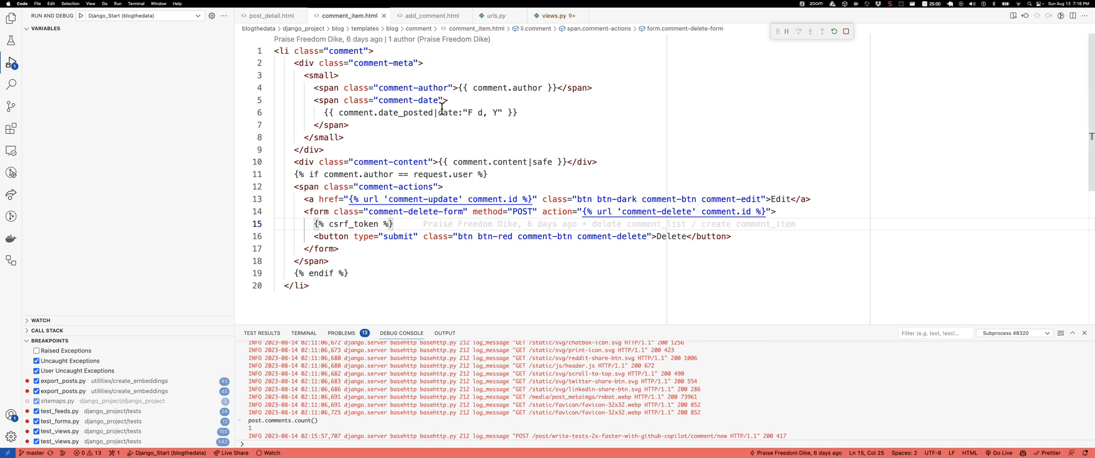
{"action": "mouse_move", "coordinate": [411, 196]}
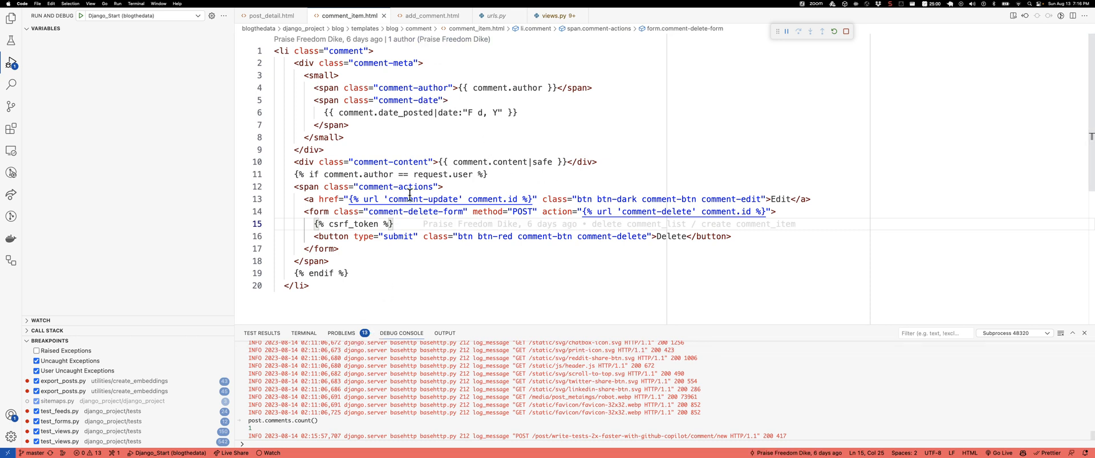
{"action": "mouse_move", "coordinate": [452, 101]}
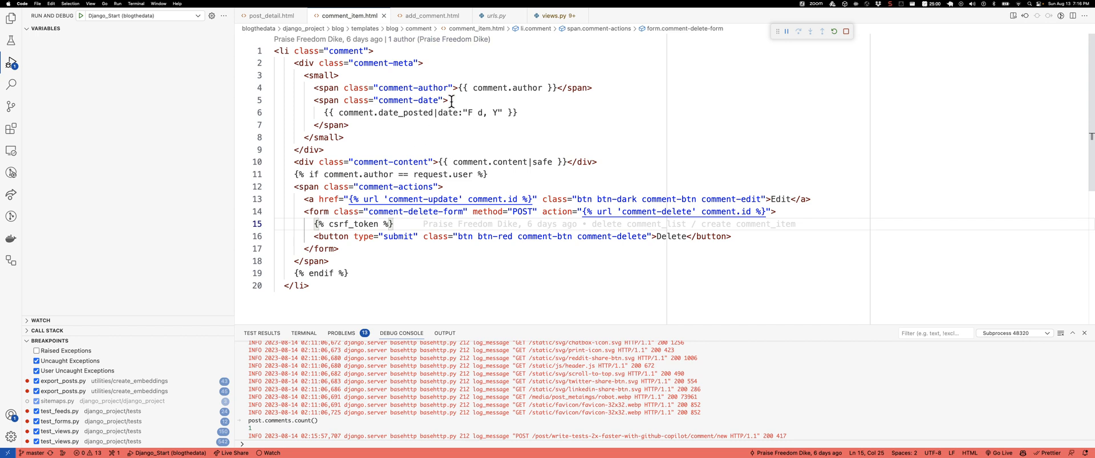
{"action": "mouse_move", "coordinate": [365, 211]}
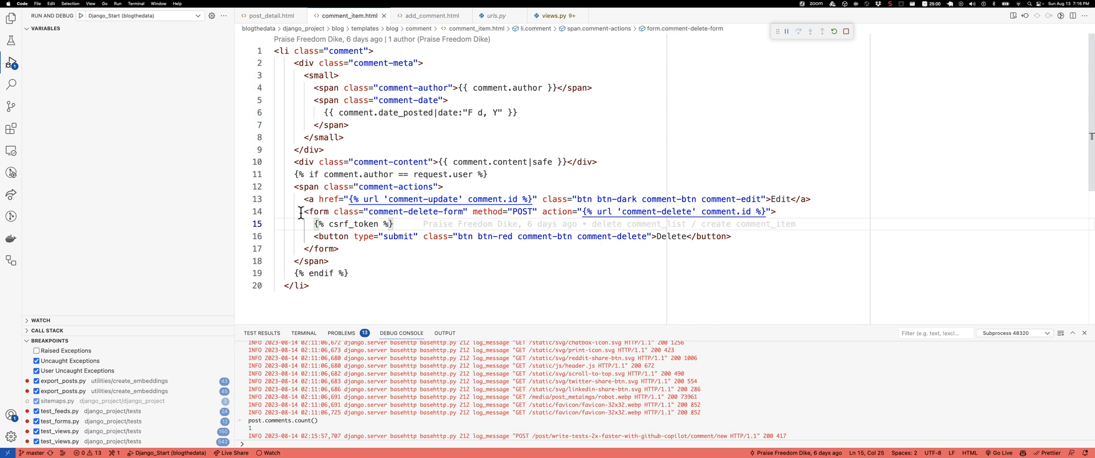
{"action": "double_click", "coordinate": [486, 211]}
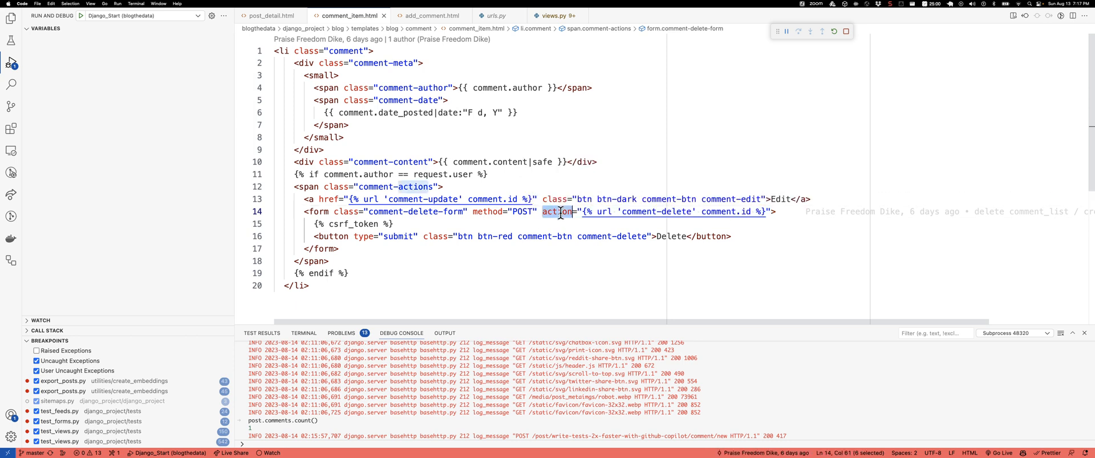
{"action": "mouse_move", "coordinate": [556, 212]}
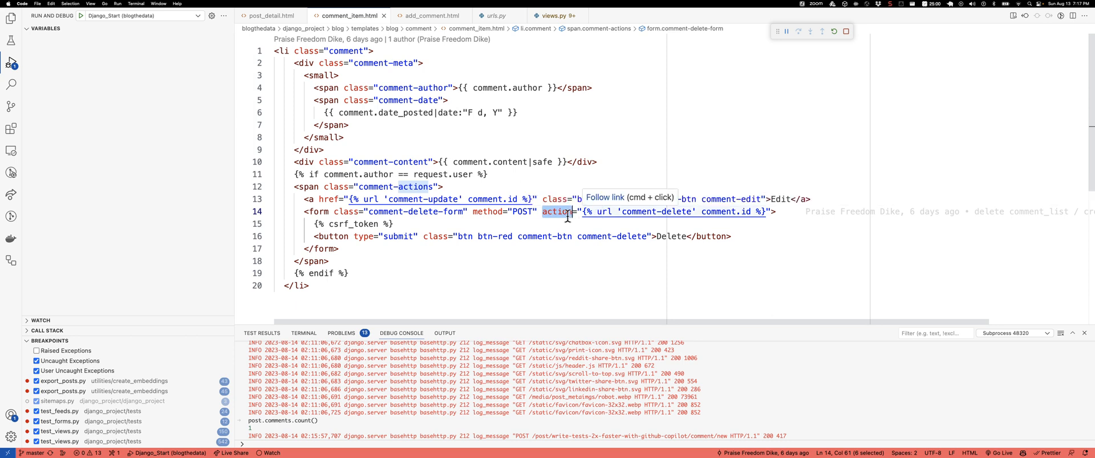
{"action": "mouse_move", "coordinate": [661, 215]}
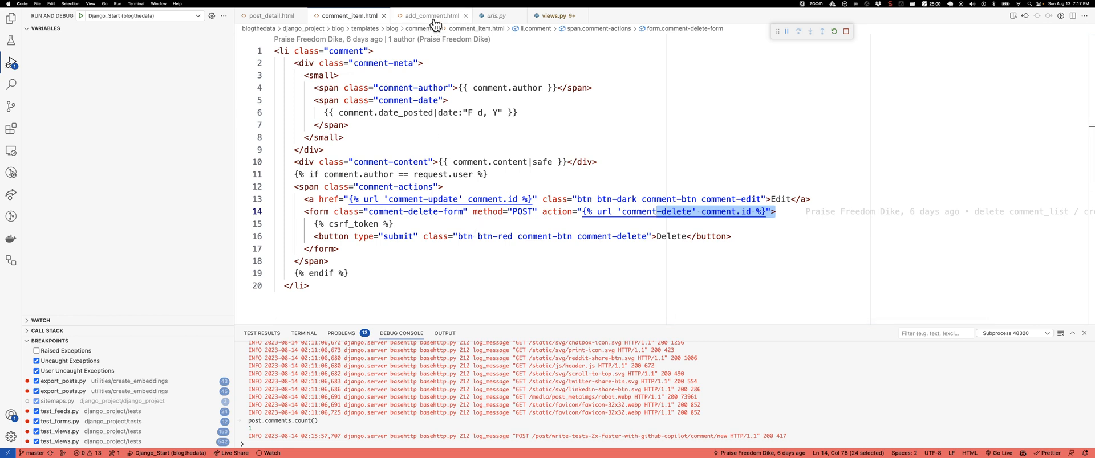
{"action": "mouse_move", "coordinate": [433, 16]}
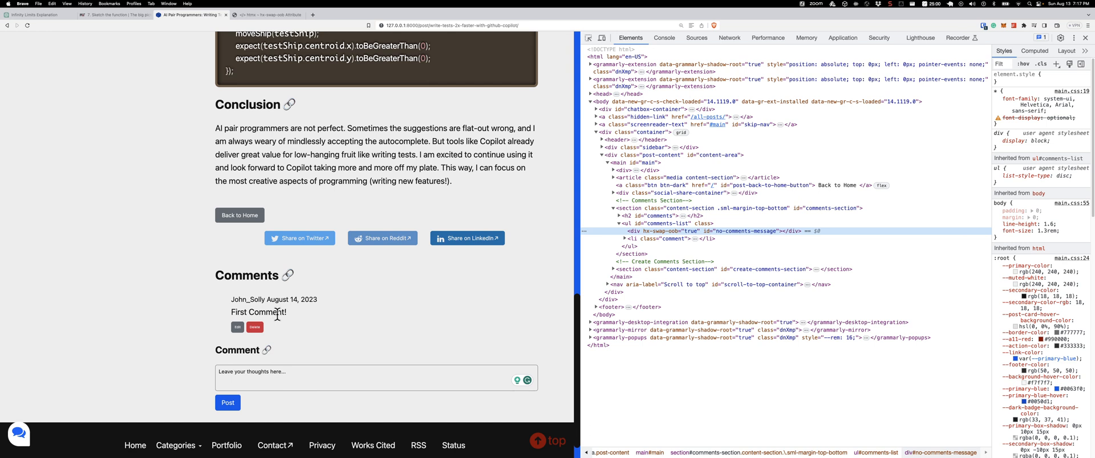
{"action": "mouse_move", "coordinate": [553, 267]}
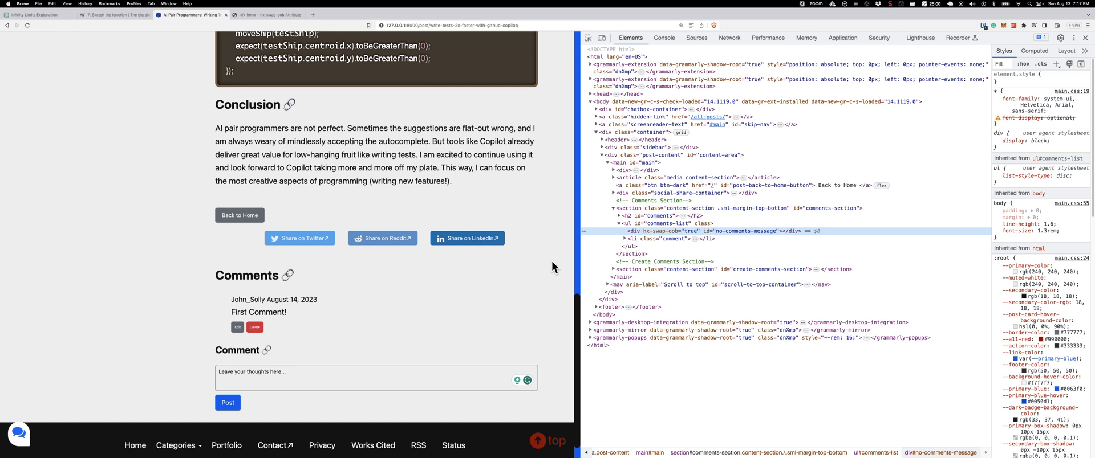
{"action": "left_click", "coordinate": [805, 37]}
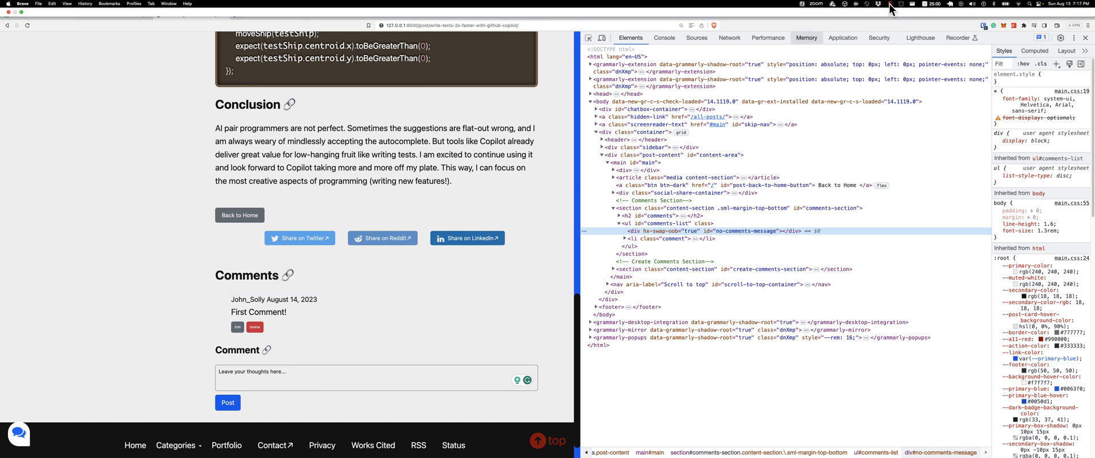